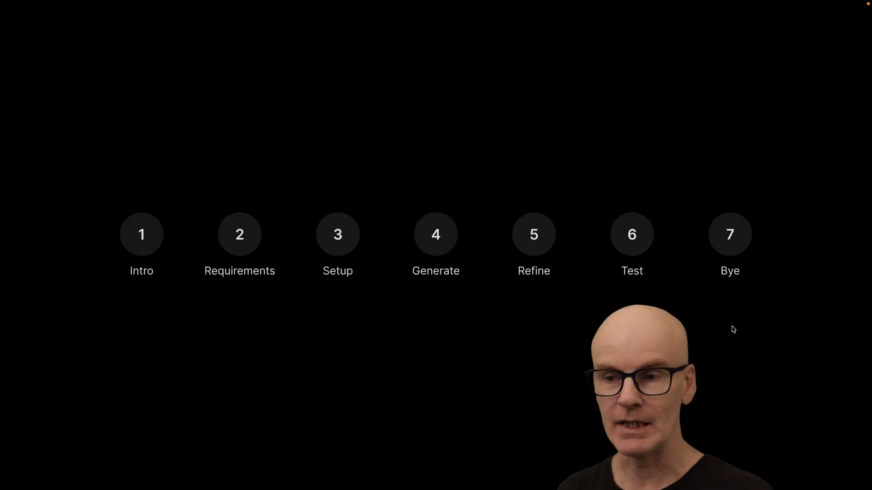
Advance the agenda through Requirements, Setup, Generate and the following stages.
click(239, 234)
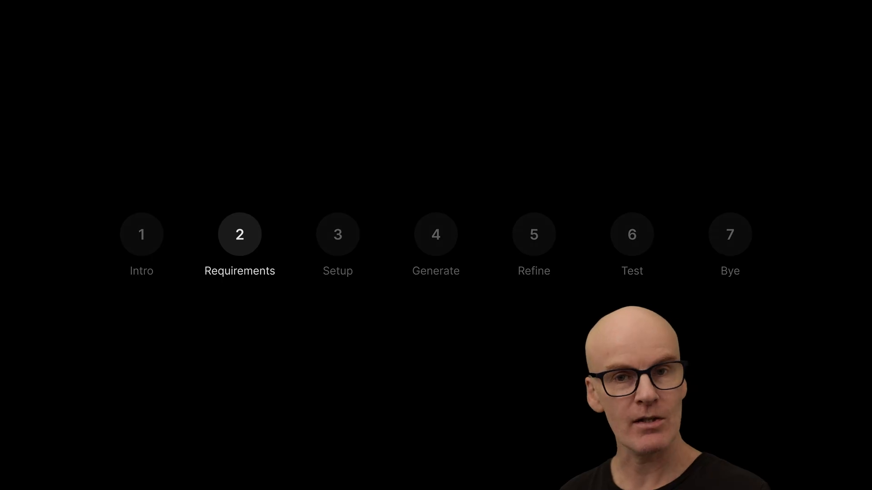
click(338, 234)
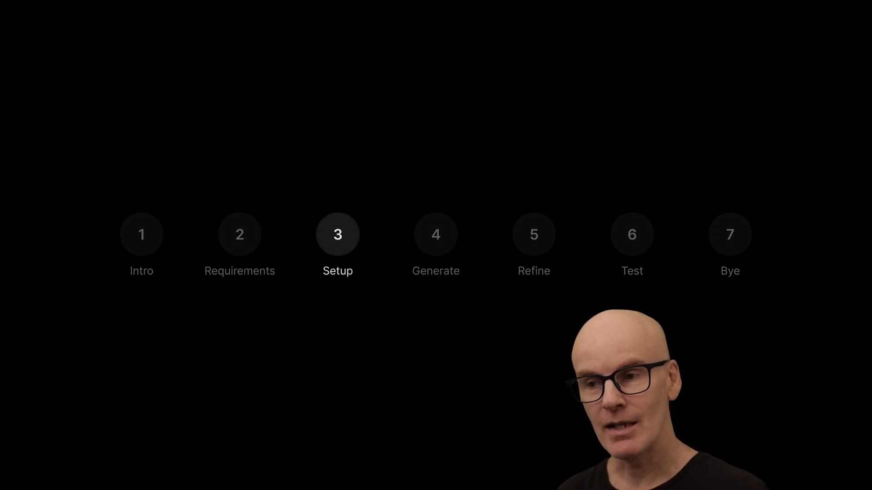
click(436, 235)
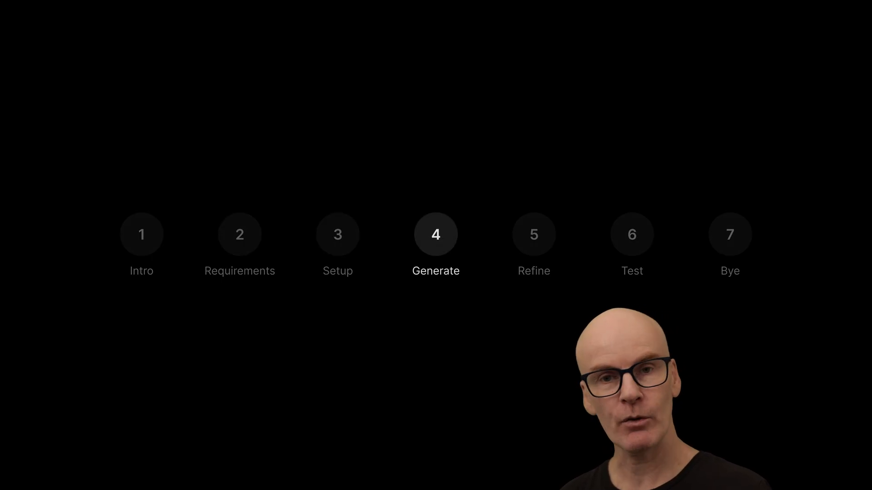
click(632, 234)
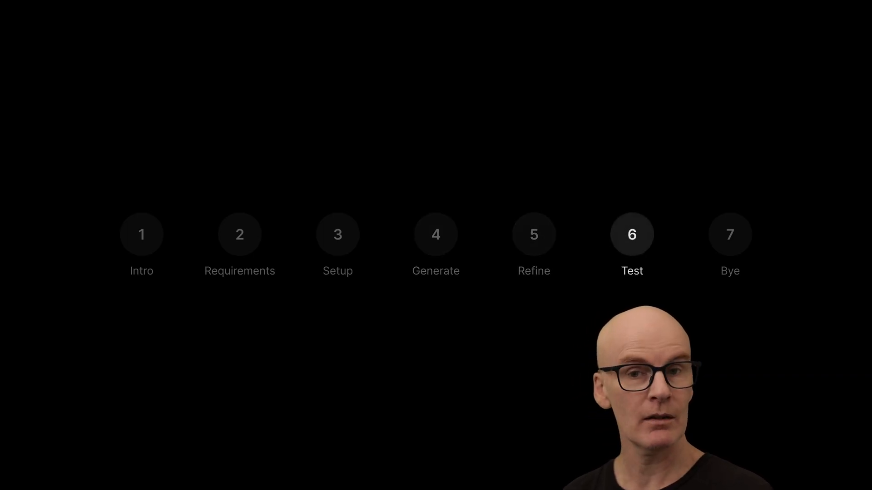
click(729, 235)
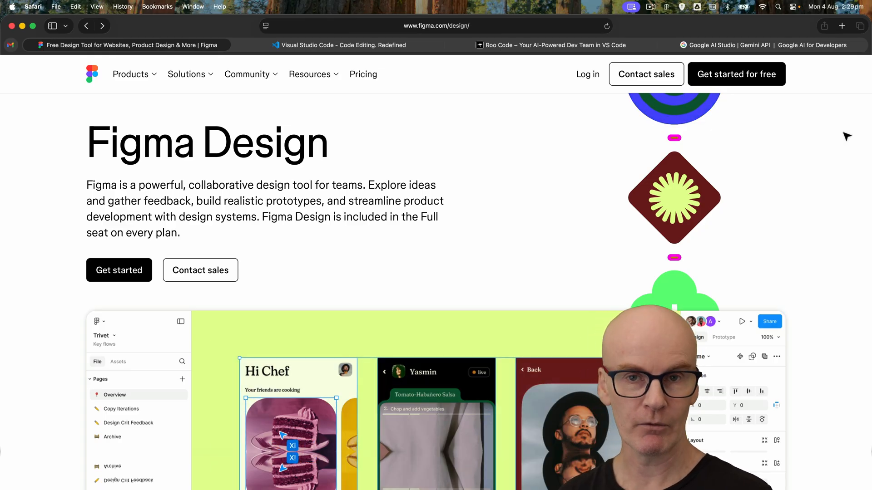
Switch from the Figma page to the Visual Studio Code site, then to Google AI Studio.
click(338, 45)
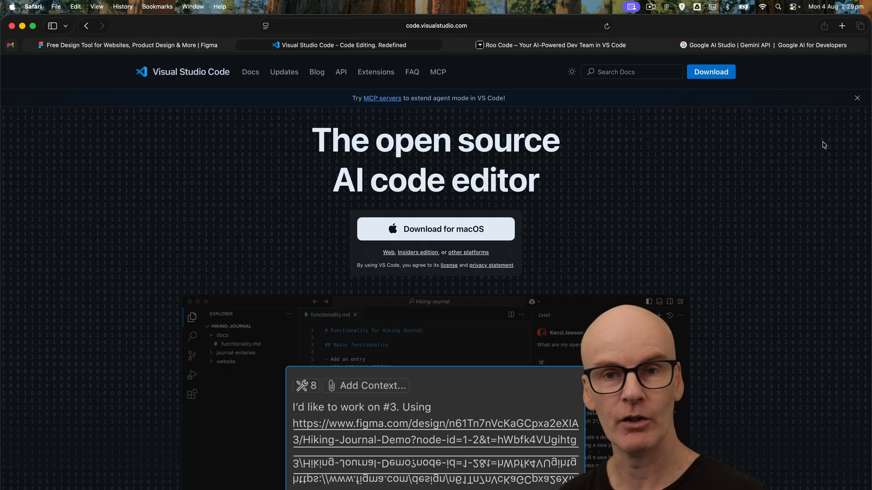
click(553, 46)
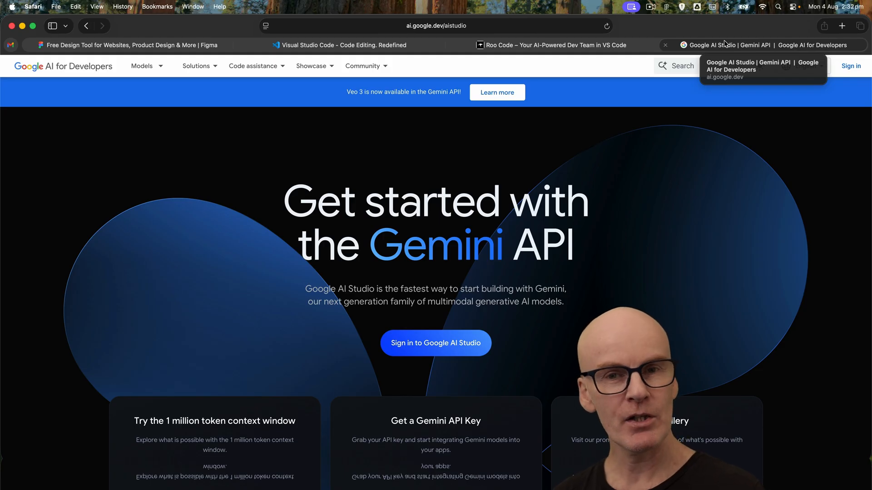
mouse_move(725, 170)
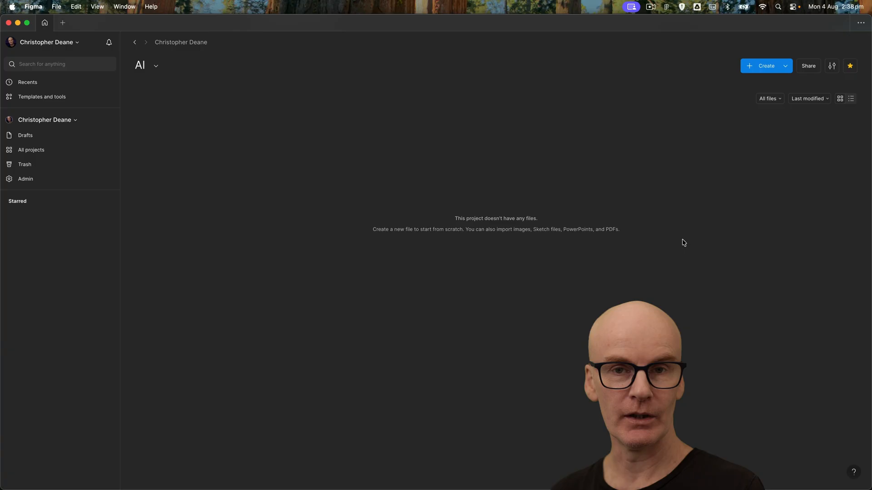
mouse_move(217, 179)
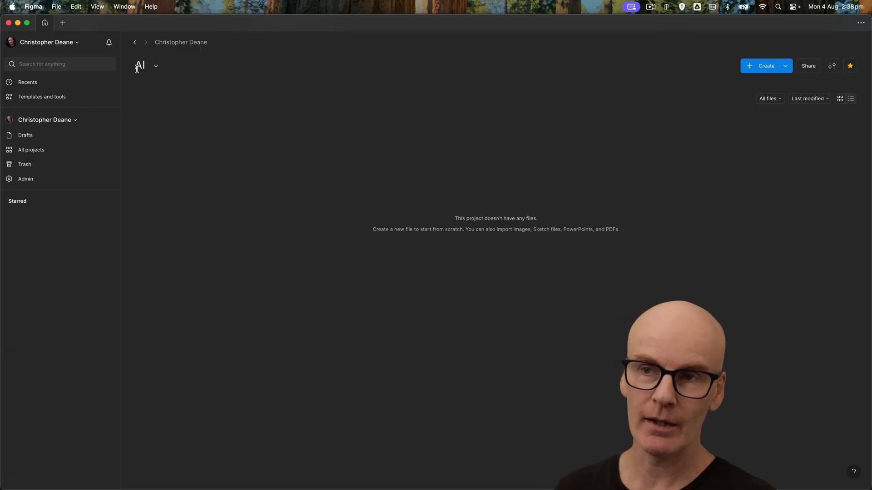
mouse_move(246, 133)
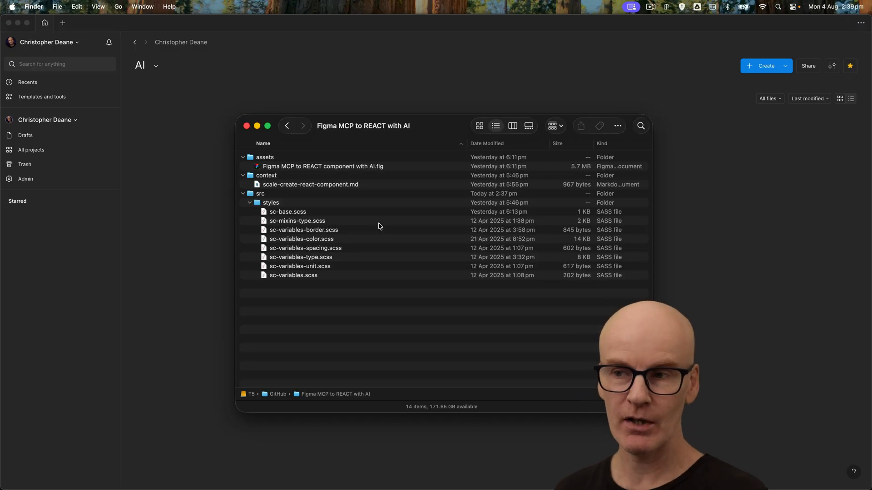
mouse_move(314, 168)
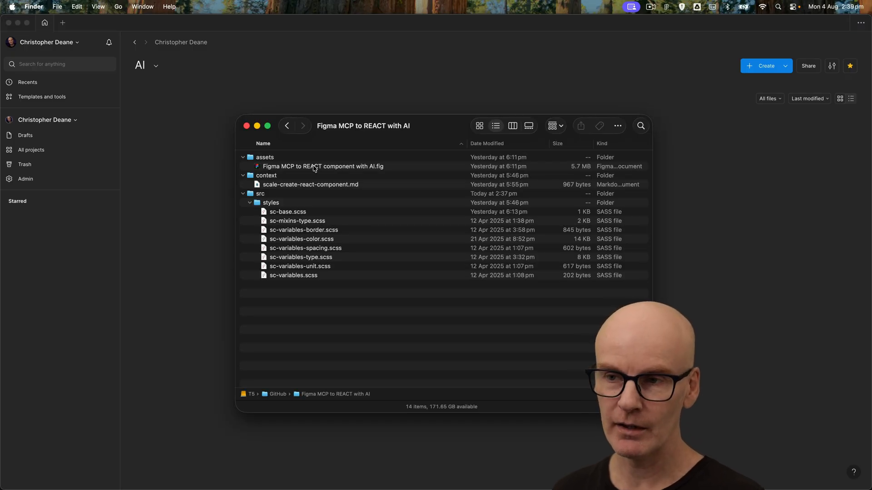
mouse_move(283, 222)
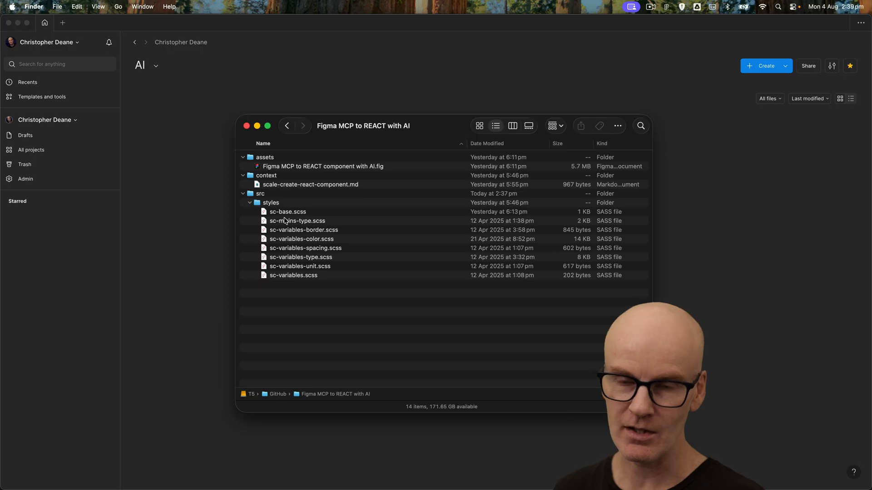
mouse_move(300, 169)
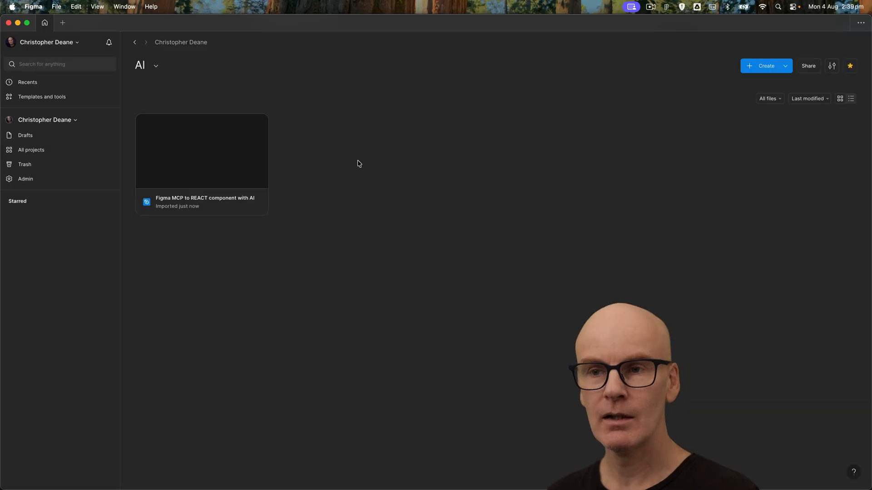
Open the imported file's Button page and review its Type variants from Primary to Text.
double_click(201, 151)
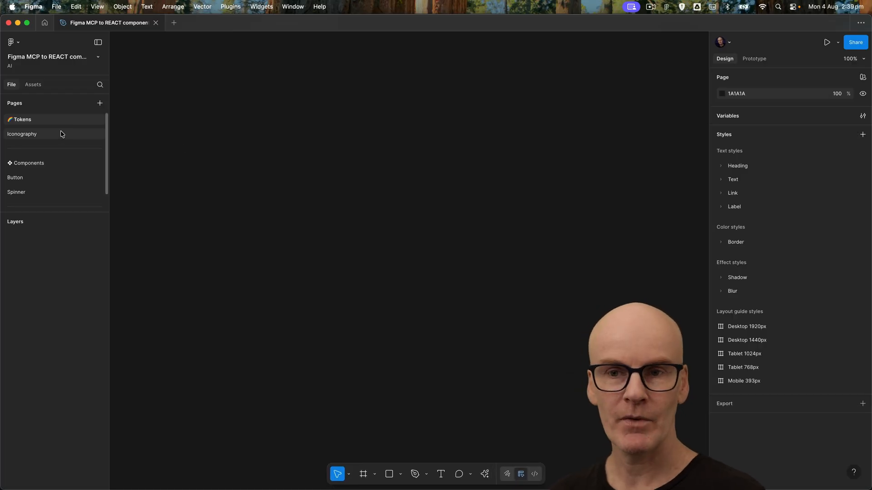
click(15, 177)
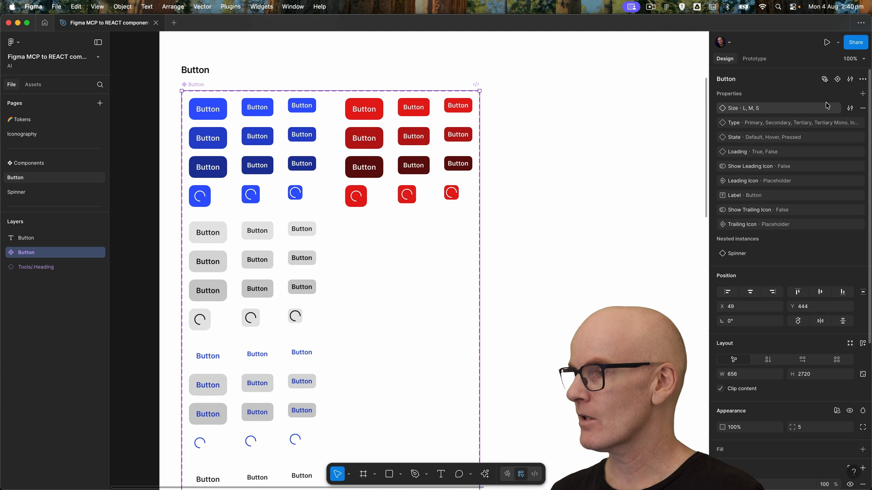
click(863, 123)
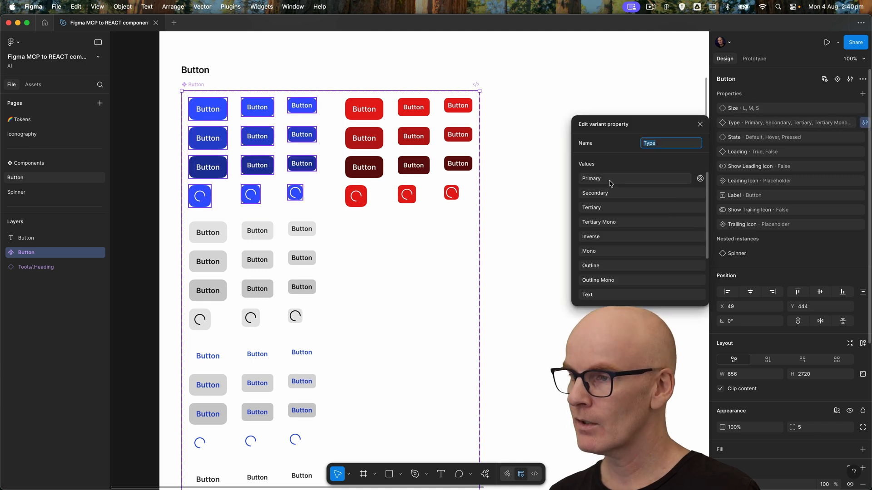
mouse_move(606, 225)
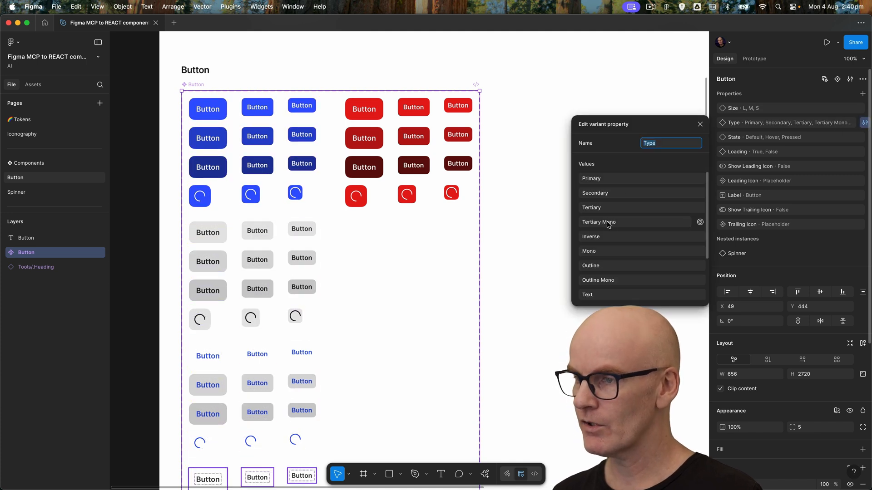
scroll(down, 3)
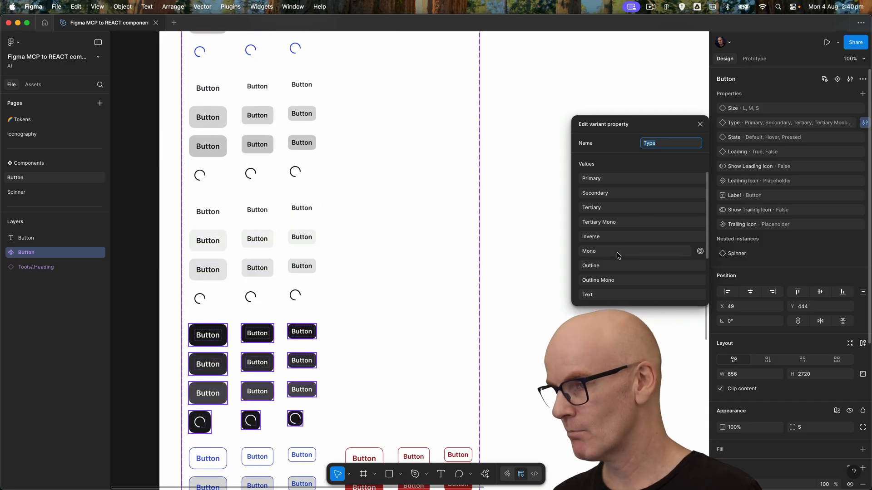
mouse_move(539, 256)
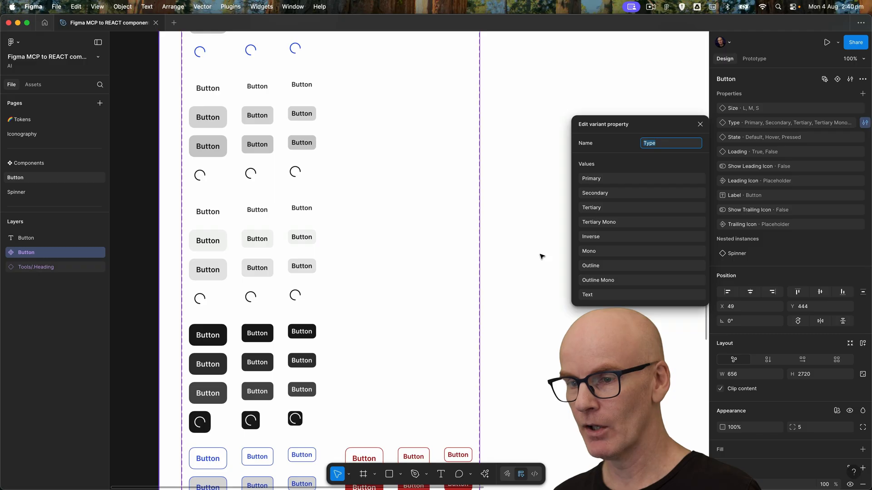
scroll(down, 3)
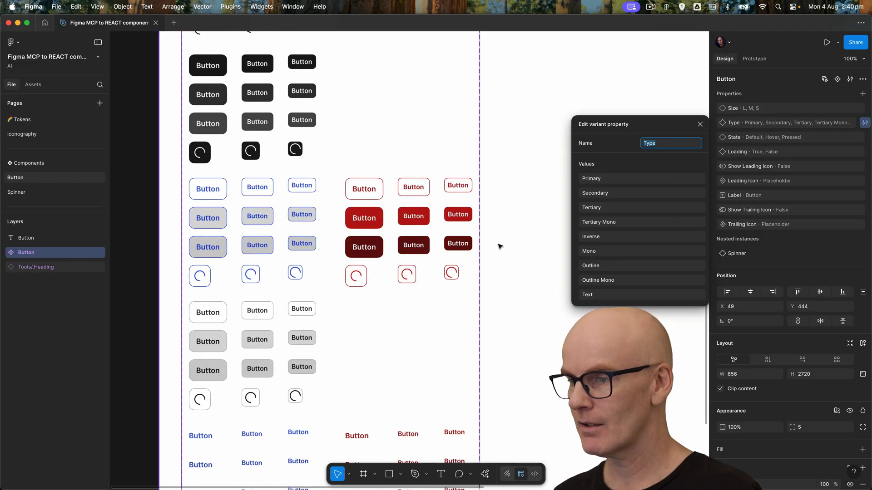
scroll(down, 3)
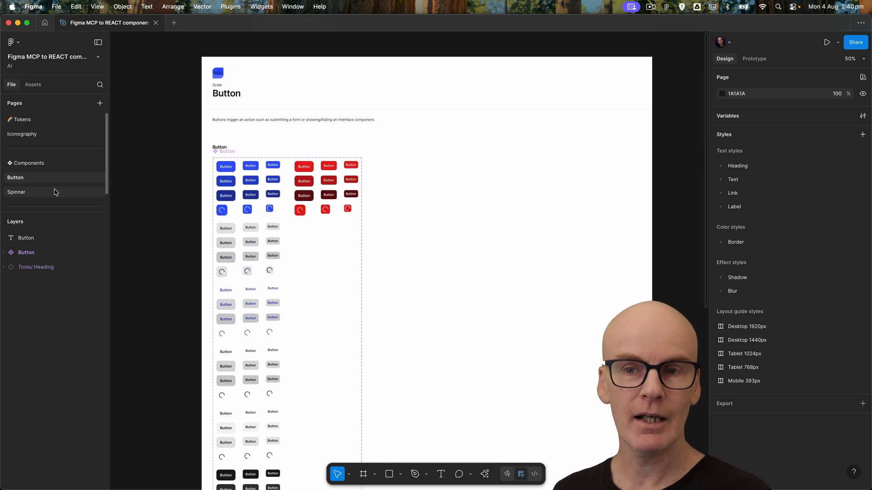
Review the Spinner and Iconography pages, then return to the Button page.
click(16, 192)
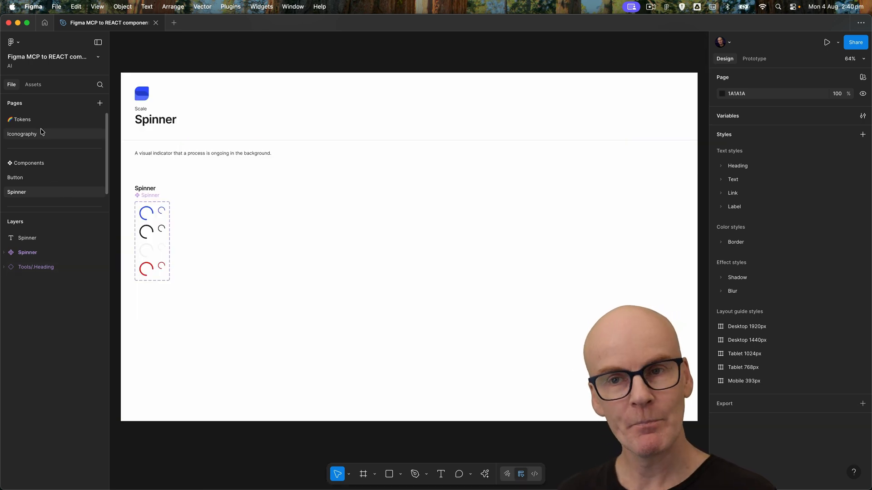
click(21, 134)
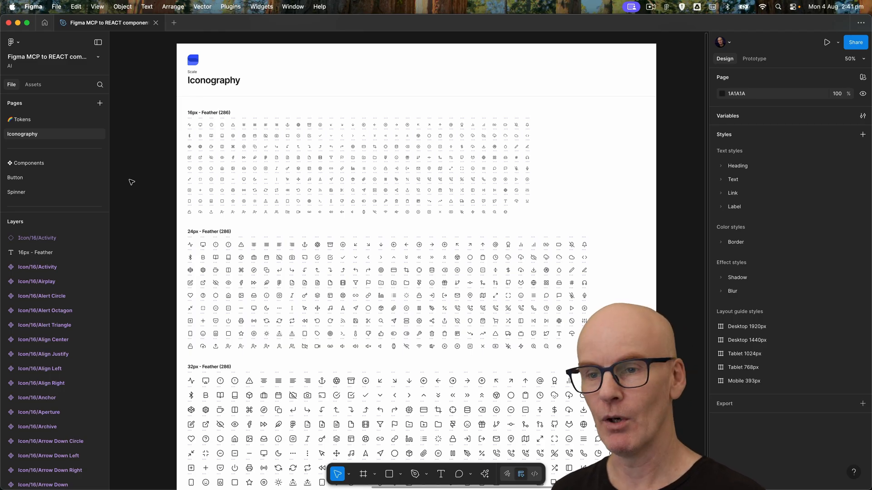
click(15, 177)
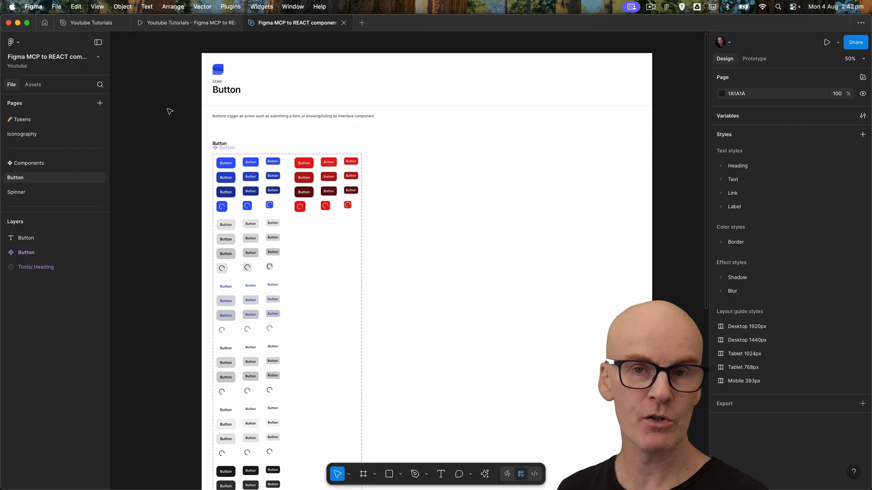
mouse_move(165, 120)
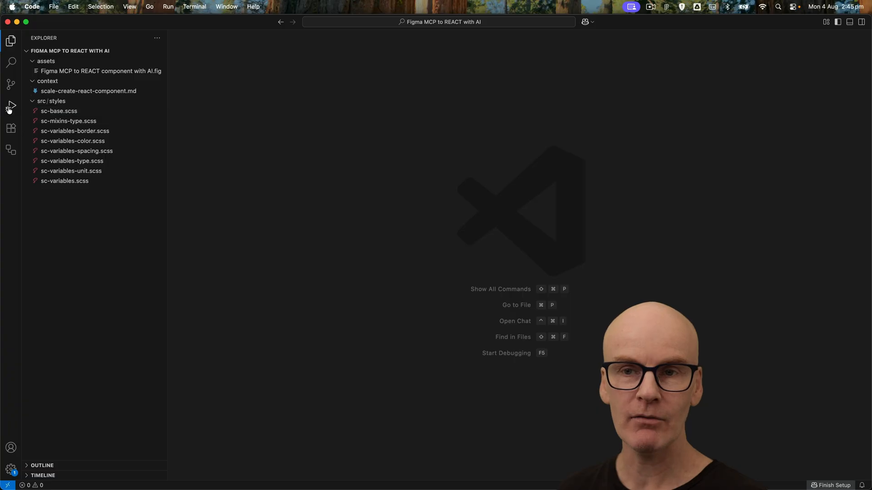
mouse_move(11, 105)
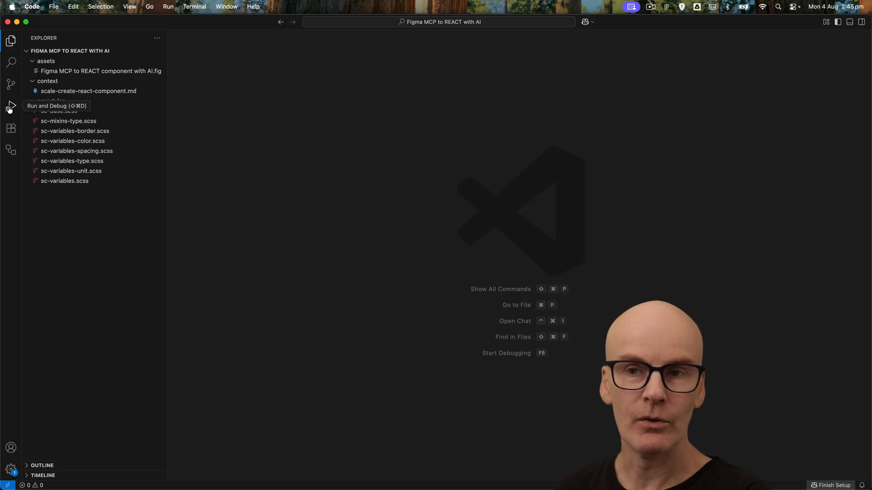
Find 'roo code' in the Extensions Marketplace, install Roo Code and show its side panel.
click(11, 128)
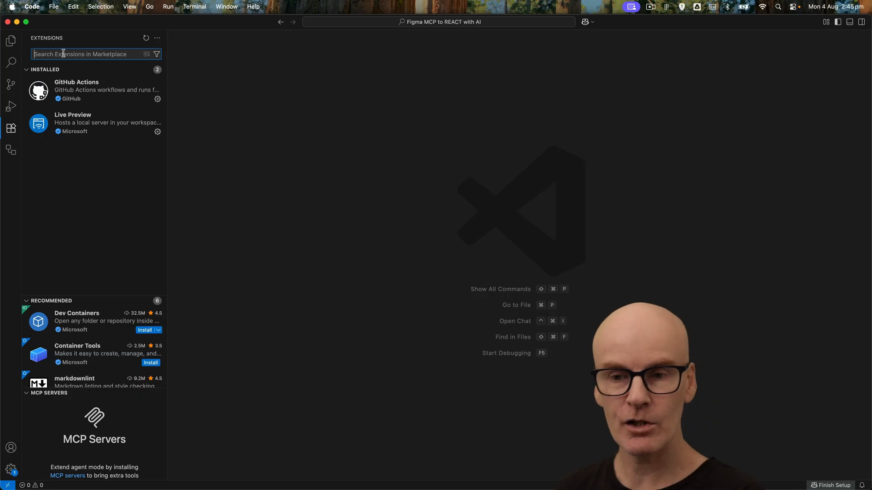
text(roo)
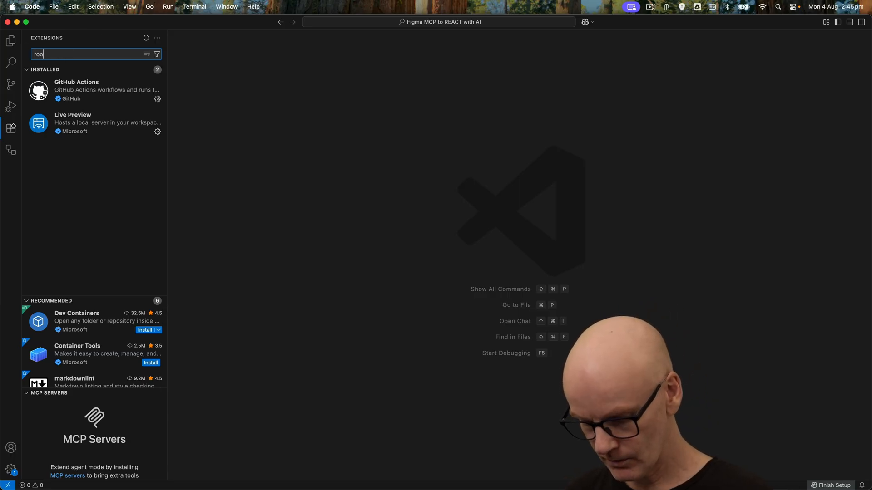
text(code)
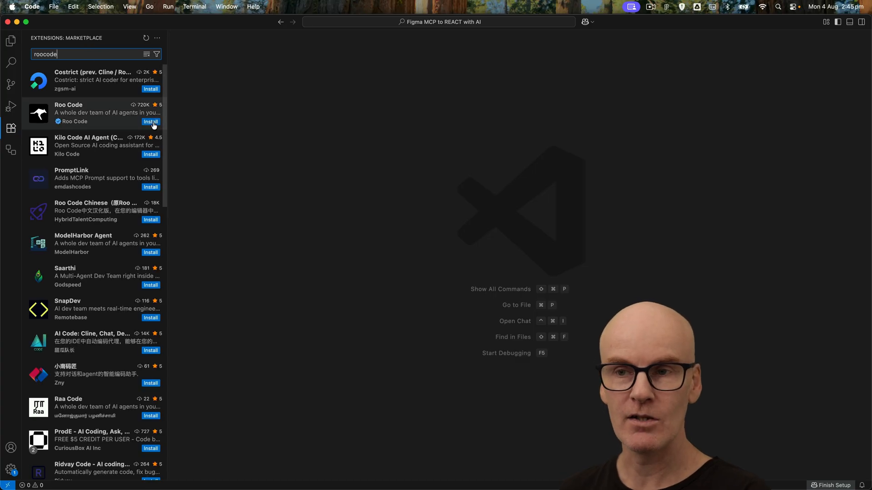
click(150, 121)
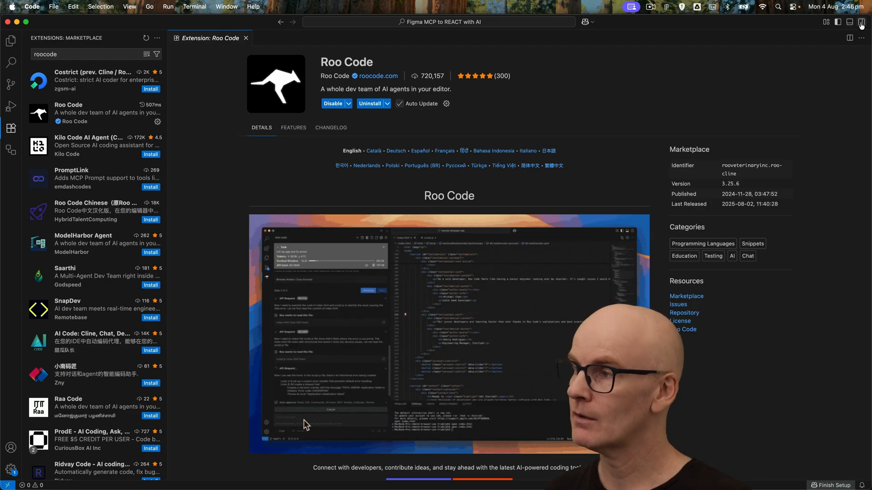
mouse_move(859, 22)
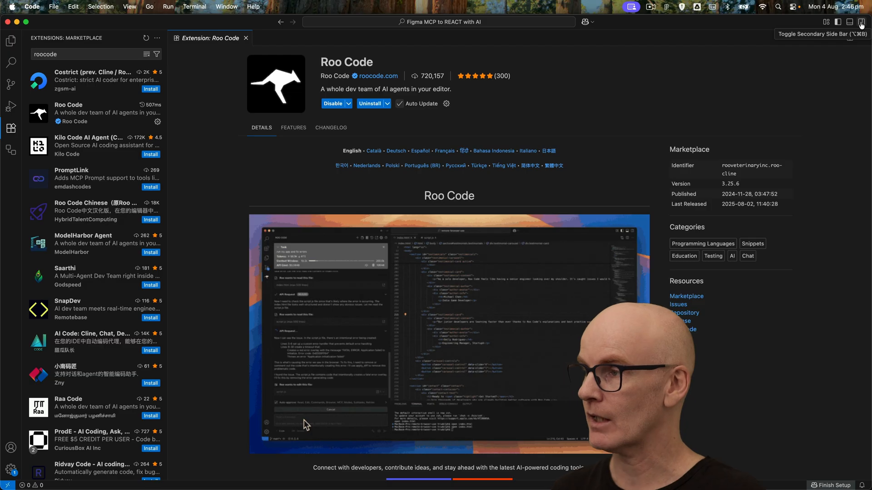
click(860, 22)
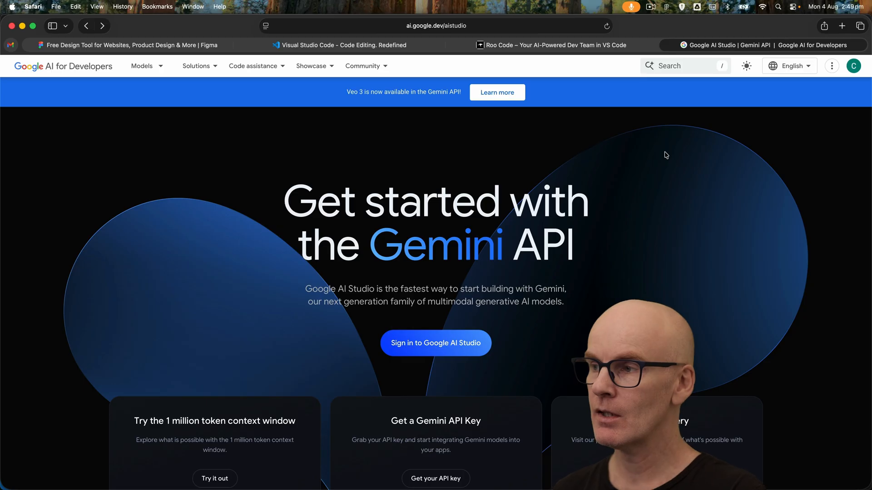
Sign in and create a new API key in the existing Gemini API project.
click(435, 343)
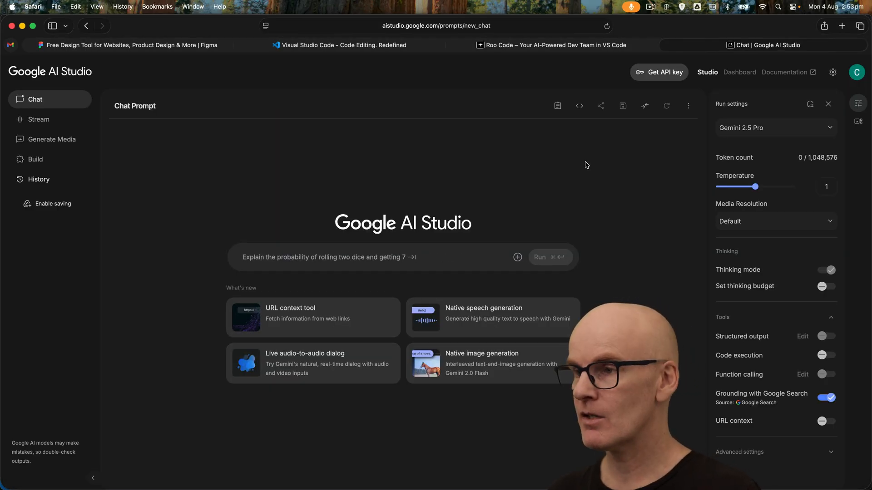
mouse_move(659, 76)
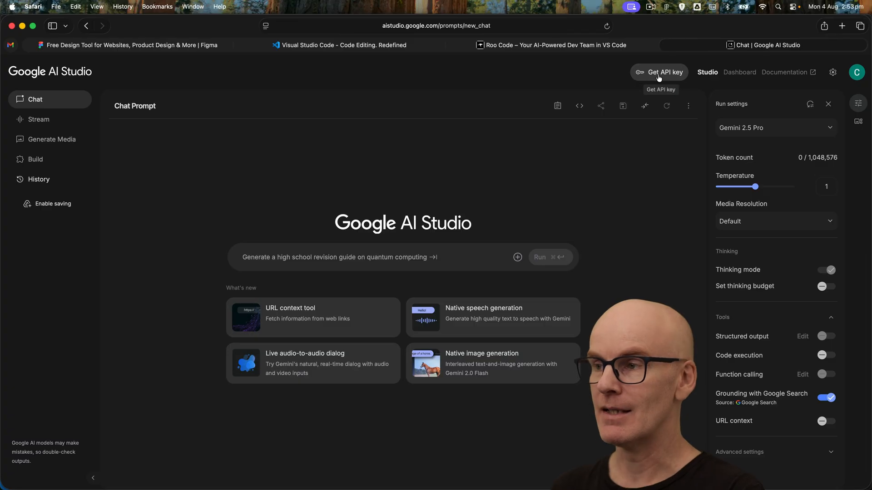
click(658, 72)
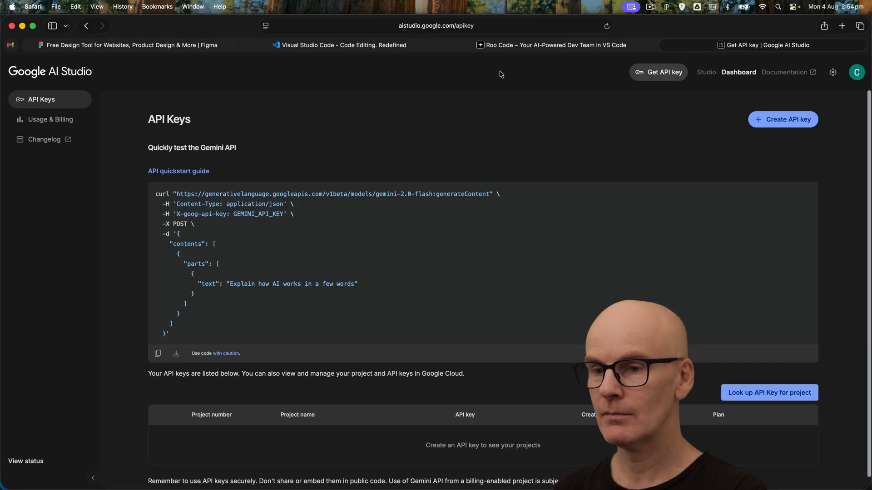
click(781, 119)
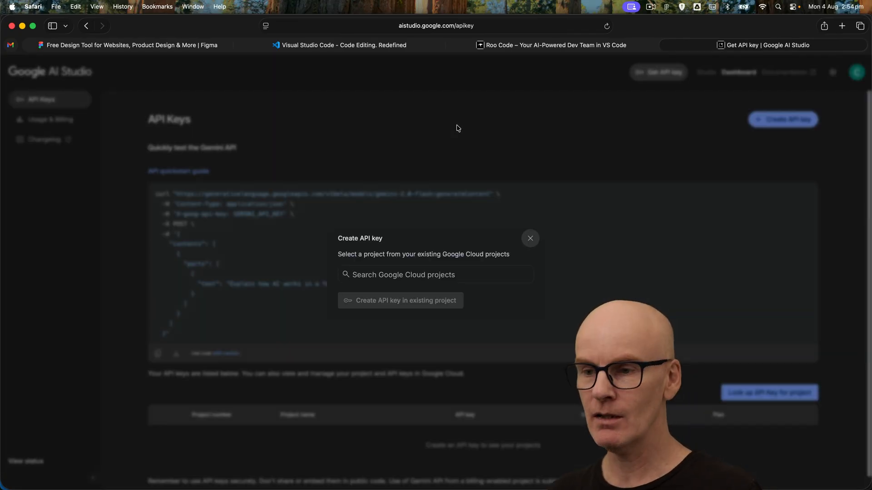
click(435, 274)
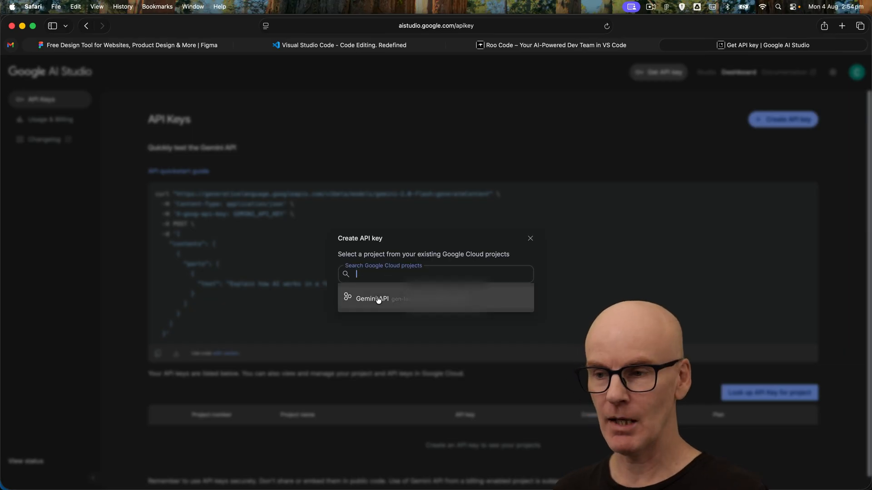
click(372, 298)
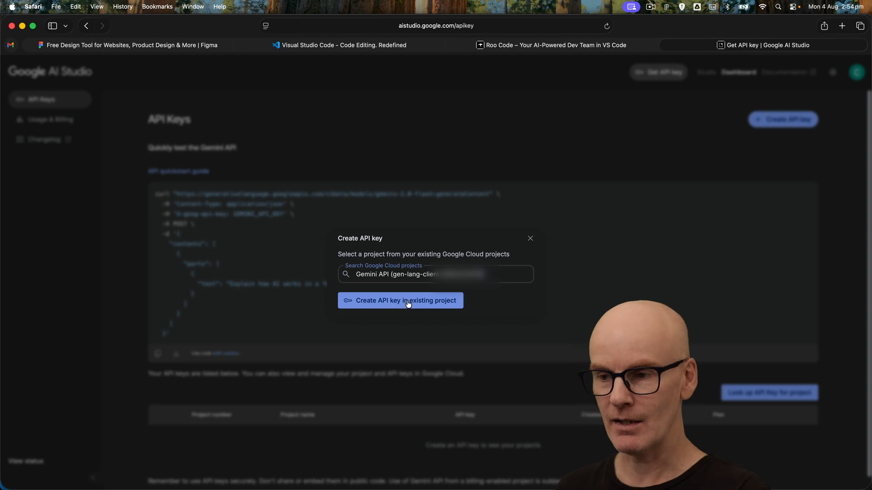
click(400, 300)
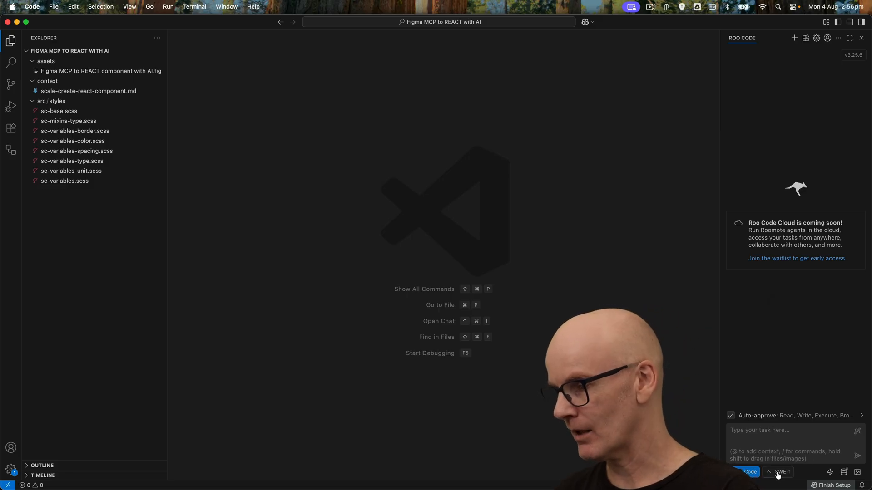
Create a new Roo Code configuration profile named Gemini.
click(781, 473)
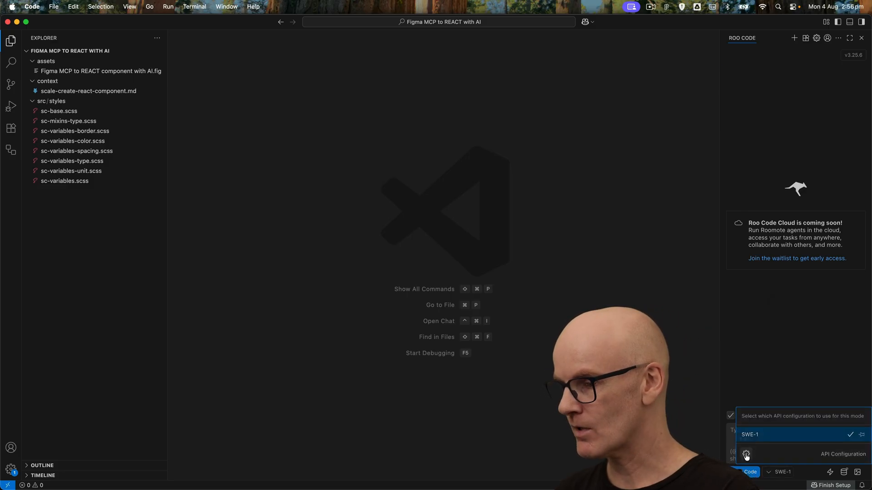
click(746, 457)
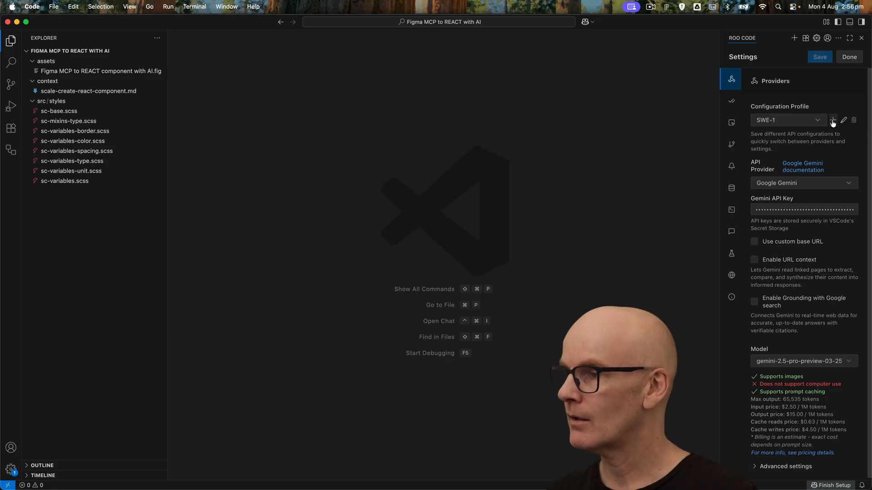
click(833, 120)
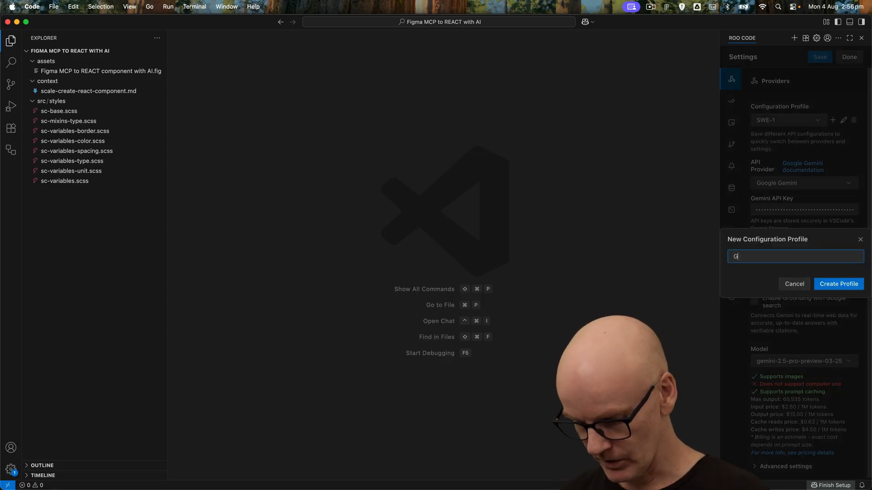
text(emini)
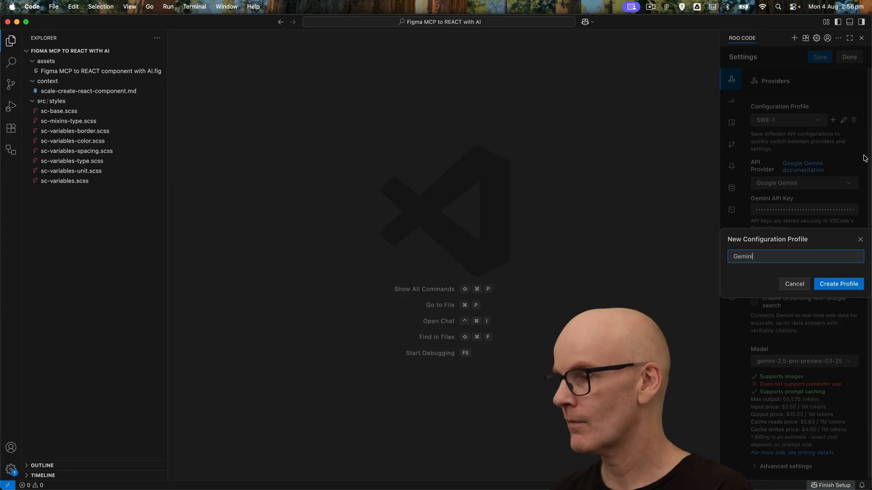
click(838, 283)
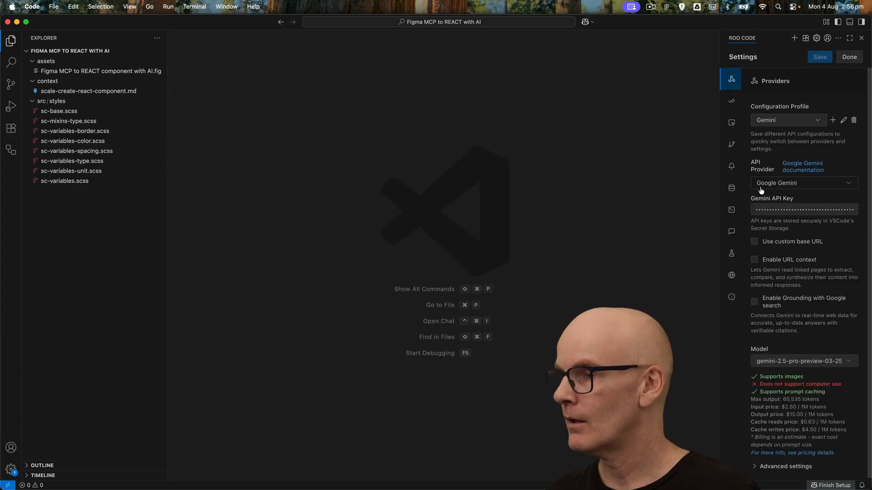
Keep Google Gemini as the profile's provider and enter the Gemini API key.
click(803, 182)
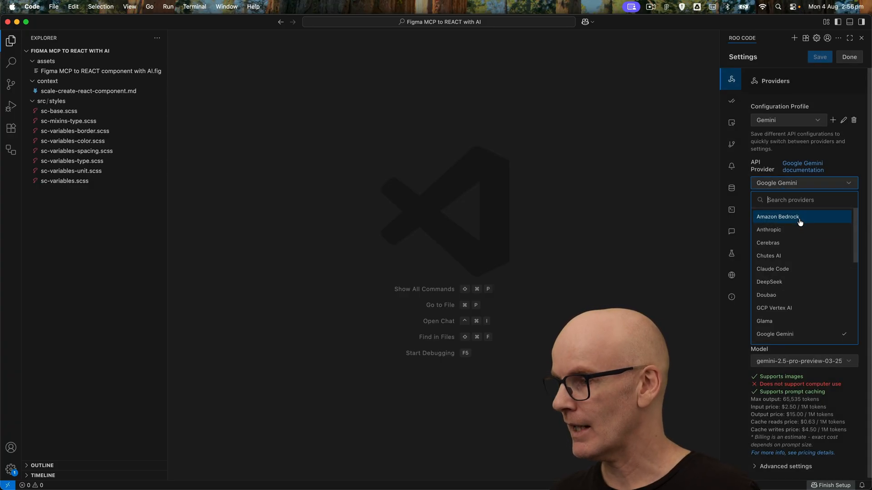
click(775, 333)
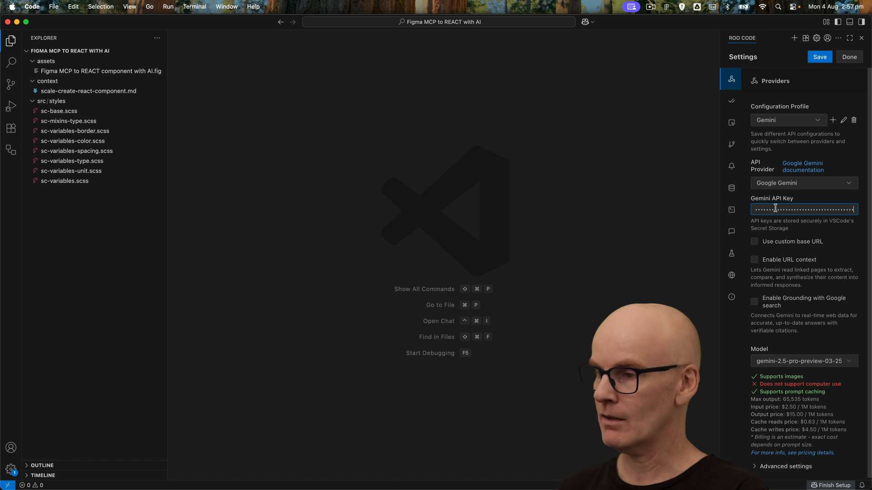
click(819, 56)
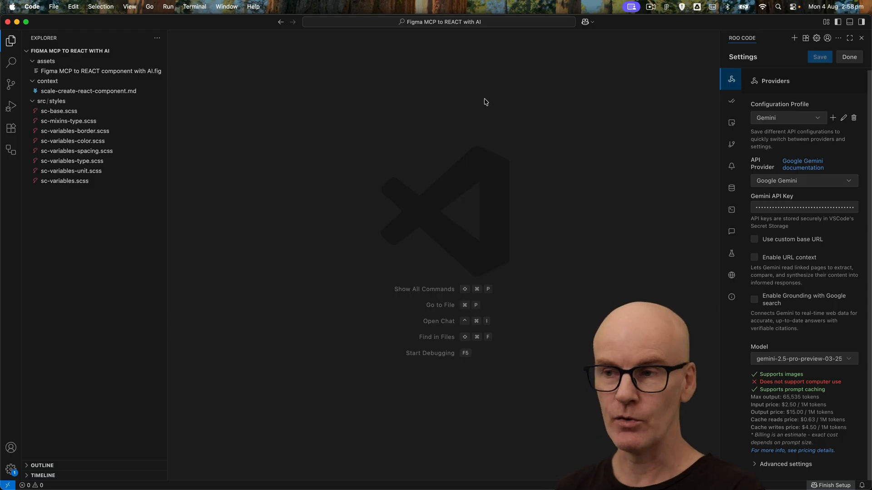
mouse_move(421, 112)
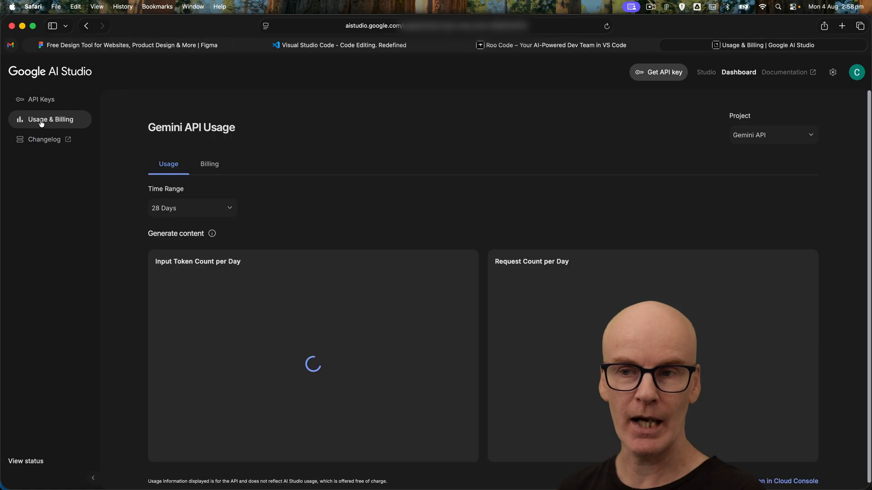
Start billing setup for the Gemini API project and accept the Google Cloud trial terms.
click(209, 164)
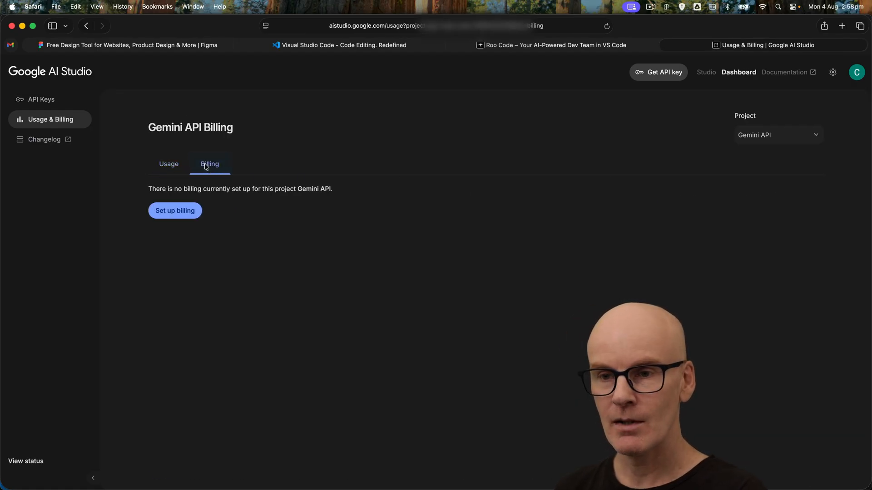
click(840, 26)
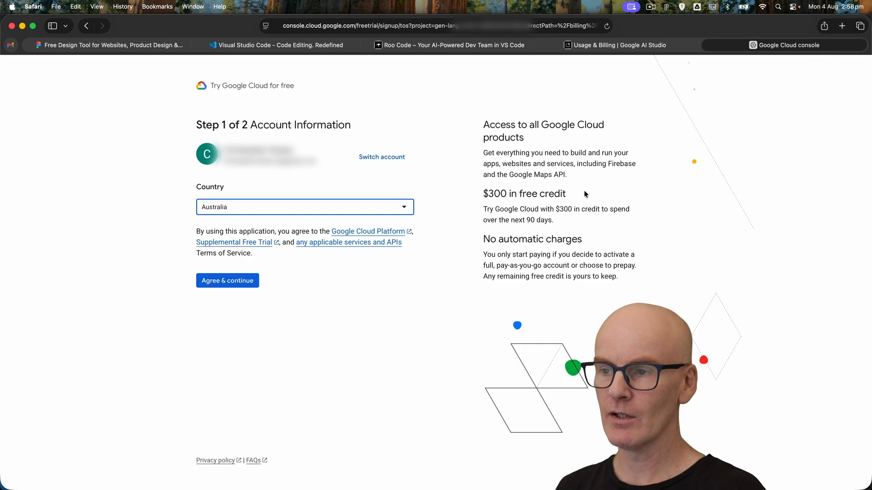
mouse_move(573, 206)
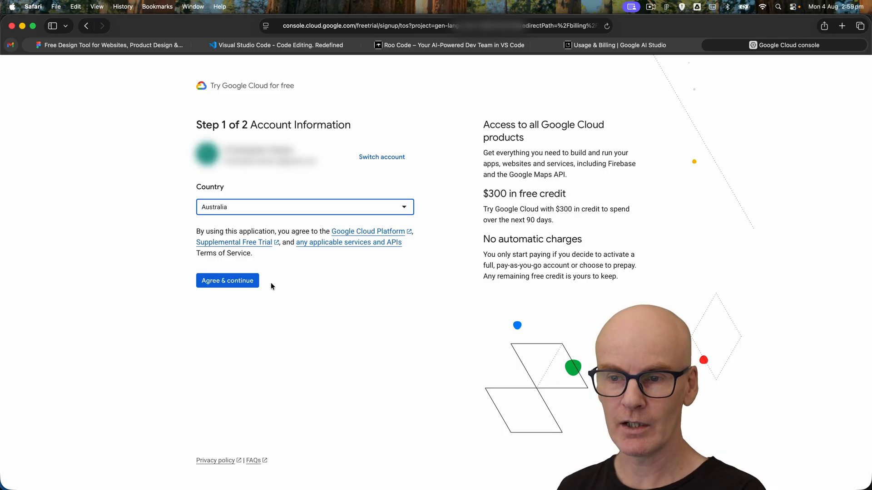
mouse_move(145, 174)
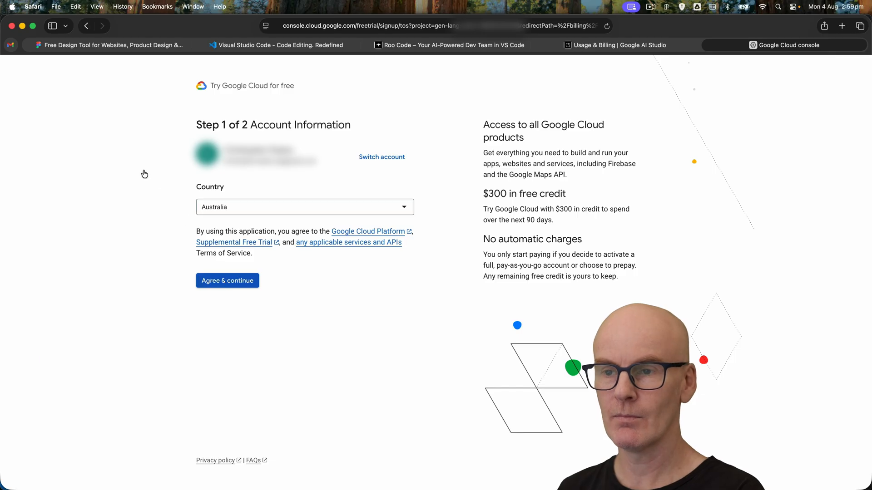
click(227, 281)
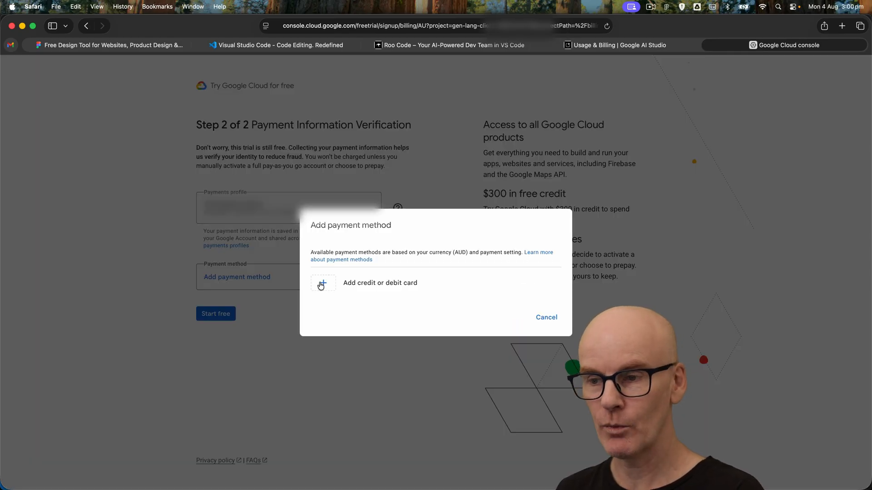
Save a credit card, start the free trial and view the project list.
click(379, 283)
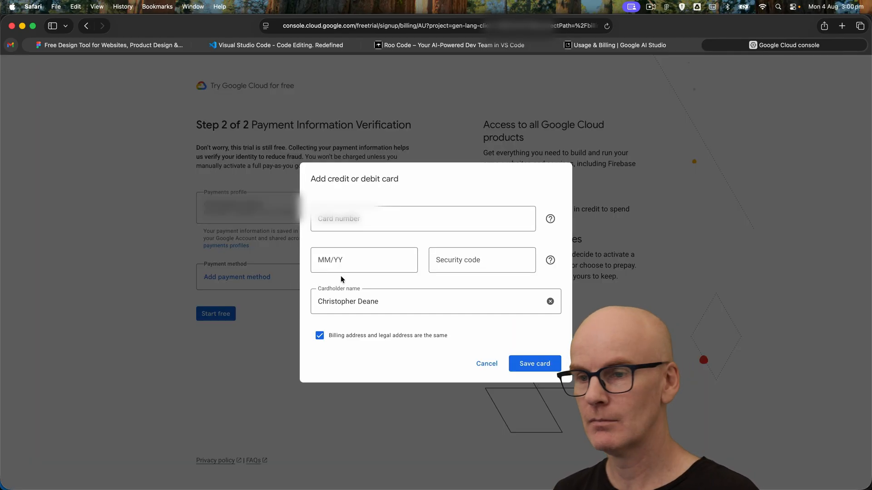
click(533, 363)
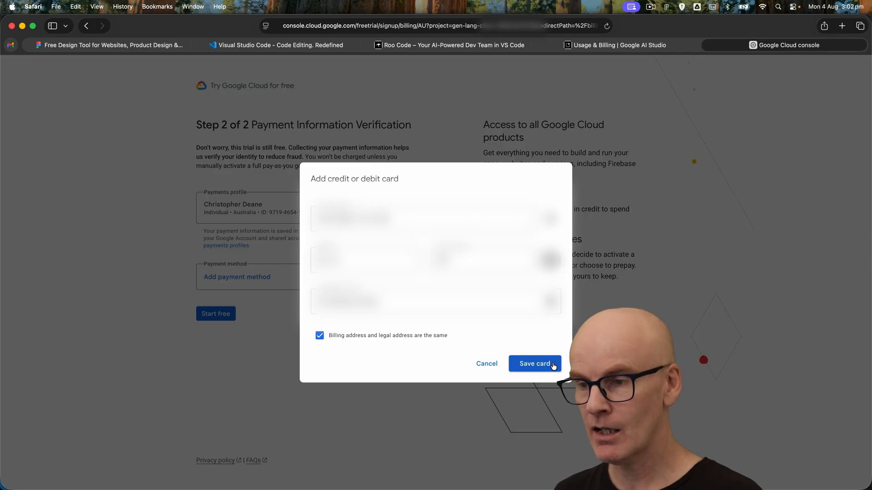
click(533, 363)
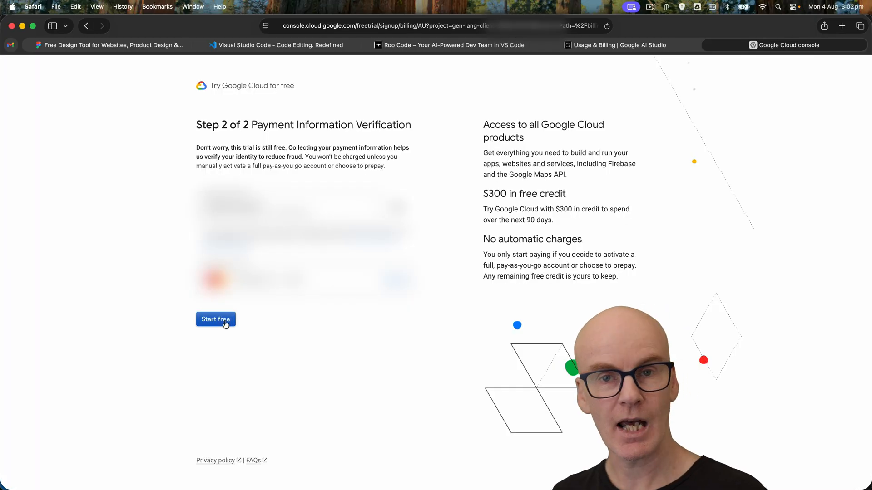
click(215, 319)
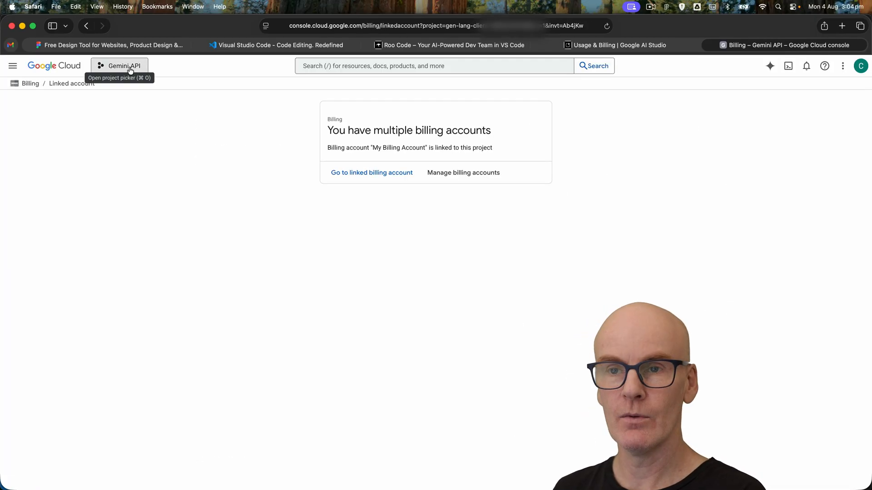
click(119, 66)
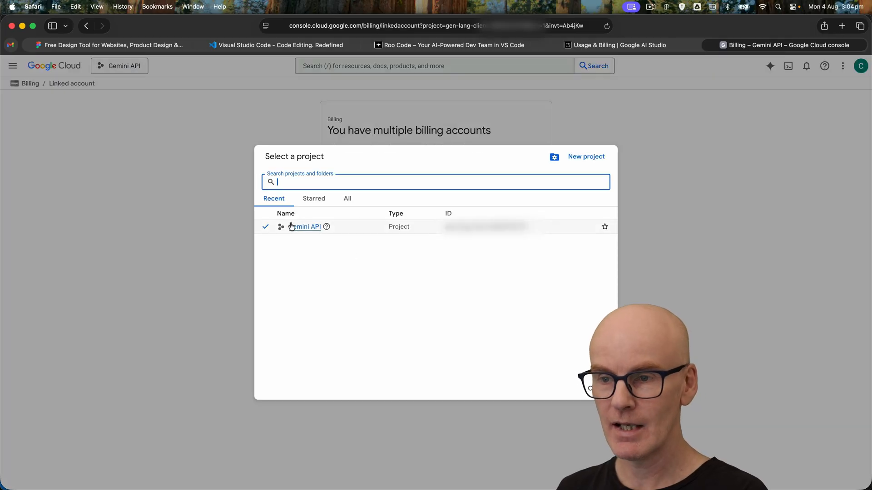
mouse_move(700, 189)
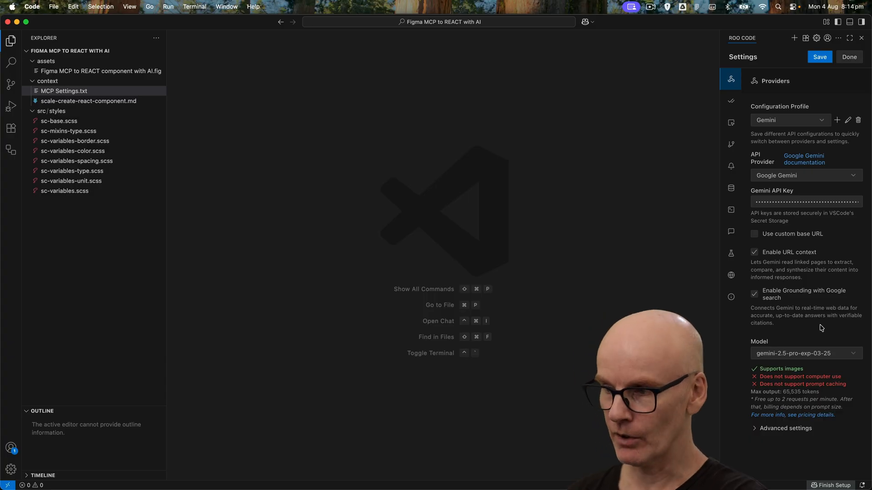
Select the gemini-2.5-pro model for the Gemini profile, save it and leave the settings.
click(804, 354)
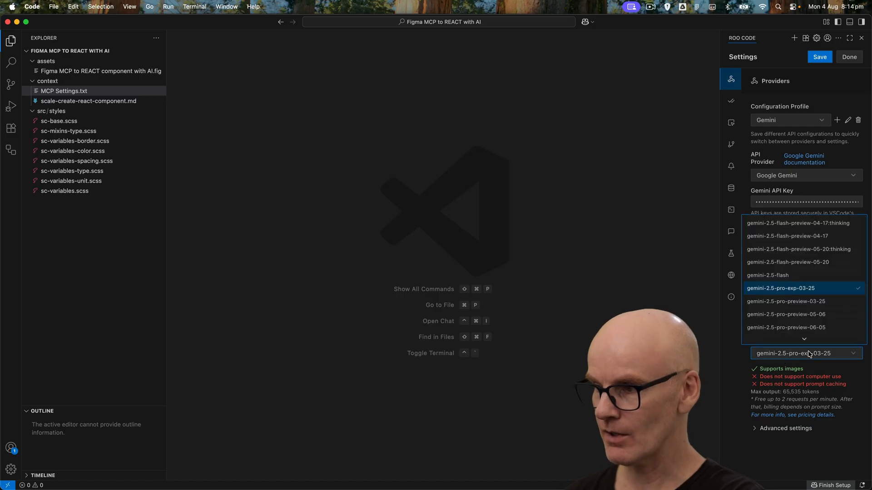
scroll(down, 3)
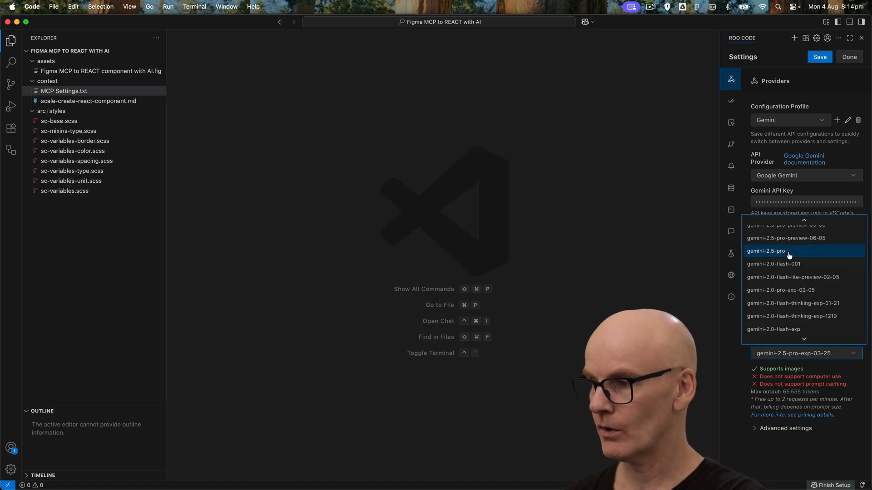
click(767, 250)
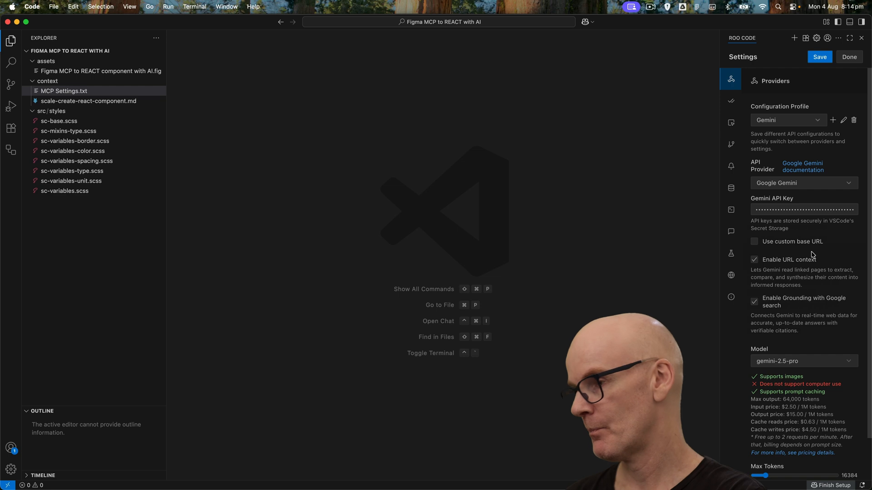
scroll(down, 3)
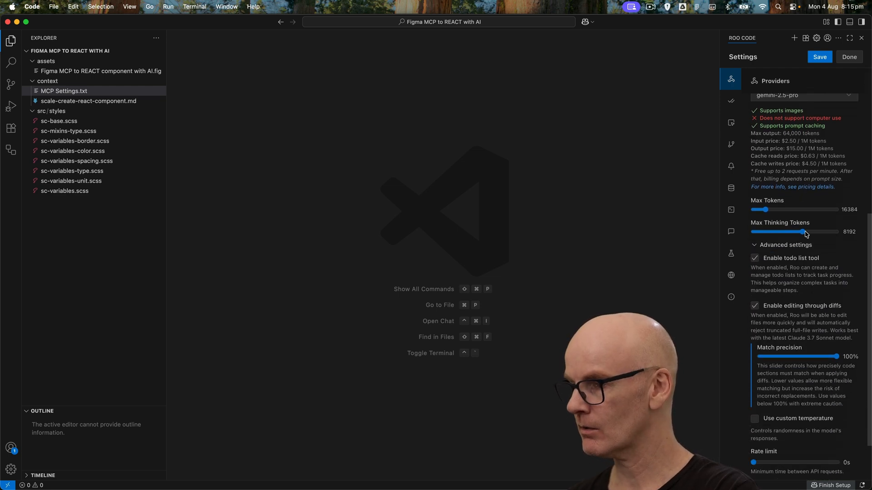
scroll(down, 3)
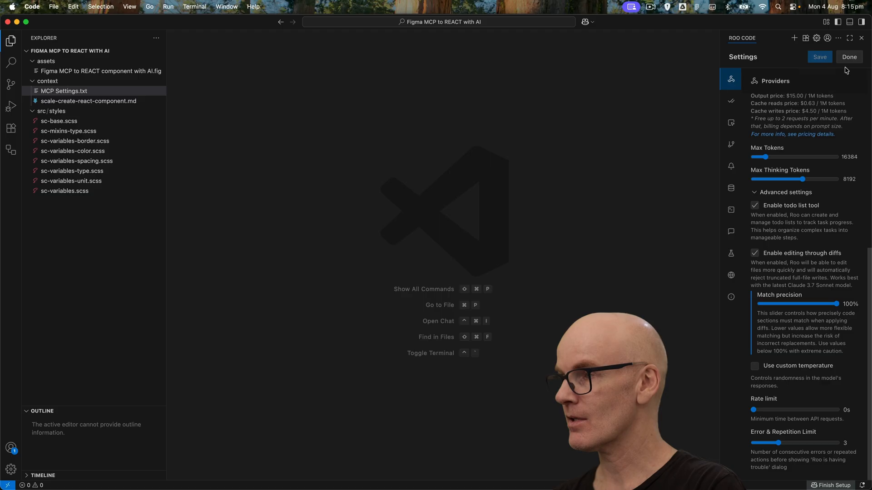
click(848, 56)
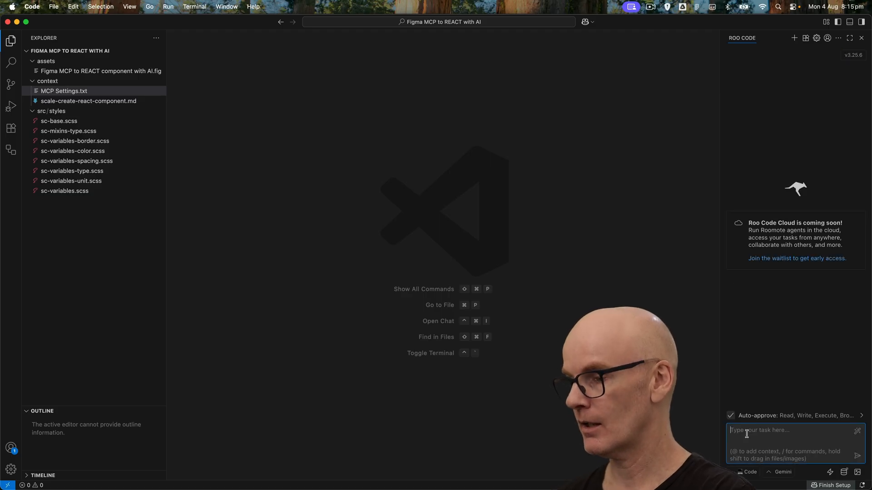
Send 'Hello' to Roo Code as a test, then bring up MCP Settings.txt with the Figma server JSON.
text(He)
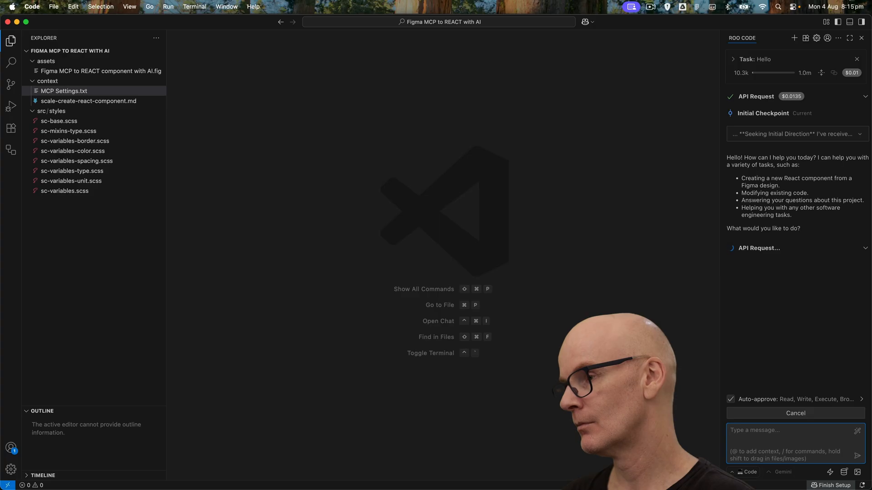
click(795, 414)
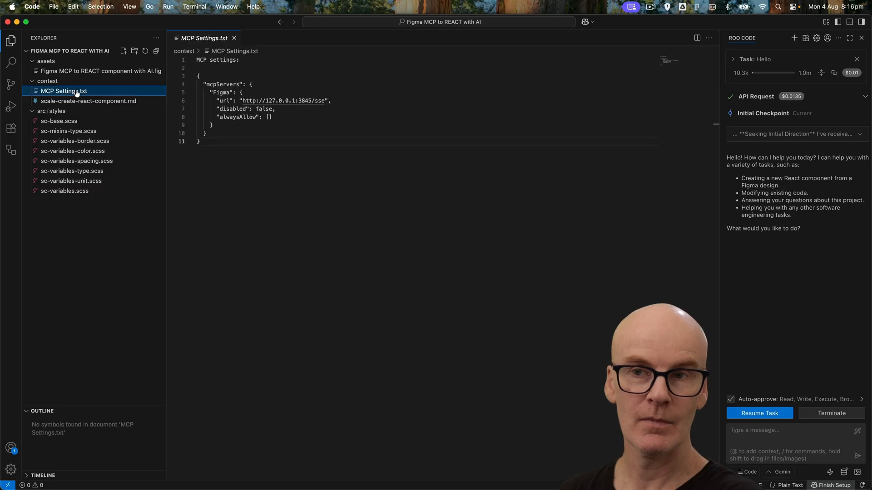
mouse_move(55, 81)
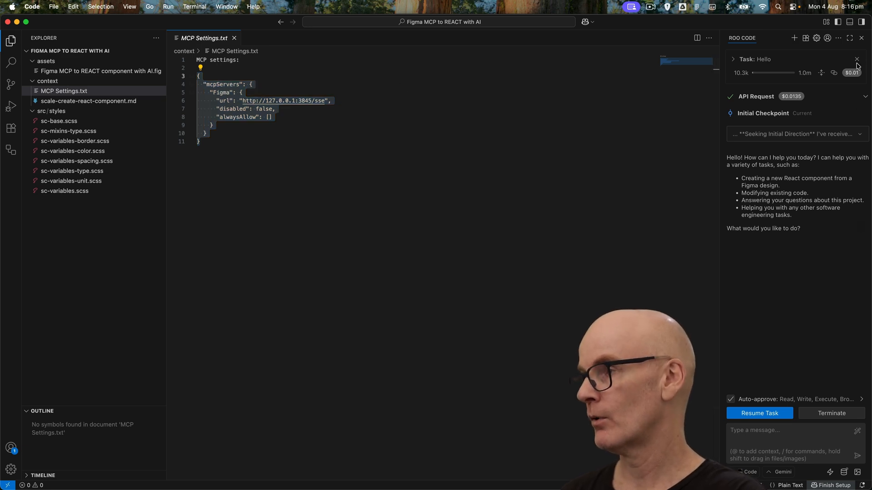
Replace the empty mcpServers entry in Roo Code's global MCP config with the Figma server JSON.
click(838, 38)
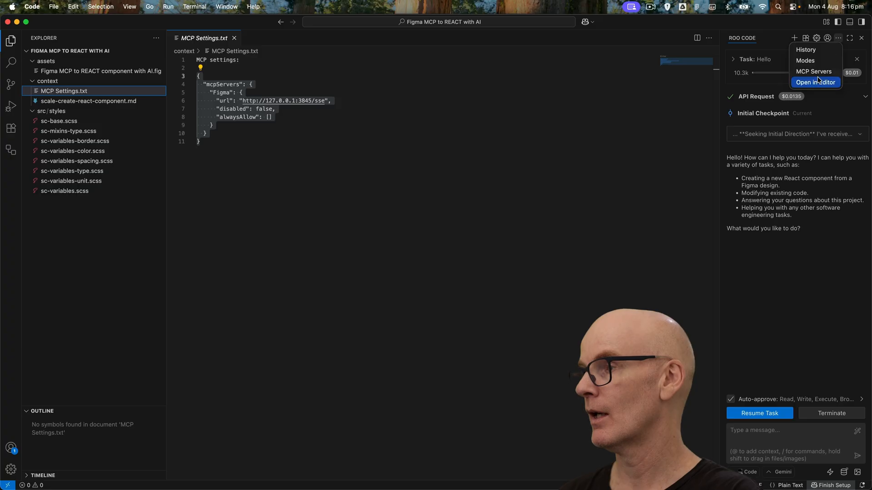
click(814, 71)
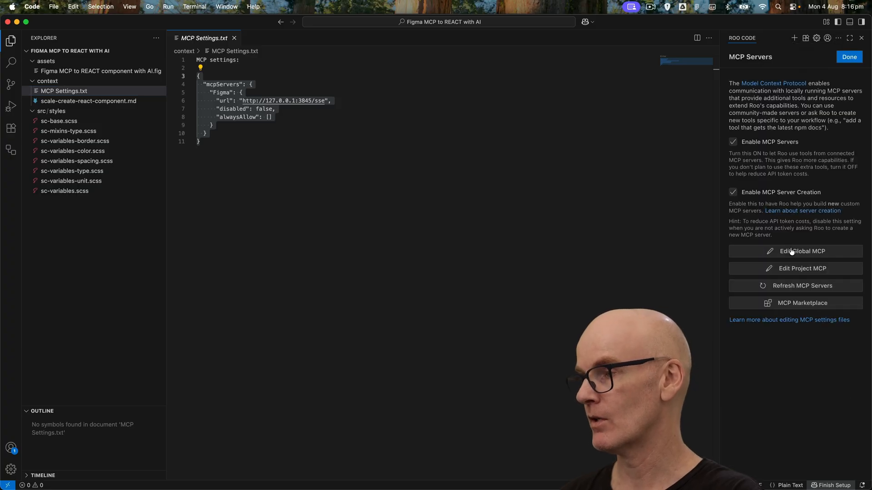
click(793, 251)
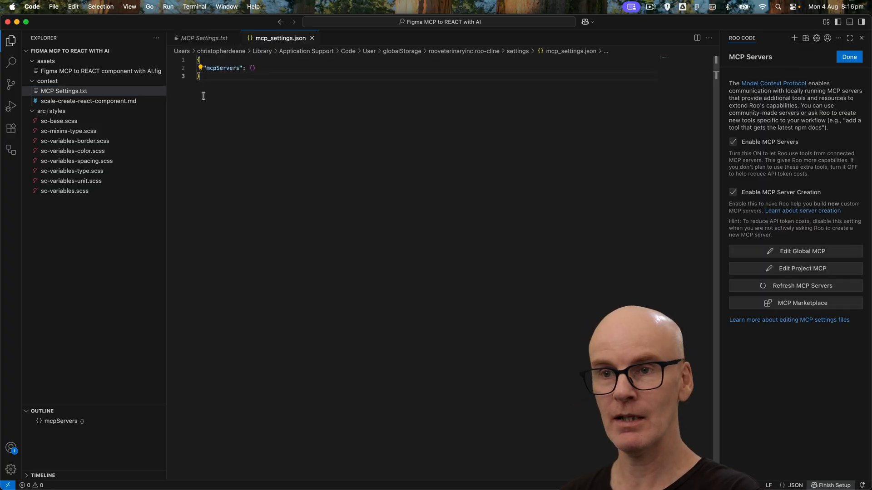
double_click(222, 68)
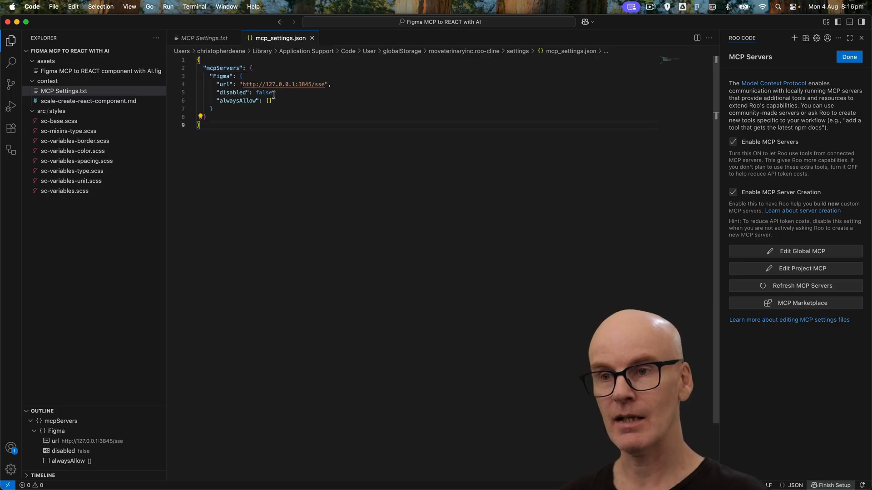
Expand the Figma server entry and set its get_code, get_image and other tools to Always allow.
click(795, 285)
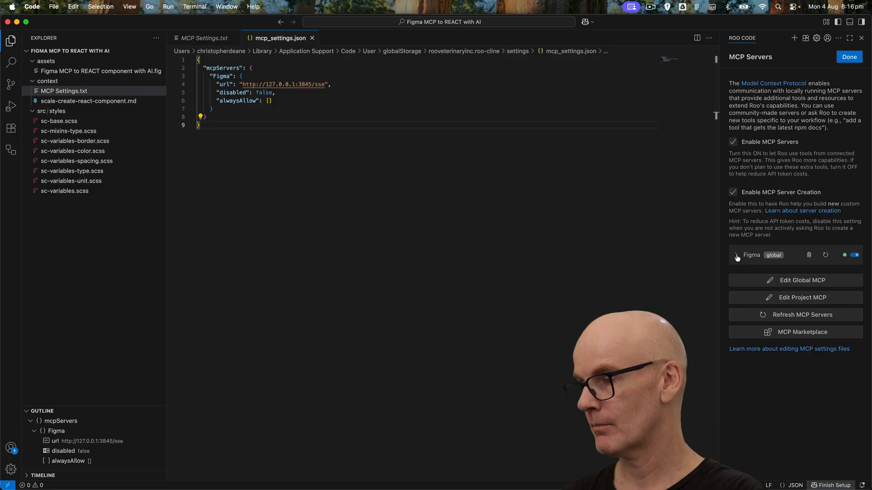
click(735, 254)
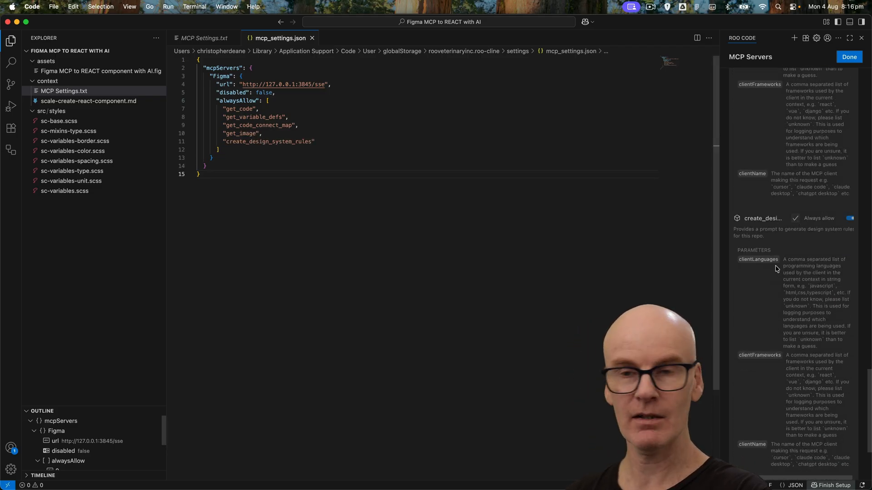
scroll(down, 3)
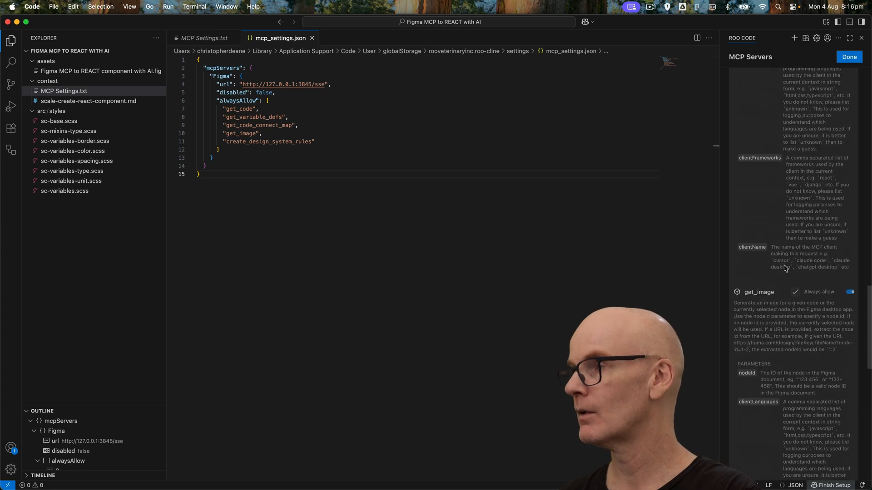
click(849, 56)
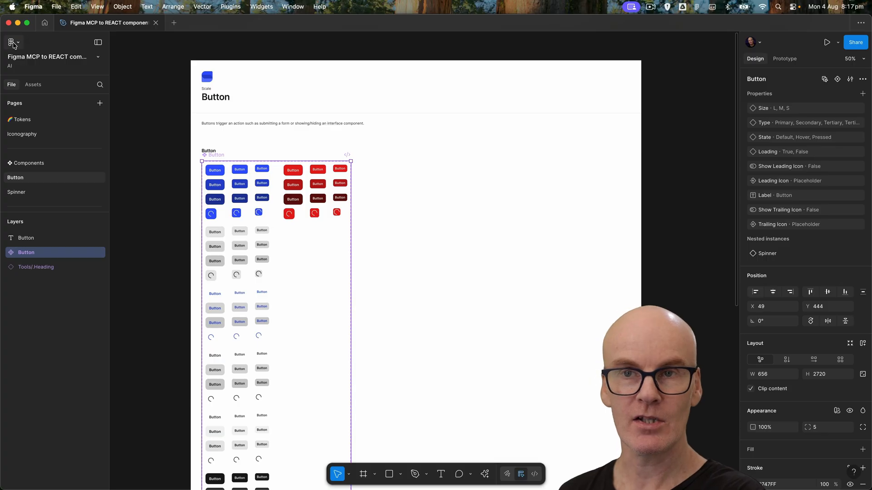
Check in Figma's Preferences that Enable Dev Mode MCP server is already ticked.
click(11, 43)
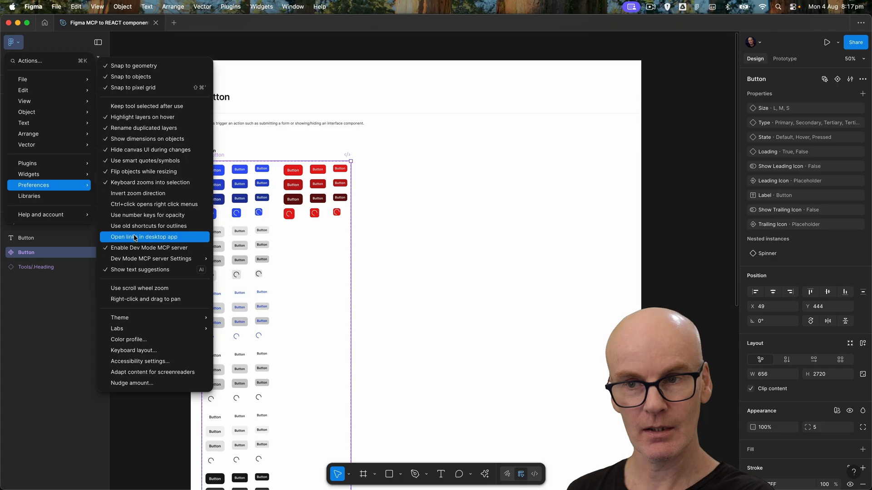
mouse_move(154, 247)
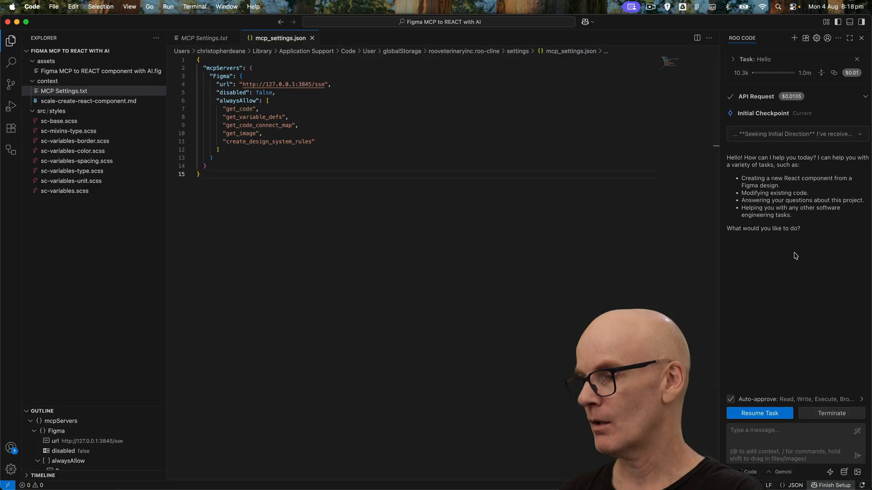
Ask Roo Code 'Can you tell me what component I have selected in Figma' and get 'Button' back.
click(789, 429)
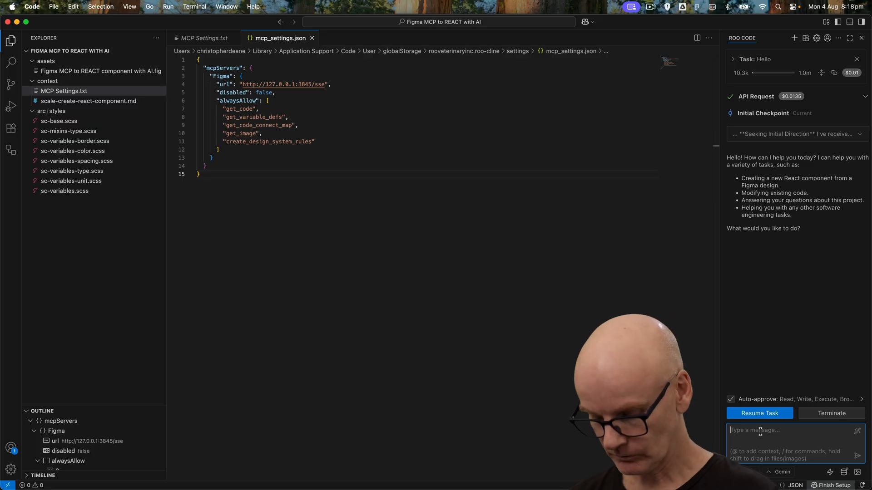
text(Can you t)
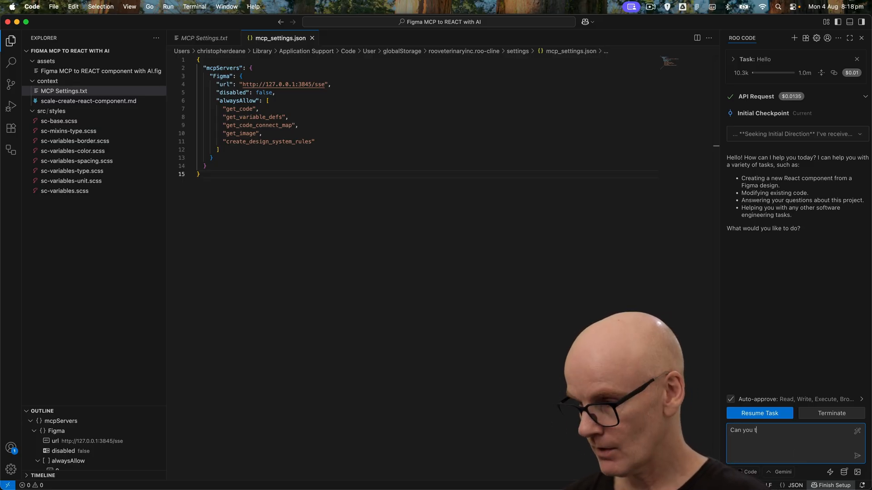
text(ell me)
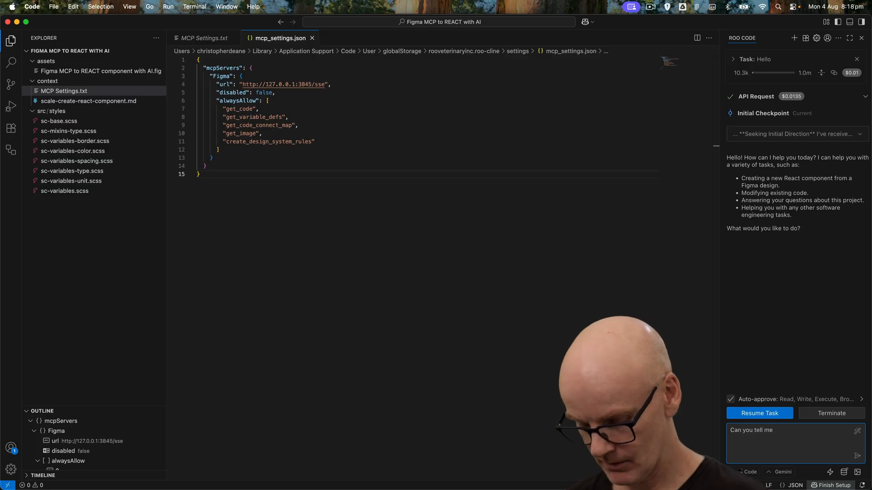
text(what component)
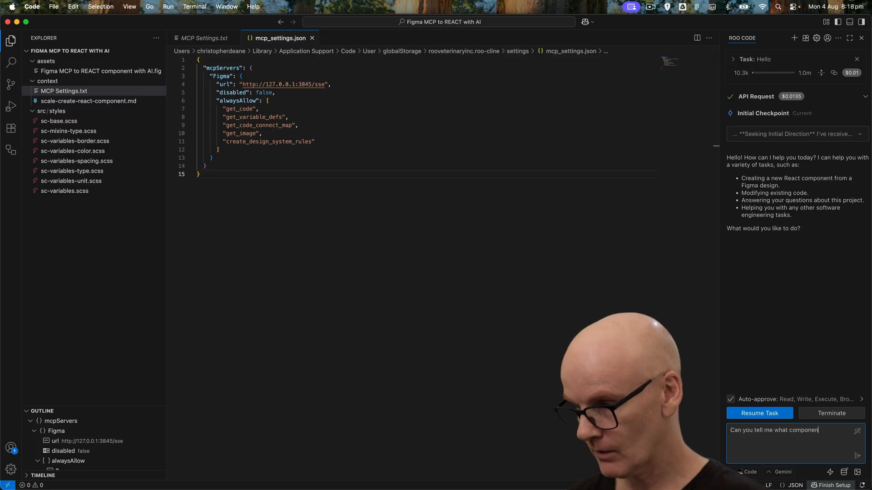
text(I have s)
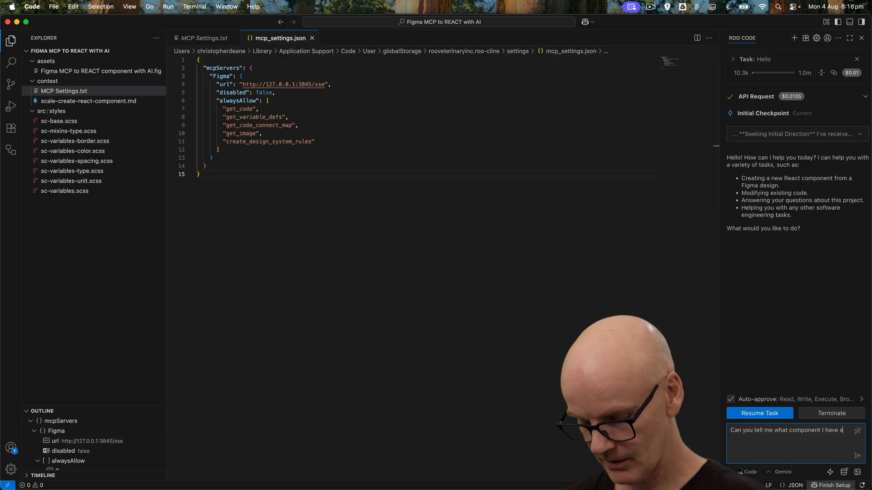
text(elect)
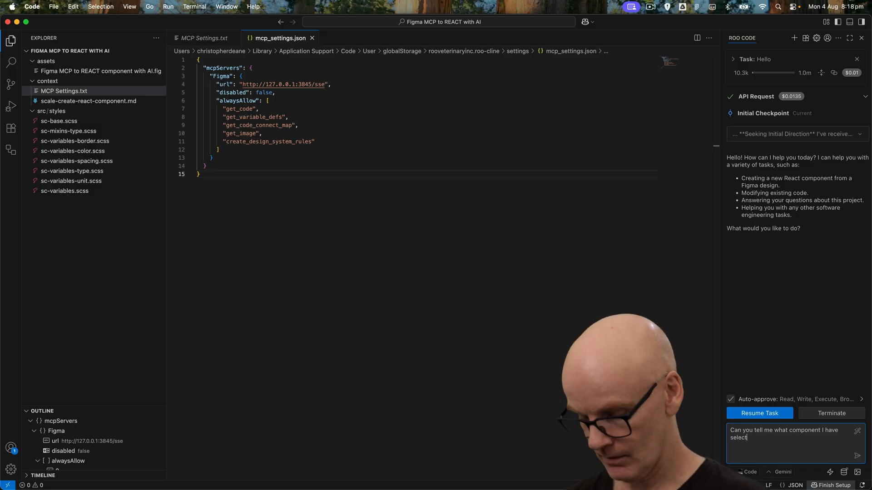
text(ed in F)
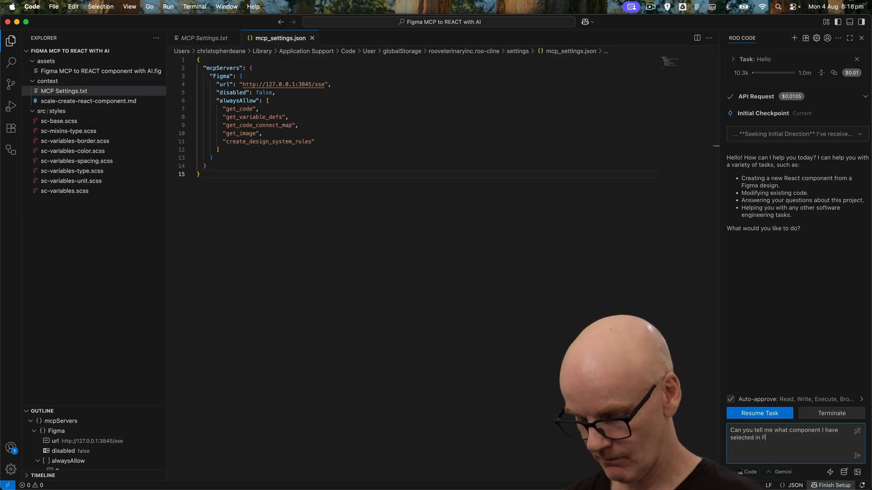
text(igma)
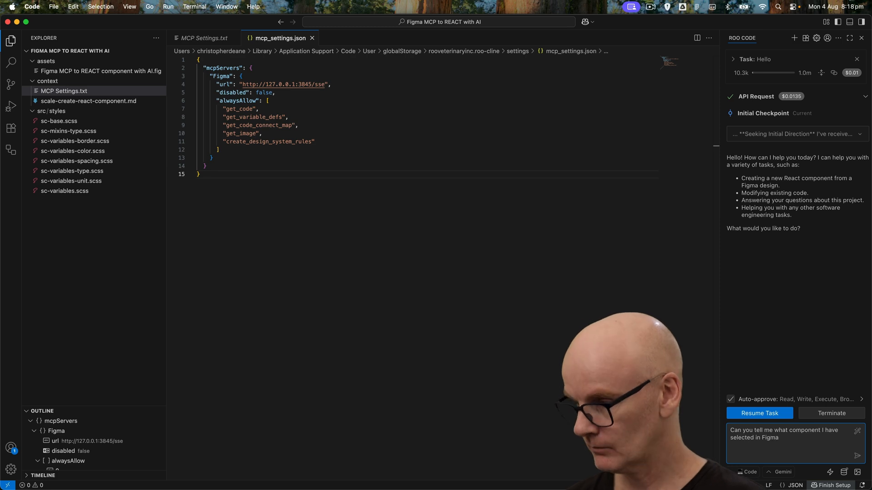
click(856, 456)
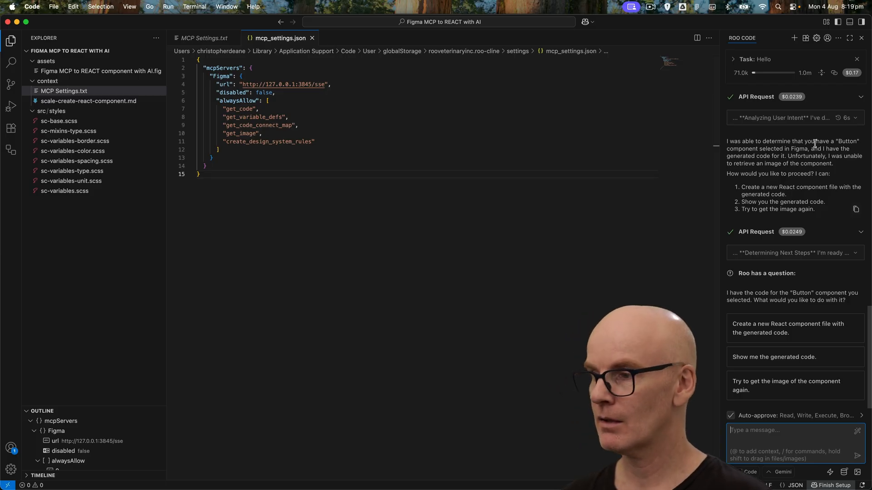
mouse_move(810, 336)
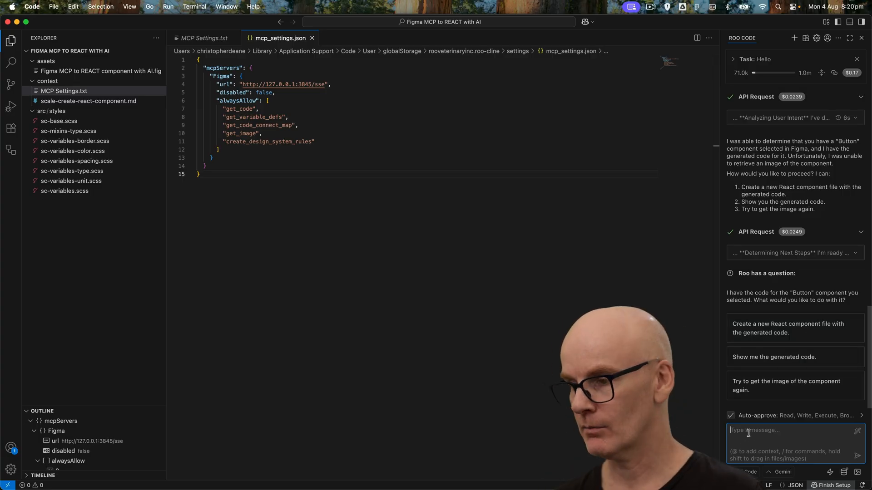
Ask Roo Code what the Button's variants, properties, styles and structure are and read its breakdown.
text(Tell me what it)
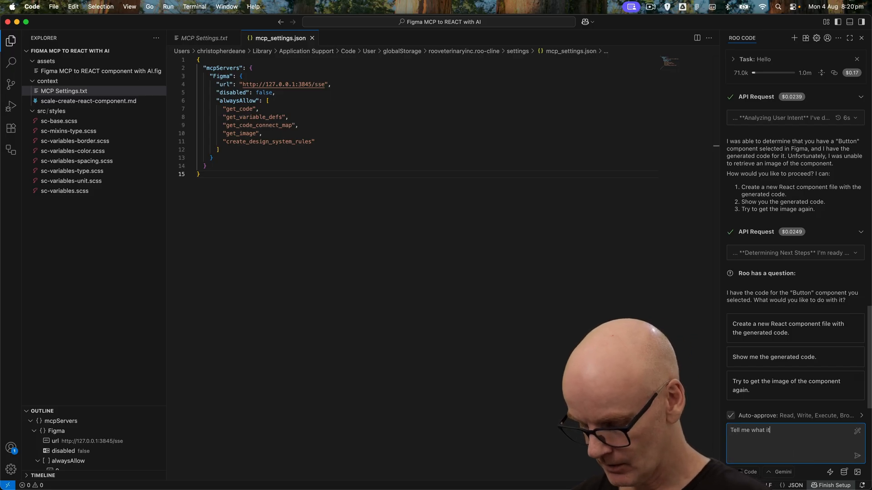
text('s)
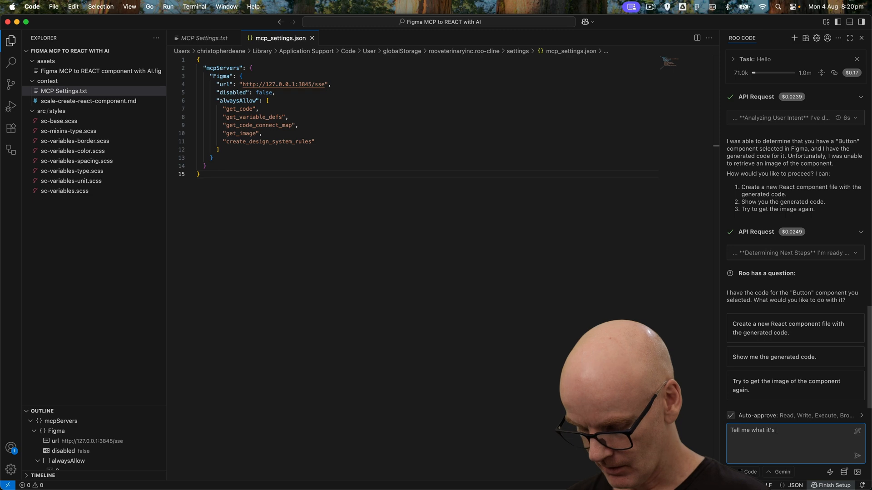
text(var)
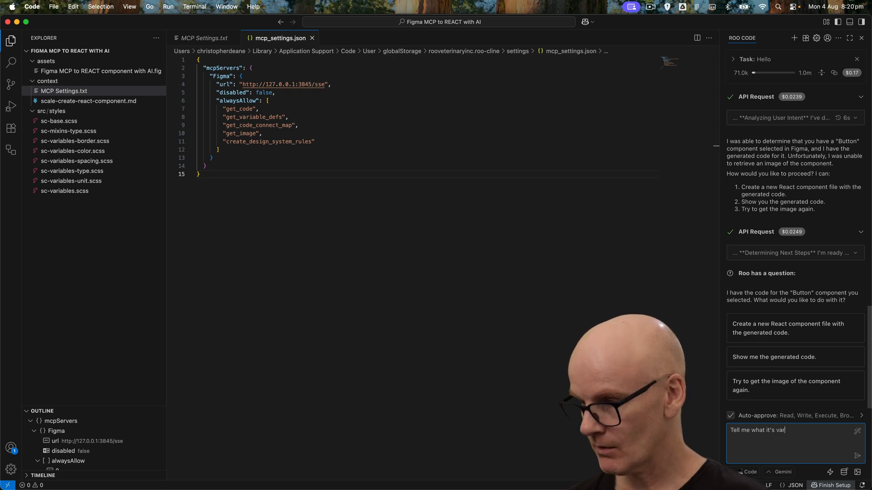
text(iants, p)
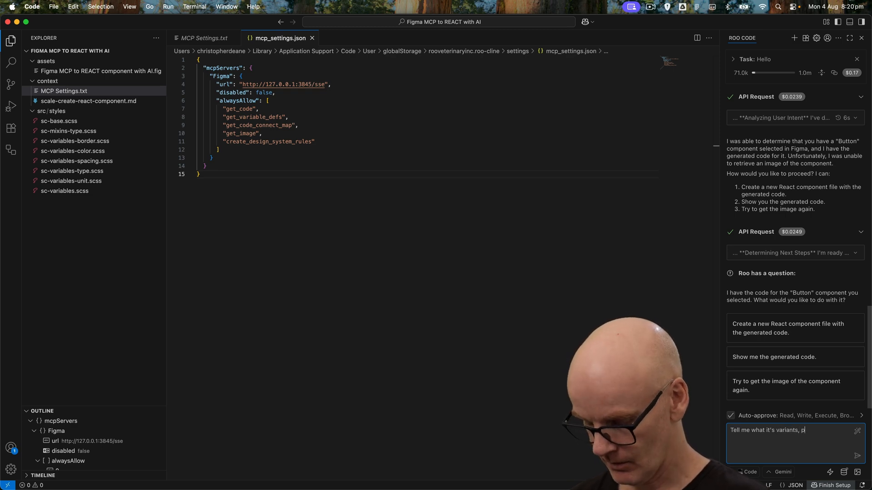
text(roperties and)
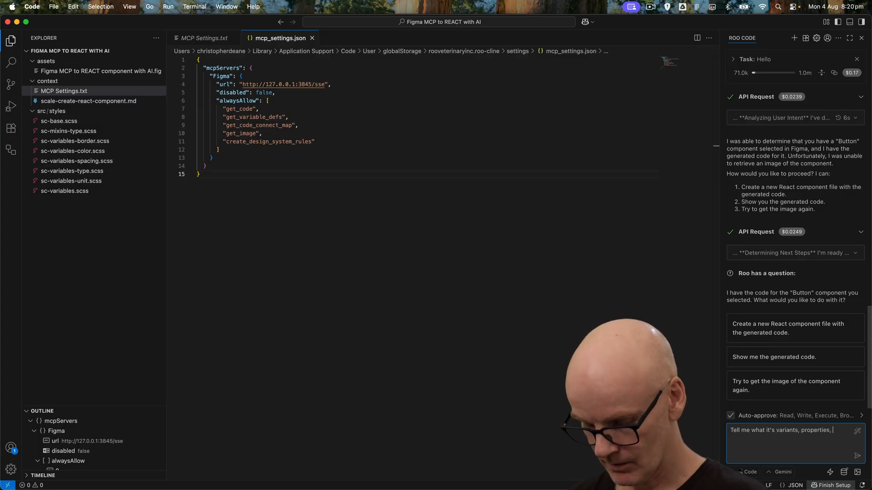
text(styles and)
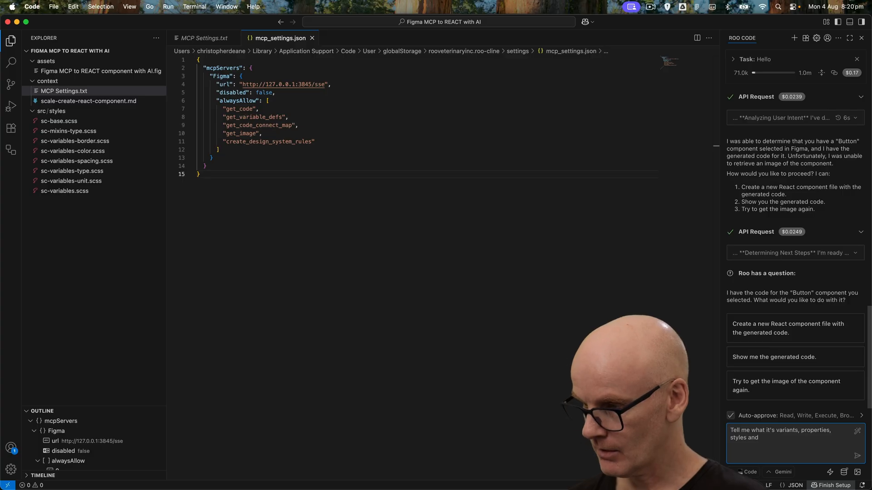
text(struct)
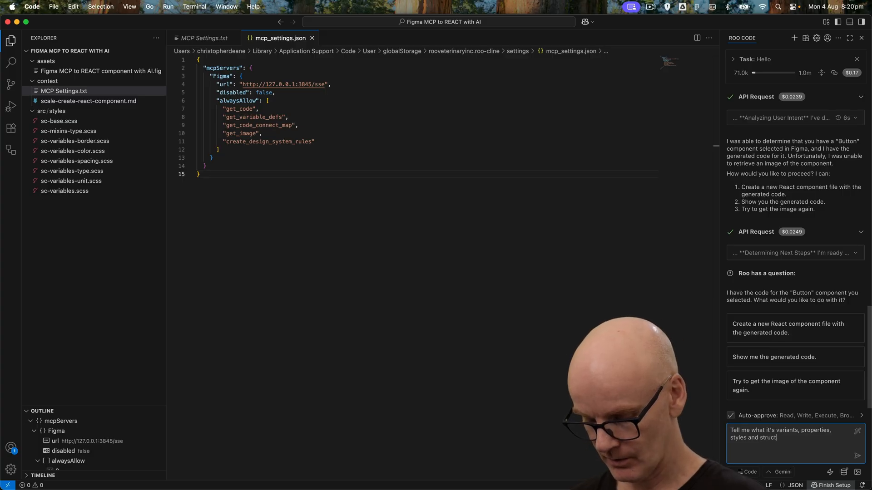
text(ure is.)
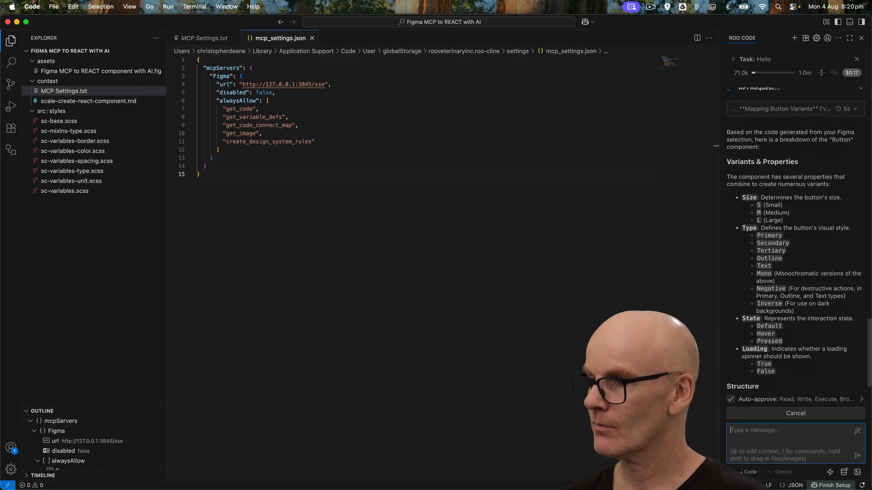
scroll(down, 3)
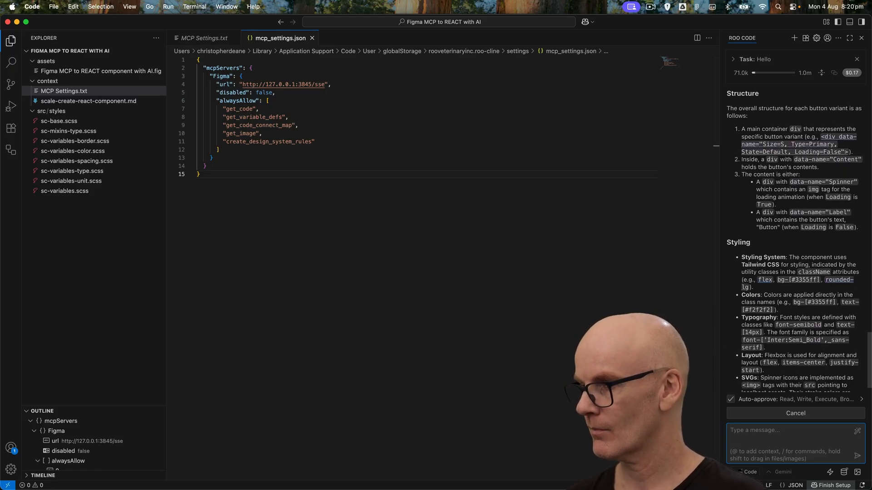
scroll(down, 3)
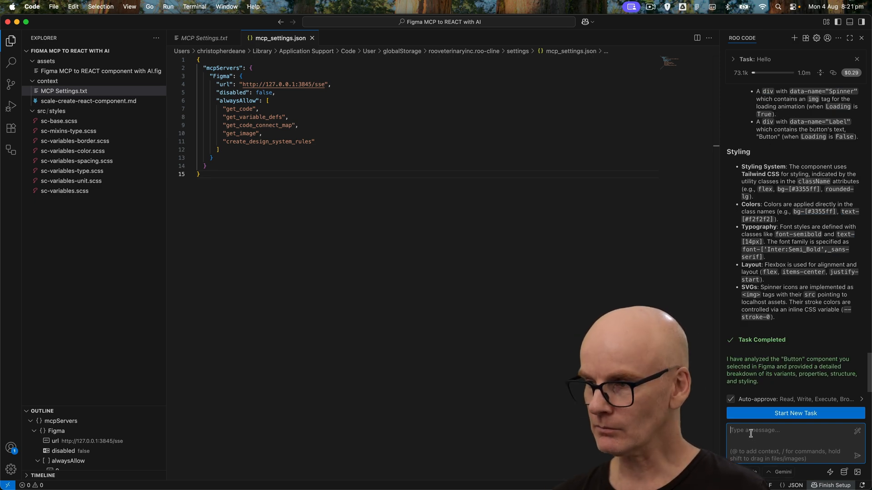
Ask Roo Code to map the Button's styles to the variables in the attached styles folder.
text(Map)
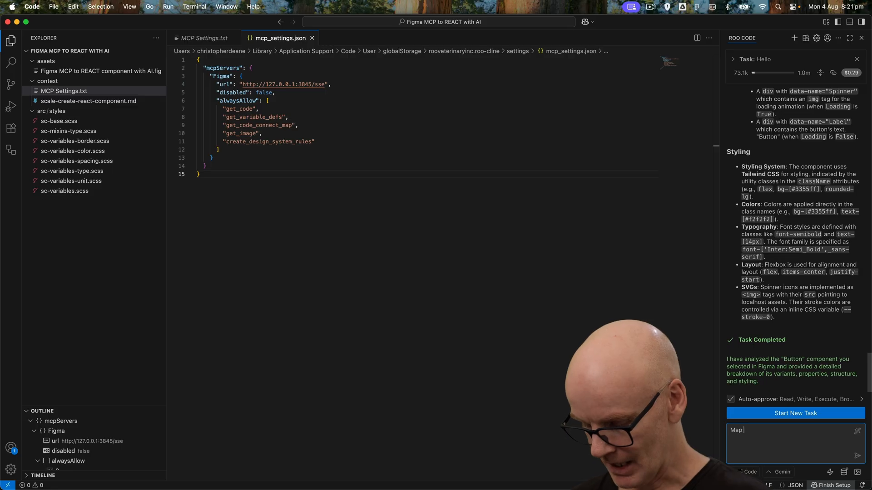
text(it)
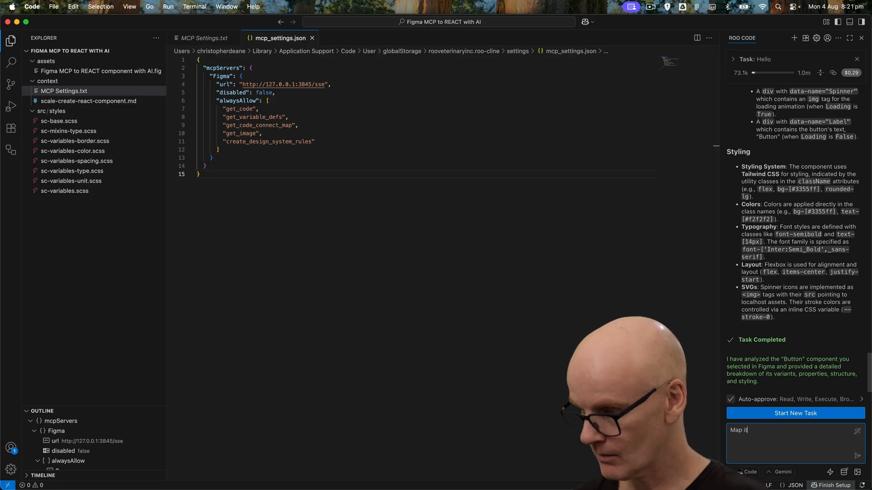
text('s s)
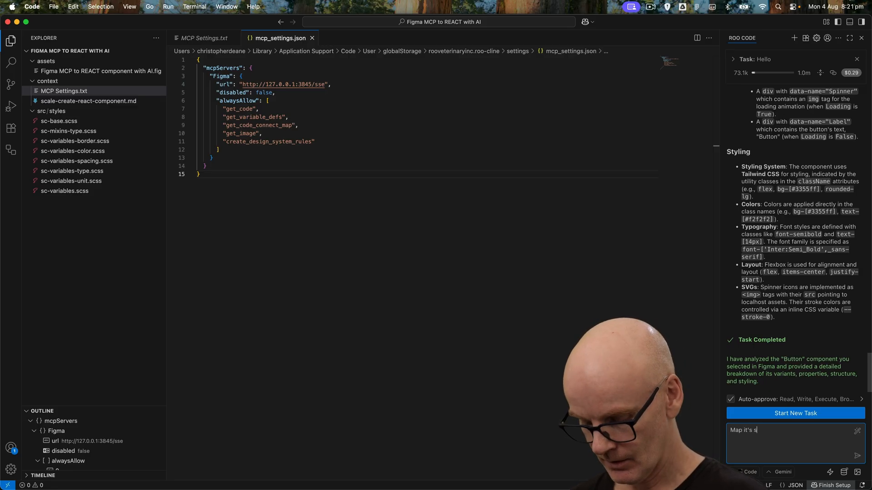
text(tyles to)
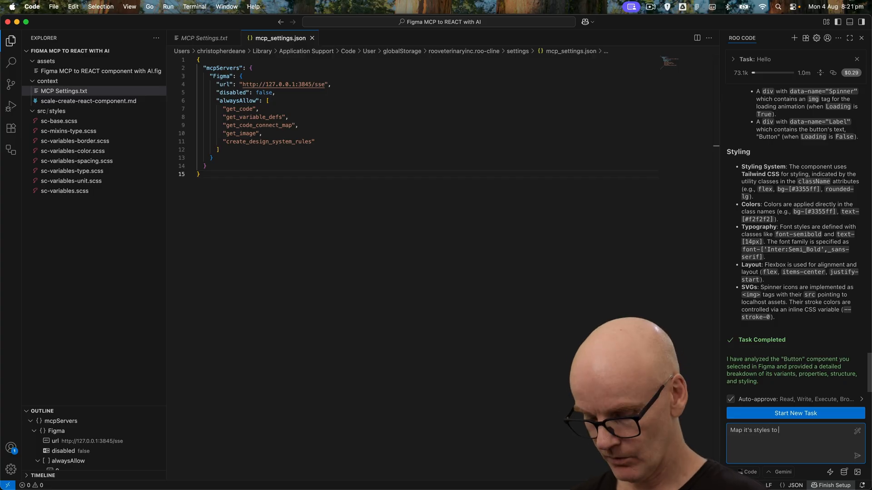
text(the variables that you can f)
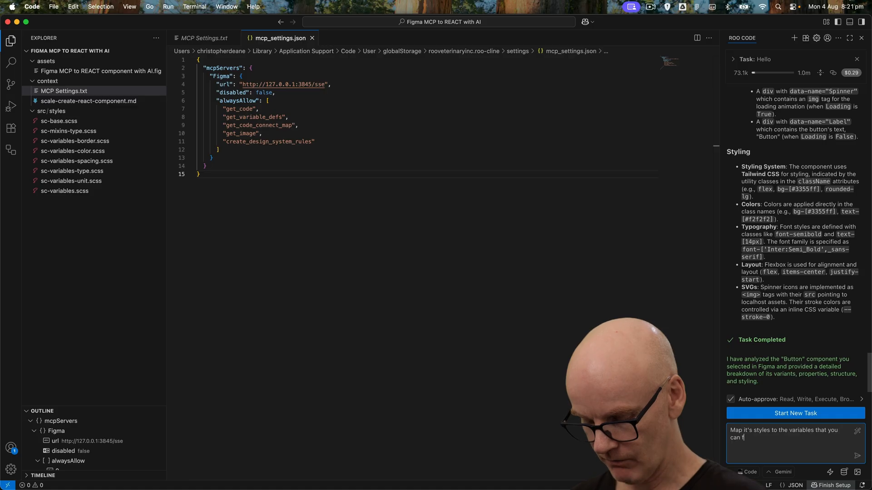
text(ind here: @)
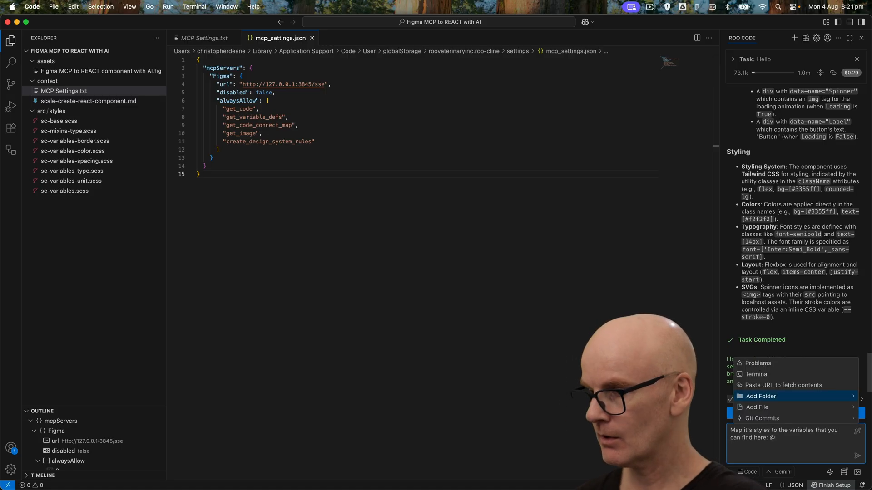
click(760, 396)
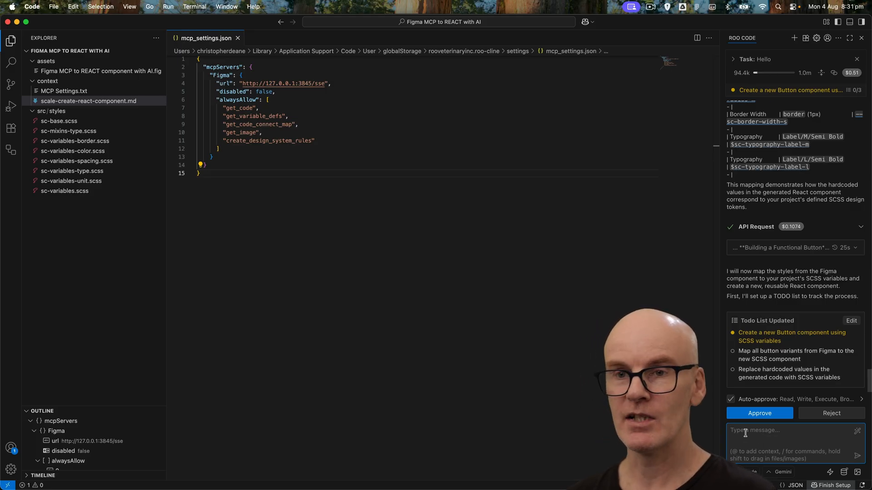
Attach scale-create-react-component.md to the chat, send it, and approve the rebuilt Button todo list.
click(88, 101)
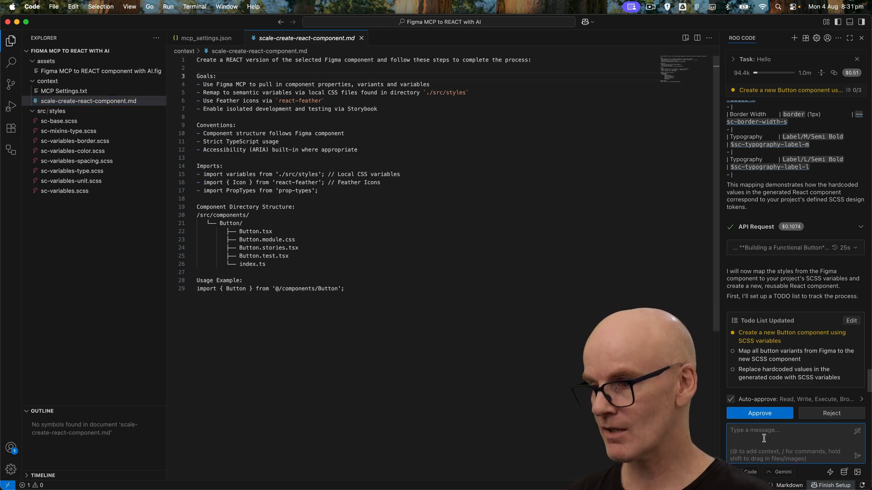
text(@)
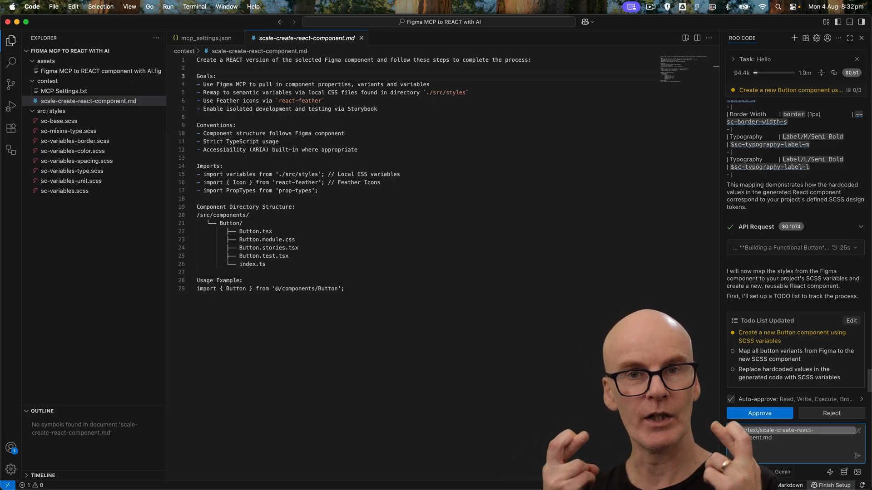
click(759, 413)
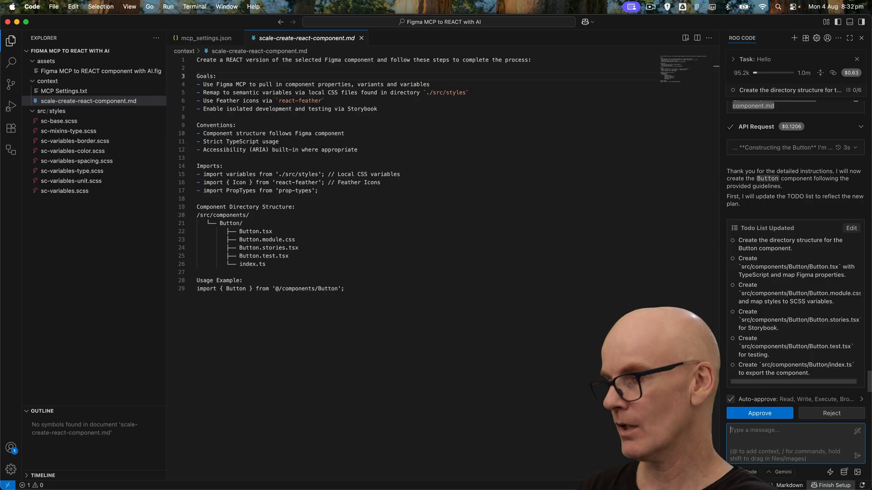
click(759, 413)
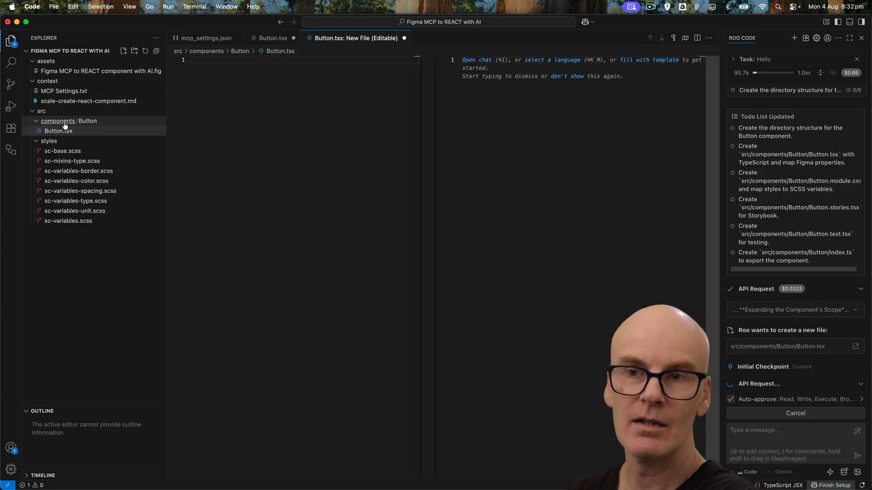
mouse_move(87, 120)
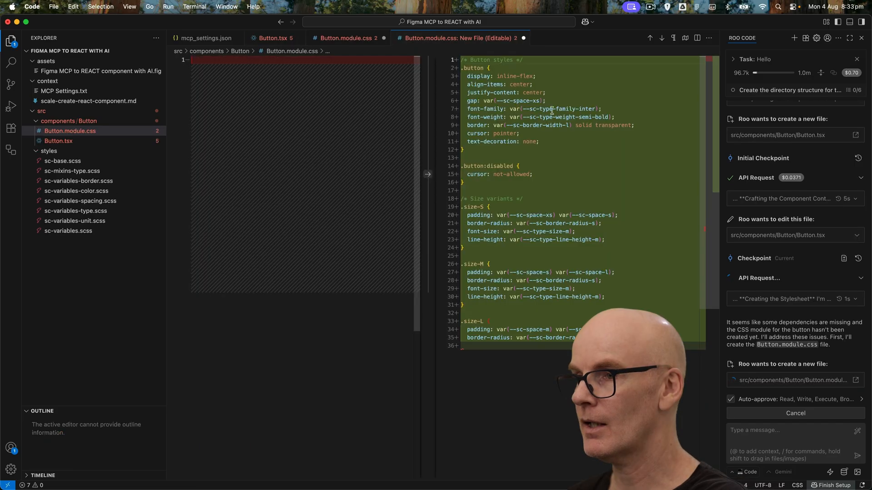
mouse_move(551, 108)
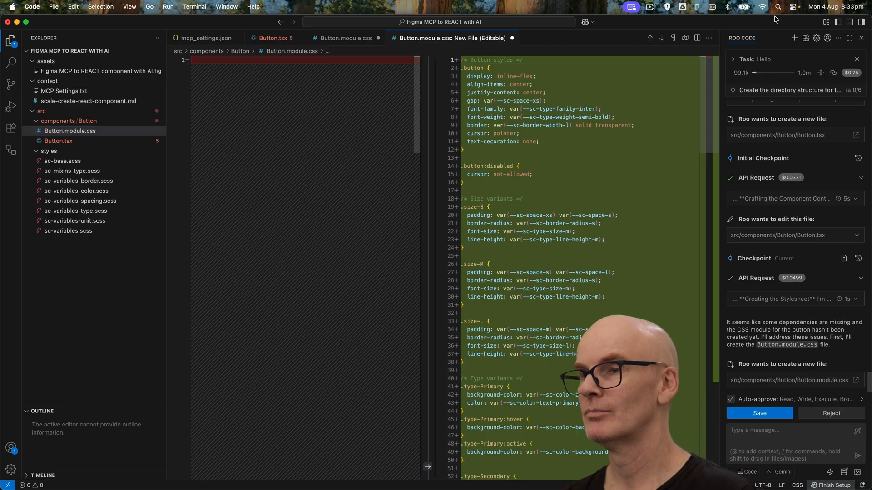
Accept the new Button.module.css file so Roo Code finishes creating the component files.
click(758, 413)
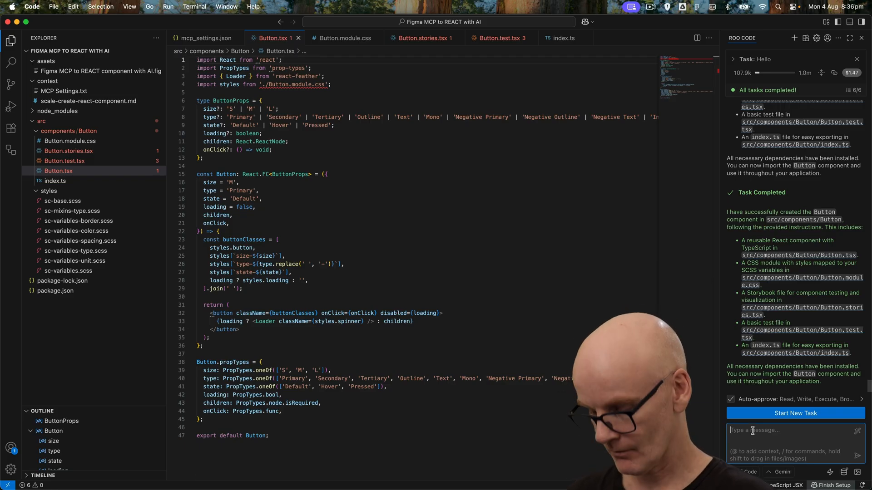
Ask how to preview the Button component in Storybook and accept the storybook script in package.json.
text(How can we preview the)
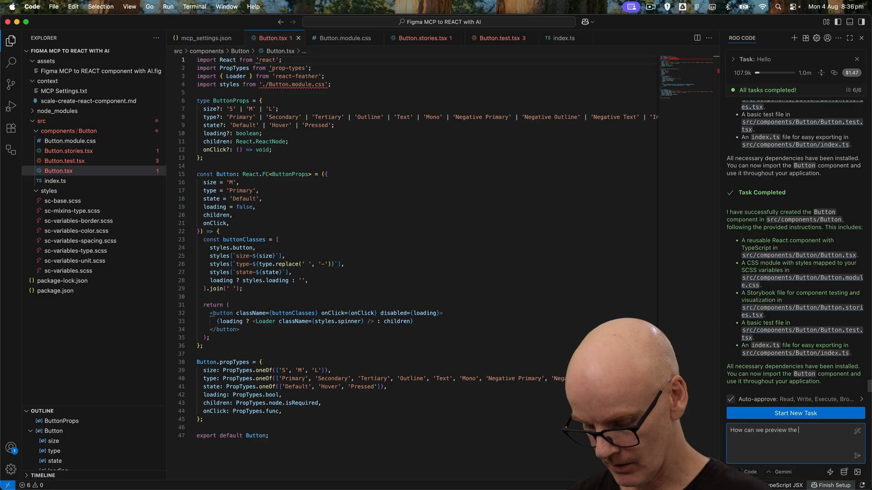
text(Button component in)
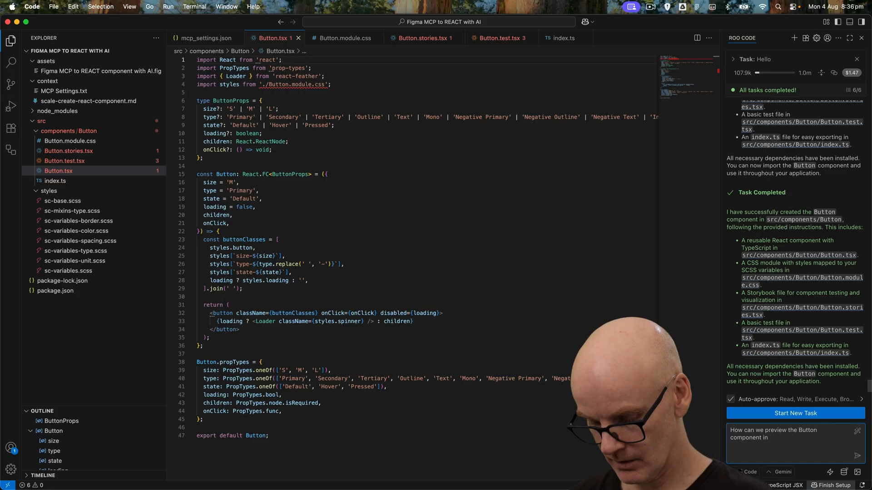
text(Stor)
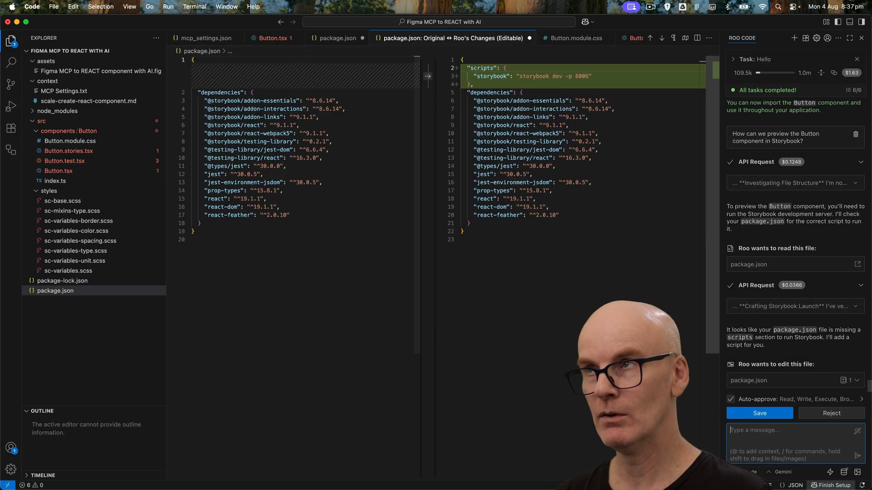
click(758, 413)
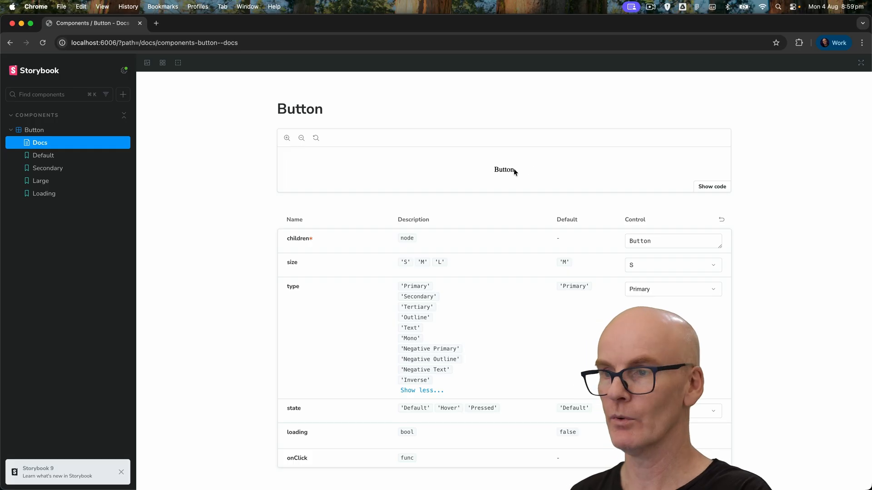
Inspect the rendered Button in DevTools, revealing its brand background-color variable is undefined.
right_click(503, 170)
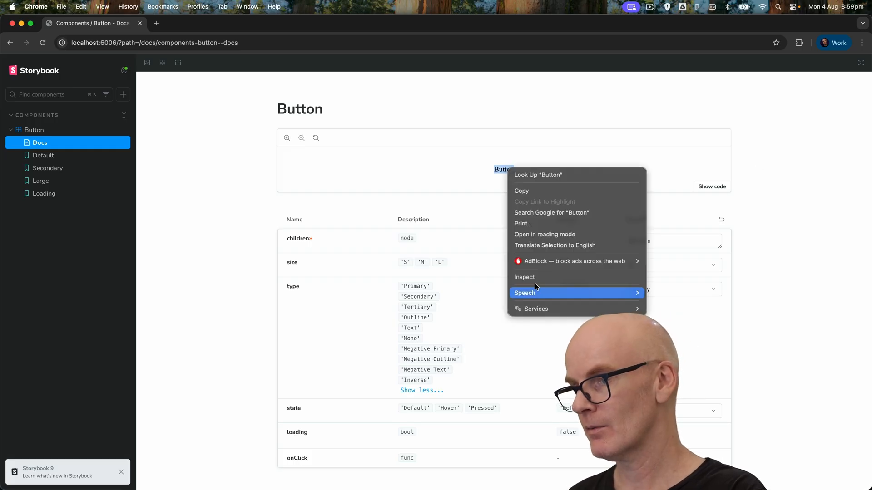
click(524, 277)
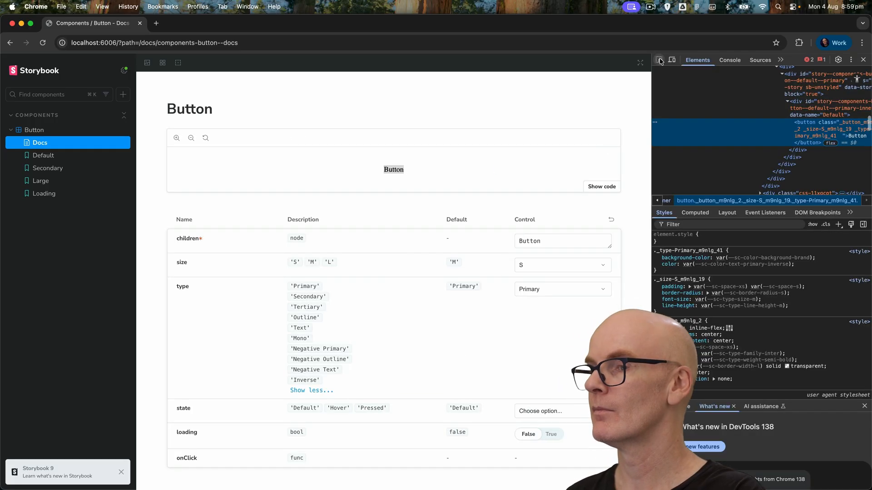
mouse_move(393, 170)
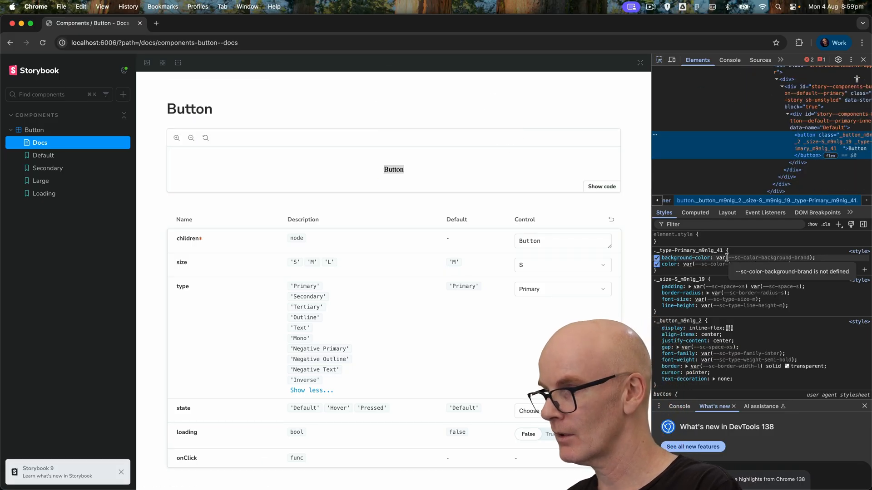
mouse_move(749, 263)
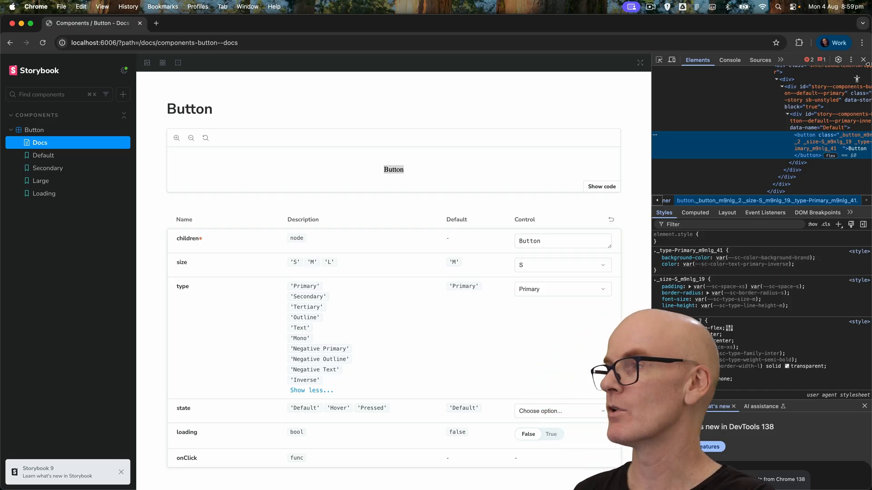
click(863, 60)
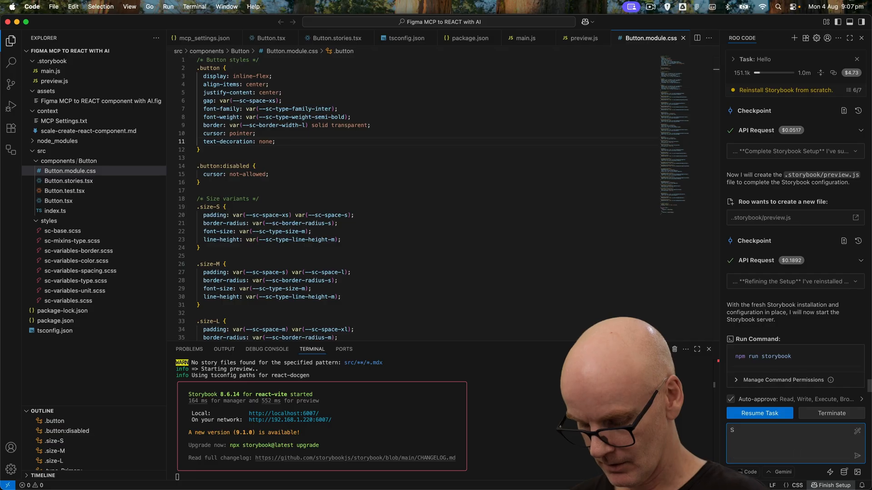
Tell Roo Code that Storybook displays the button page without styles and ask it to fix this.
text(torybook)
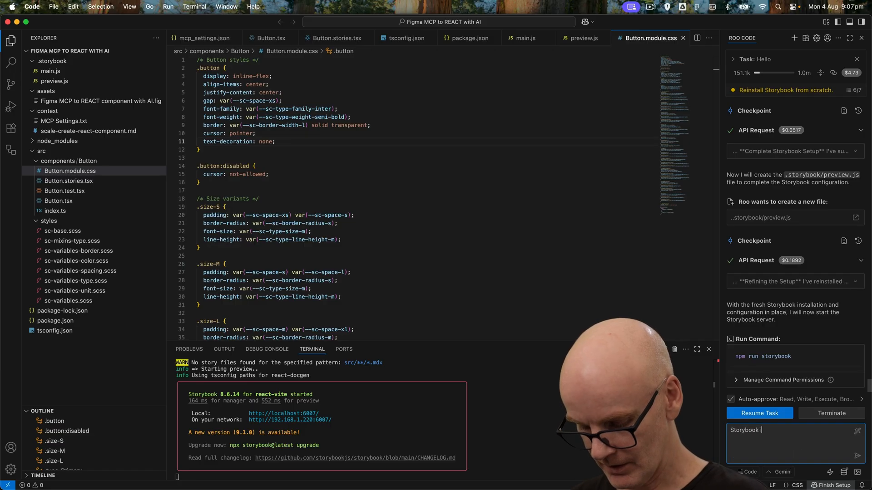
text(is displaying t)
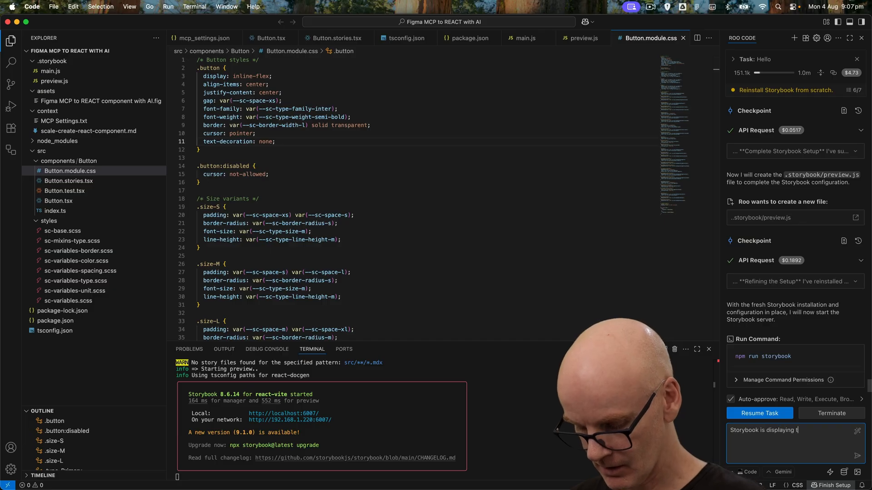
text(he button page but not)
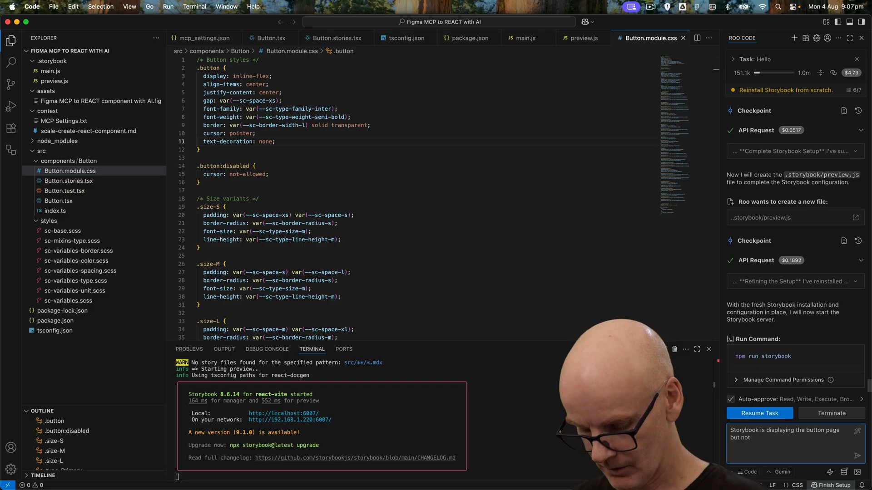
text(displaying the styles)
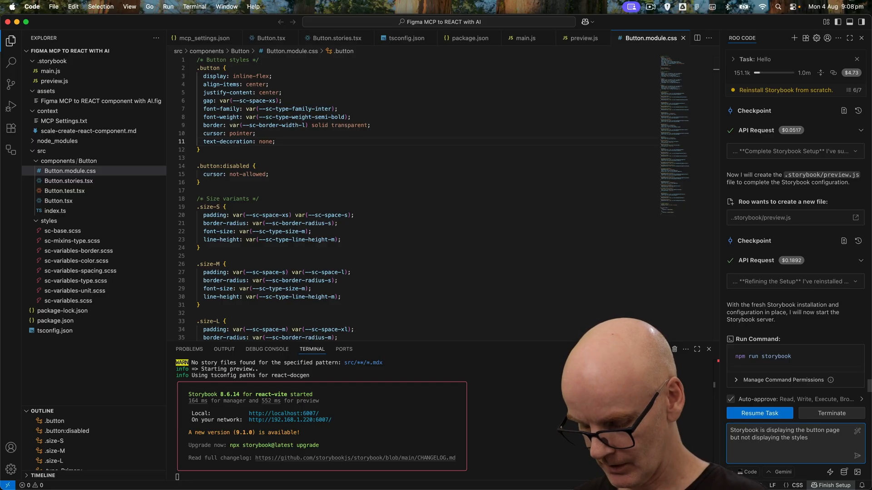
text(, can you fix)
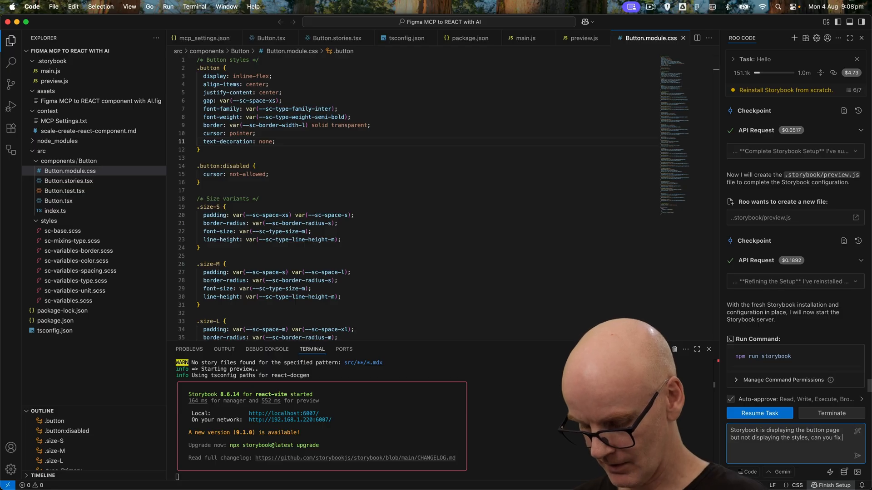
text(this)
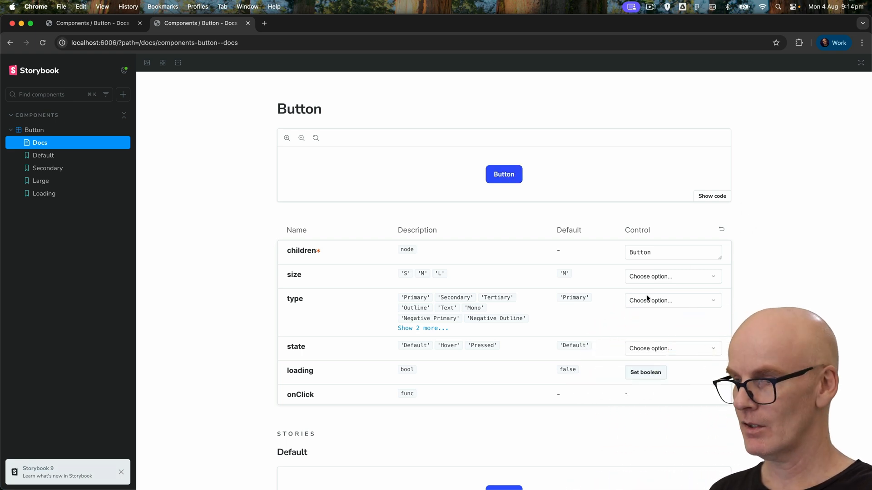
Preview the Button as the black Mono type, then return it to the blue Primary type.
click(673, 300)
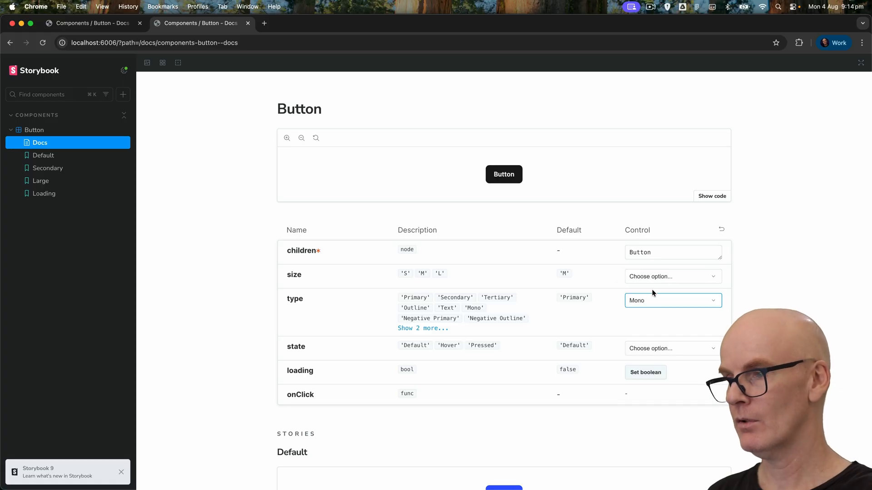
click(672, 300)
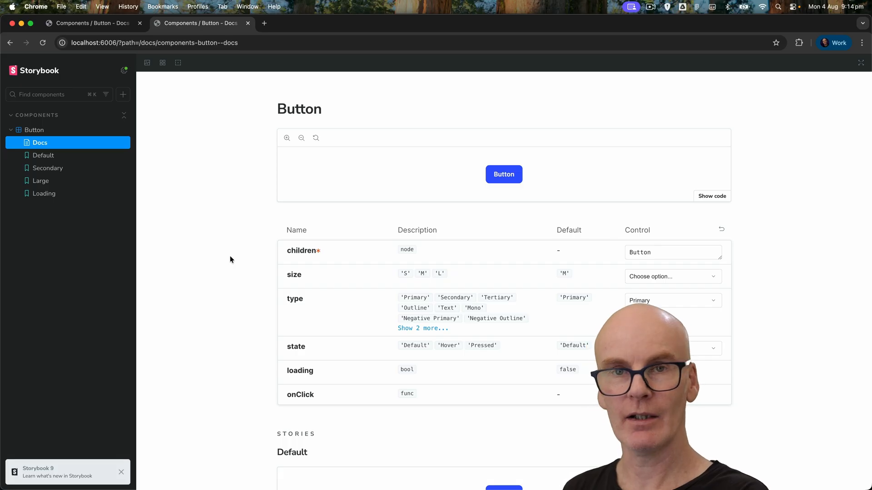
mouse_move(226, 254)
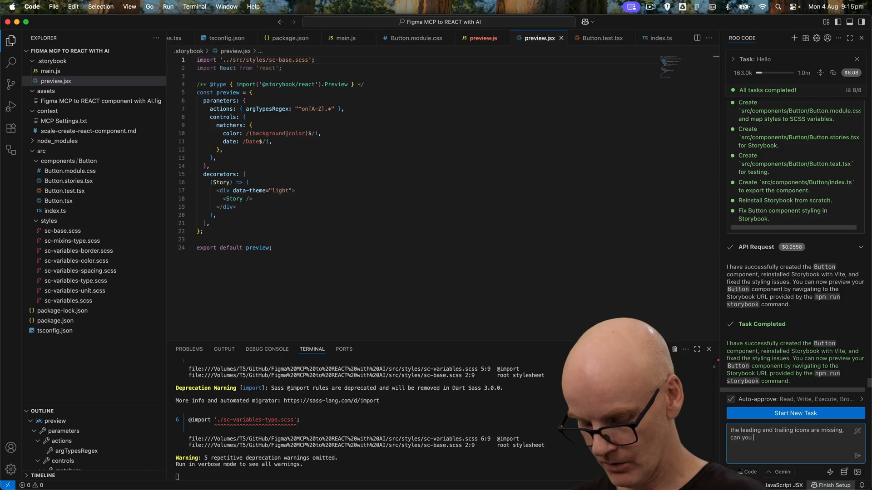
Ask Roo Code to rescan the Figma button for icon properties and add icons using feather-react.
text(rescan the button component)
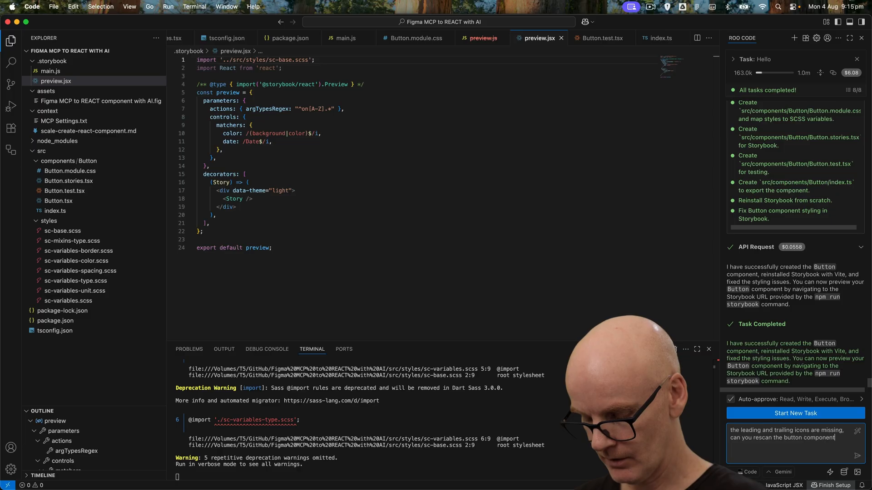
text(in Figma)
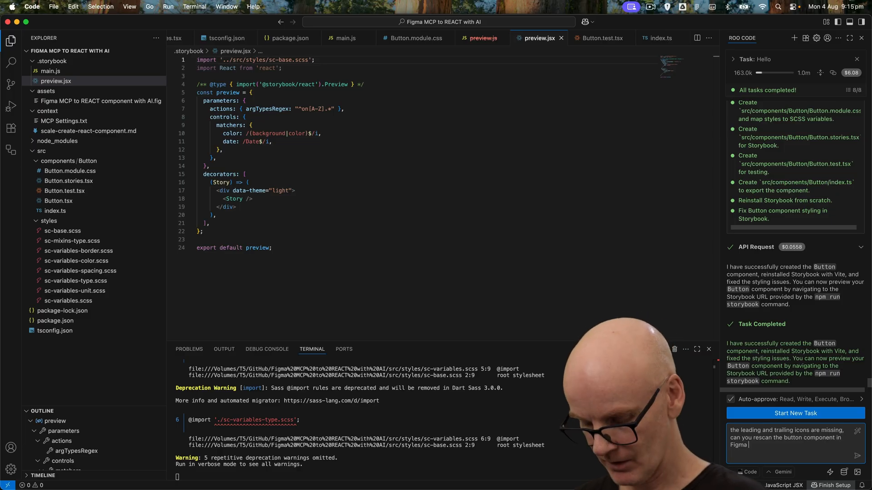
text(for these proper)
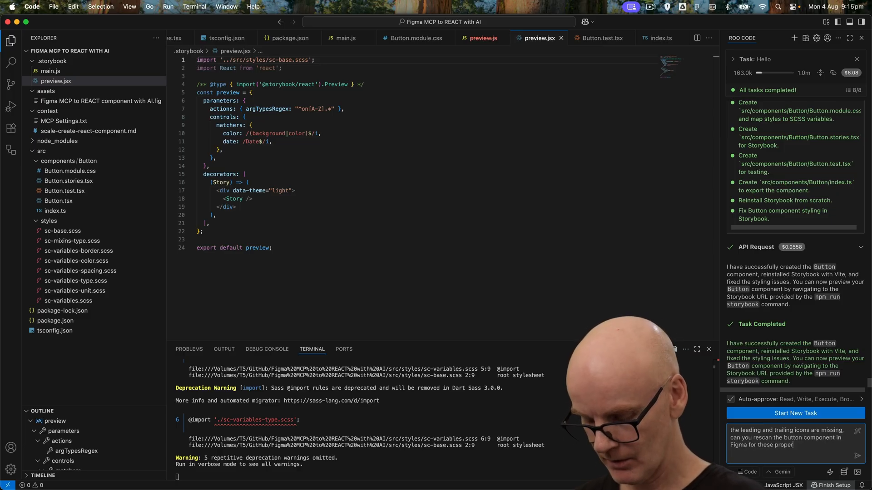
text(properties and use feather-react)
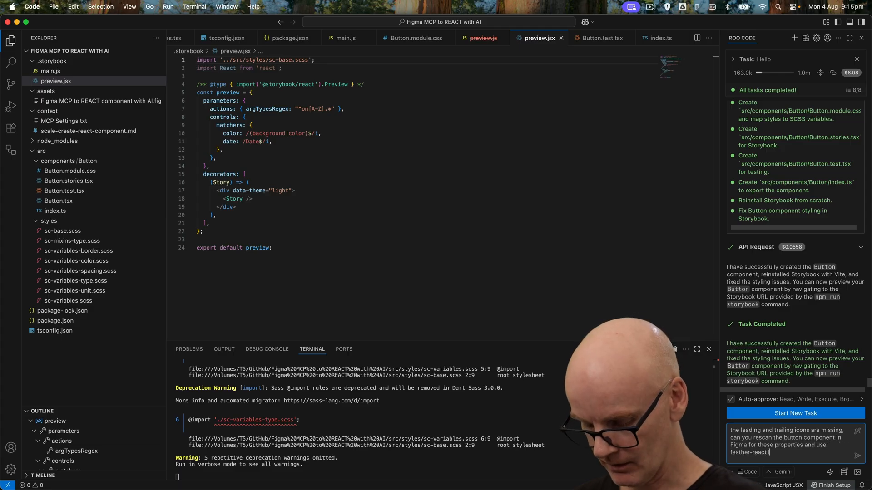
text(library to add the ico)
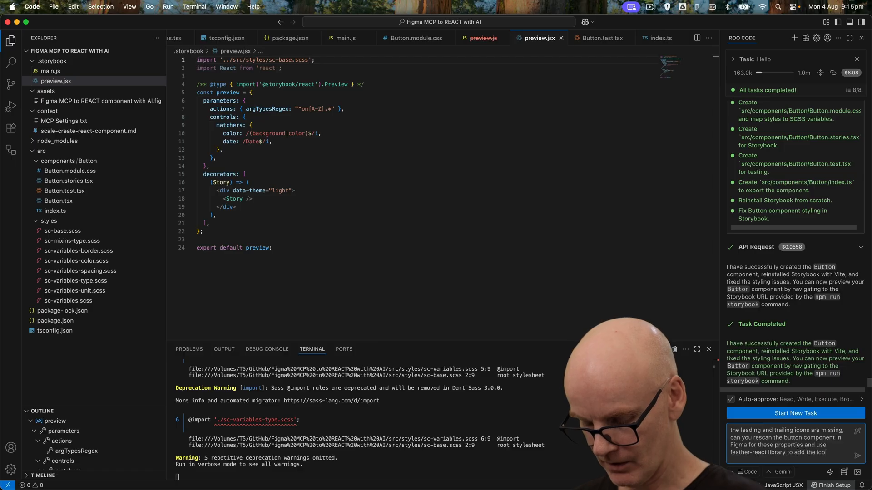
text(ns to our butto)
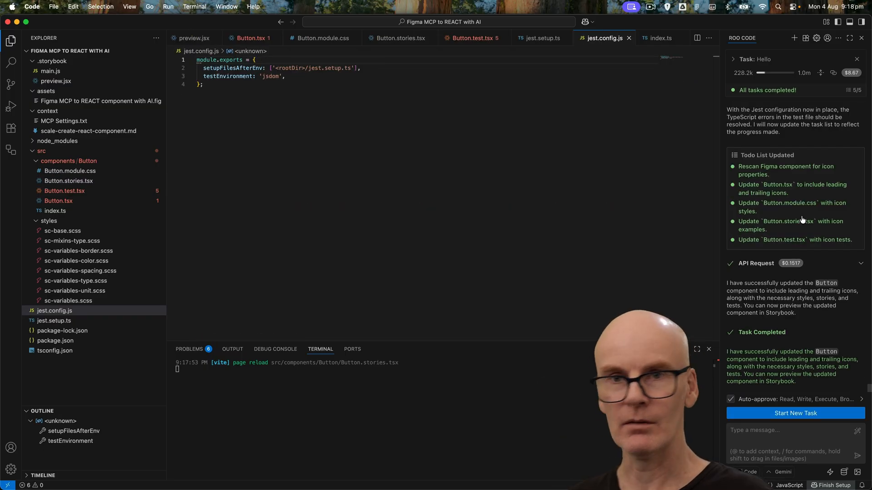
mouse_move(463, 158)
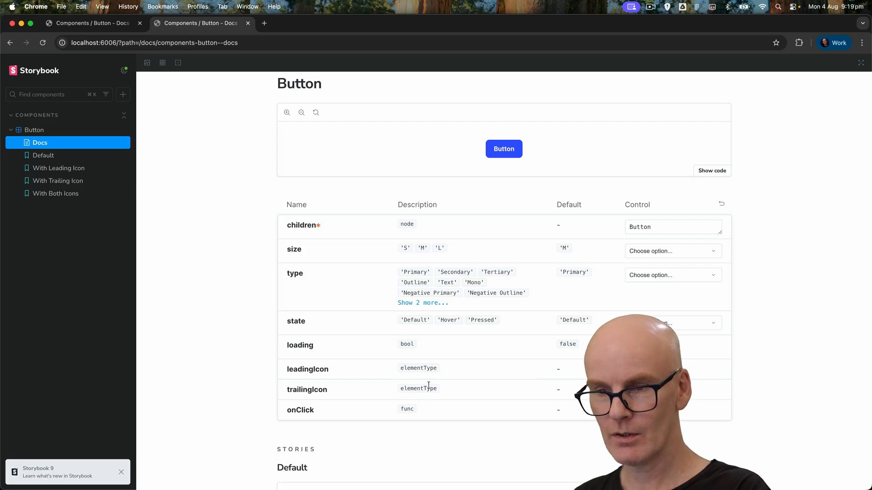
scroll(down, 3)
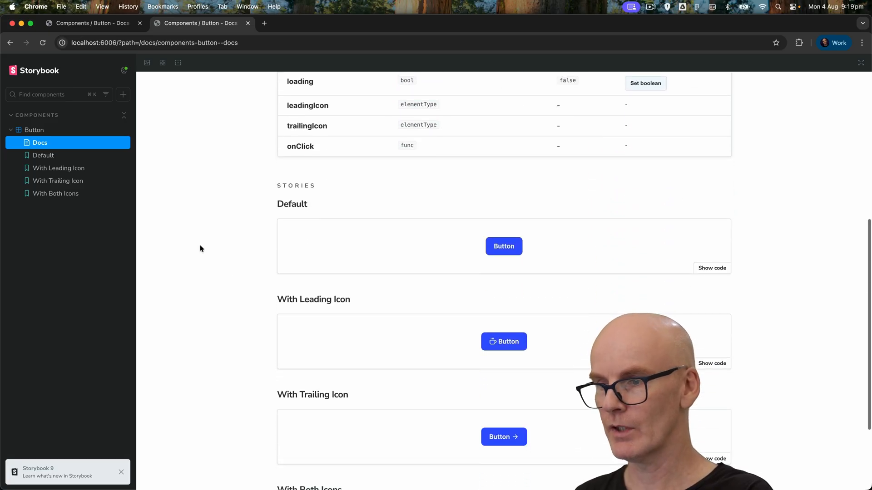
scroll(down, 3)
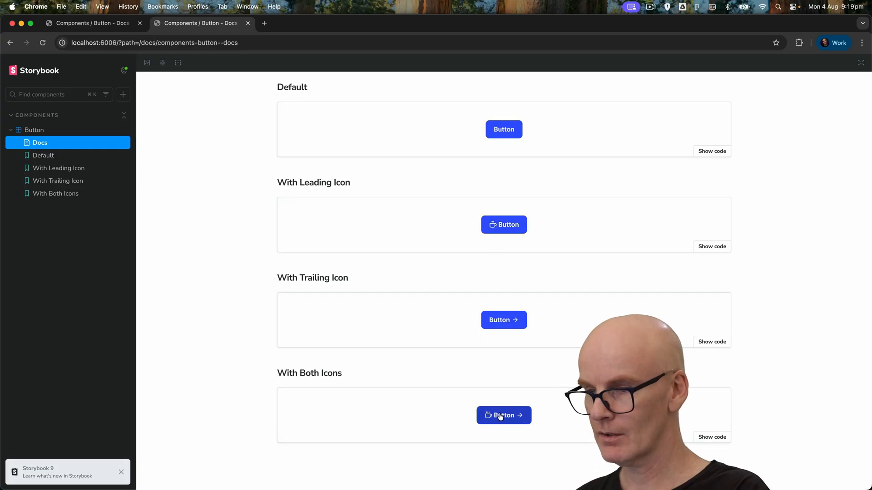
mouse_move(207, 162)
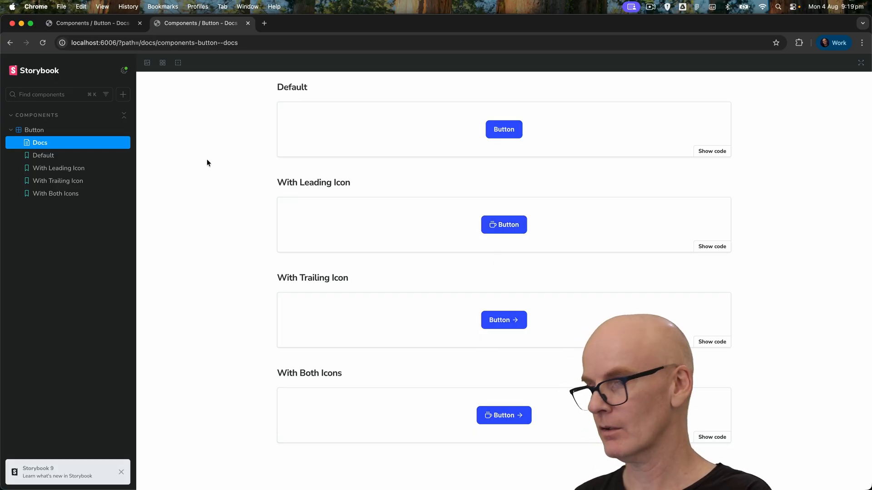
scroll(up, 3)
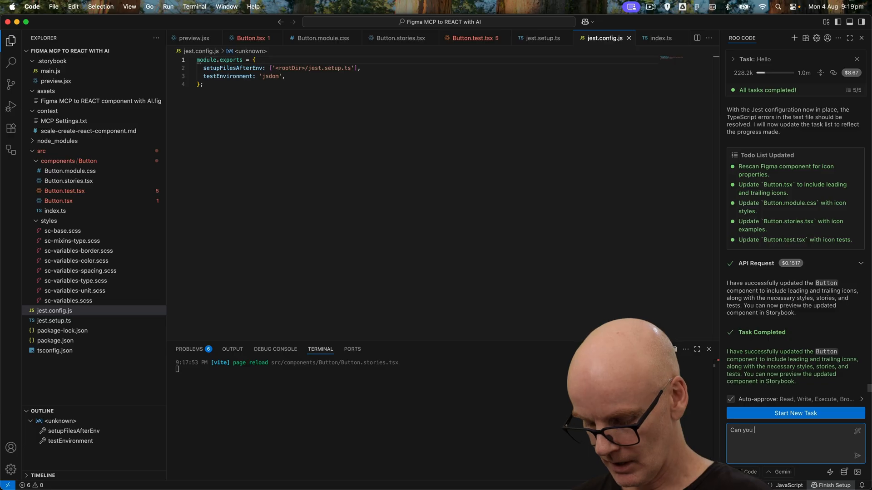
Request that leadingIcon and trailingIcon props show only when selected from a string dropdown, and send it.
text(cahnge the leadingIcon and trailing)
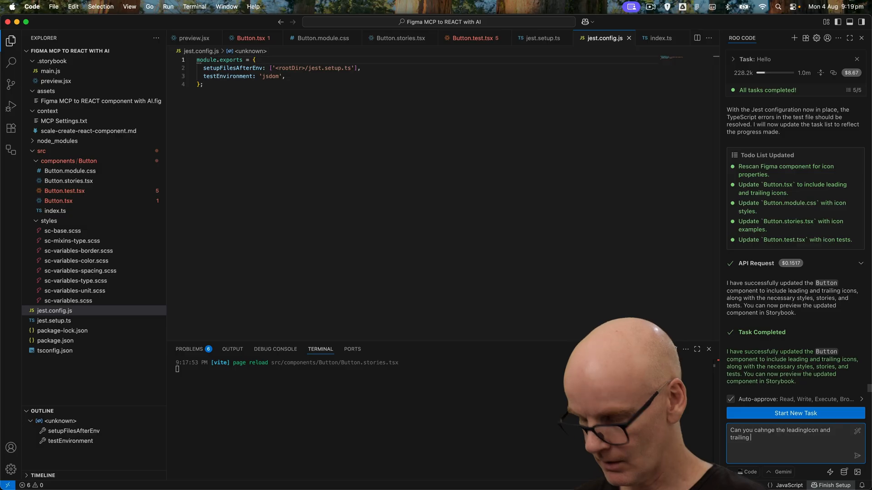
text(Icon)
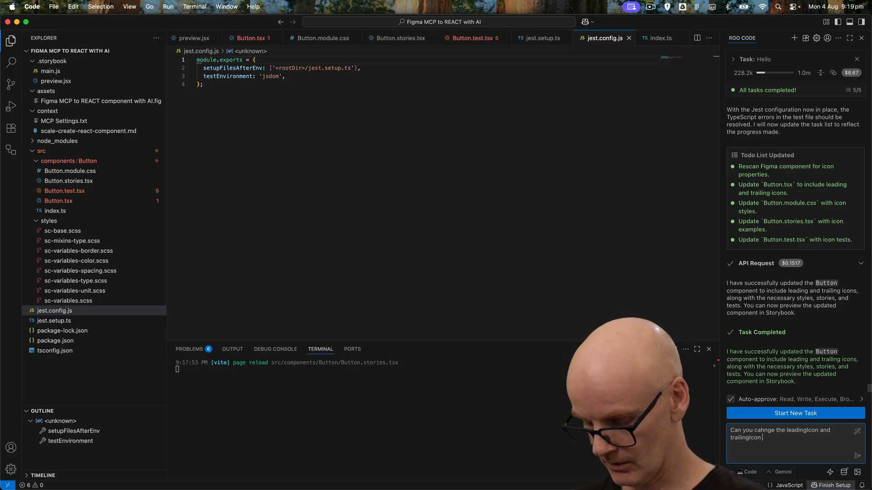
text(props to)
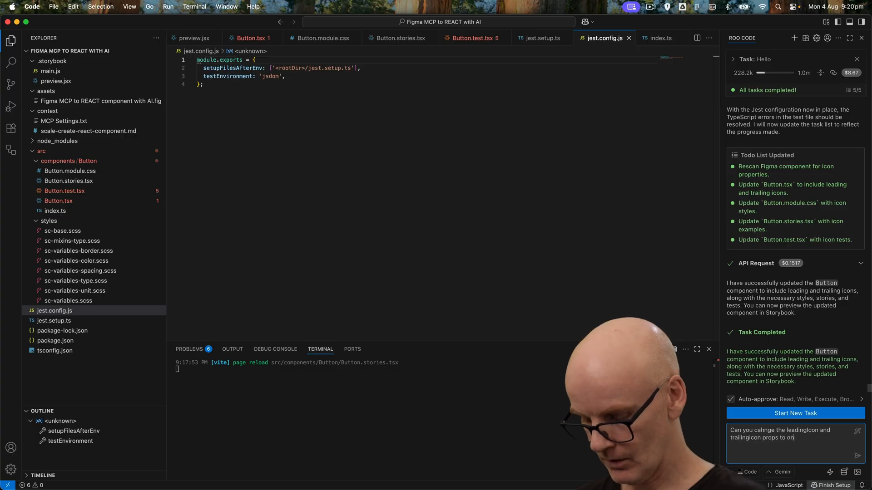
text(only show when an)
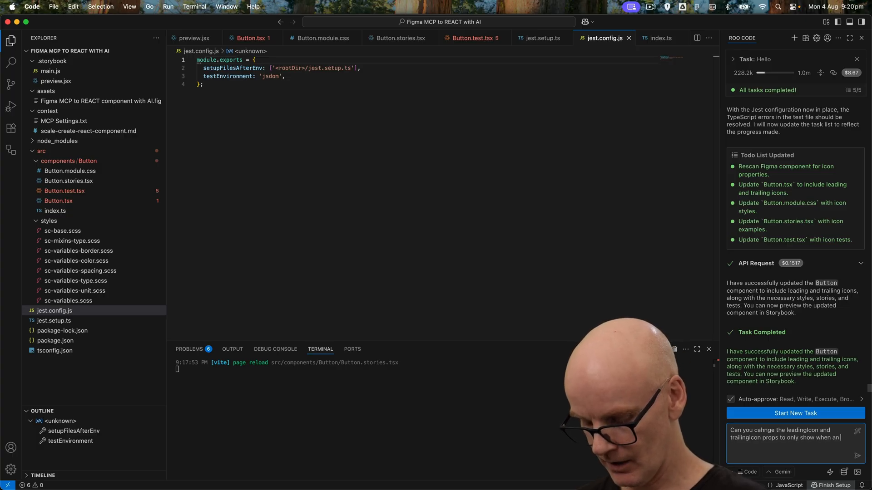
text(icon has been)
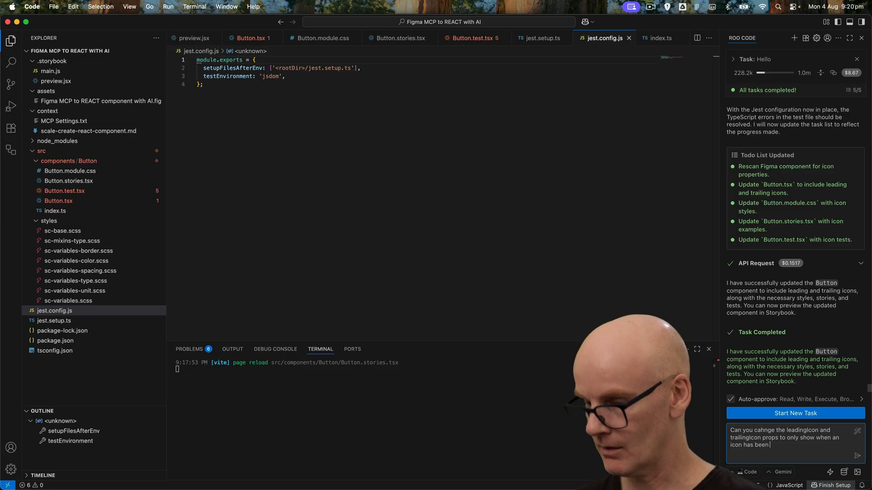
text(selected)
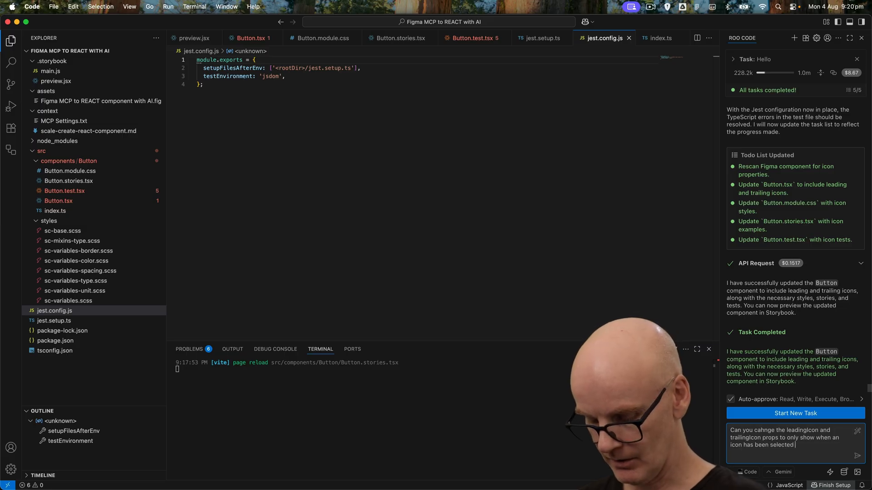
text(from a s)
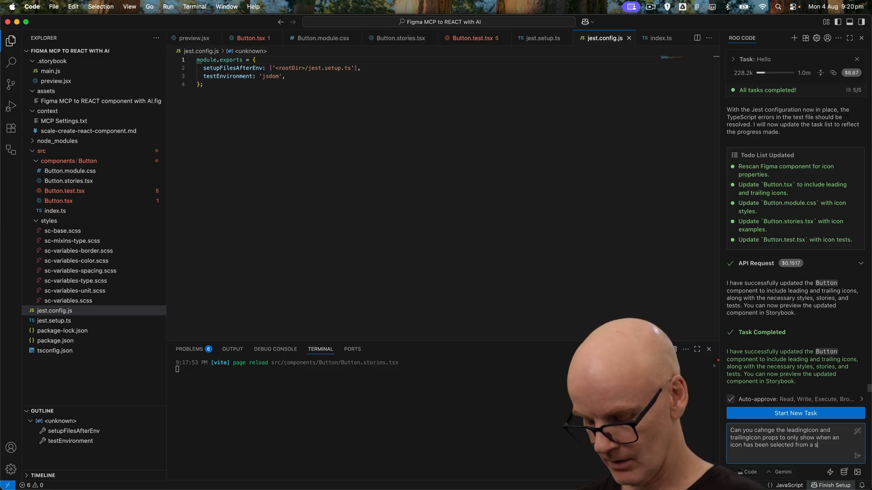
text(trong dropdown.)
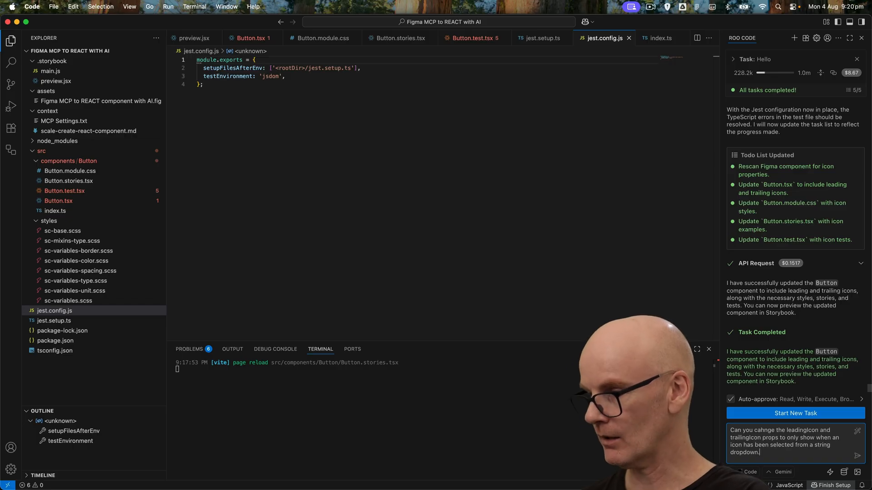
key(Return)
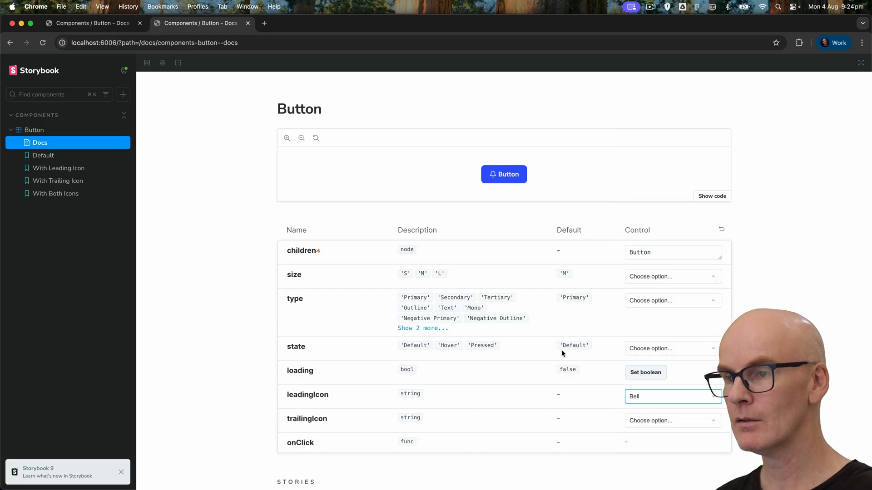
Choose a leading icon and Copy as the trailing icon, then set the button size to L.
click(671, 420)
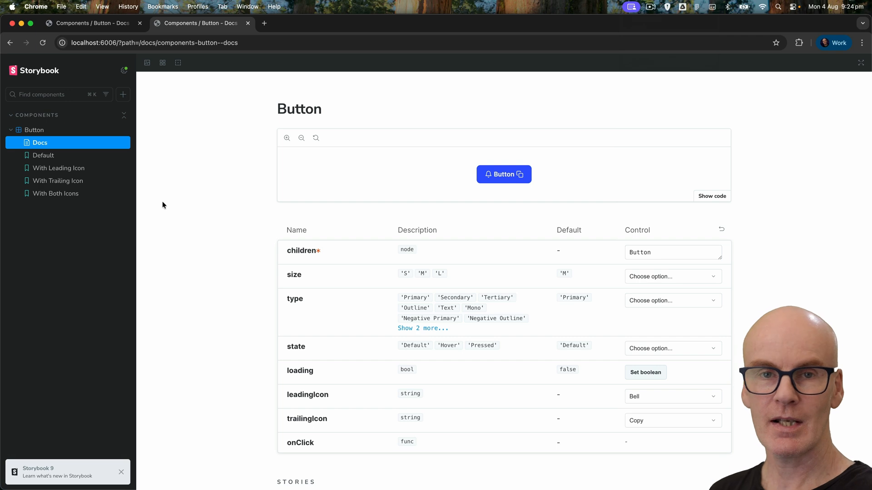
click(672, 276)
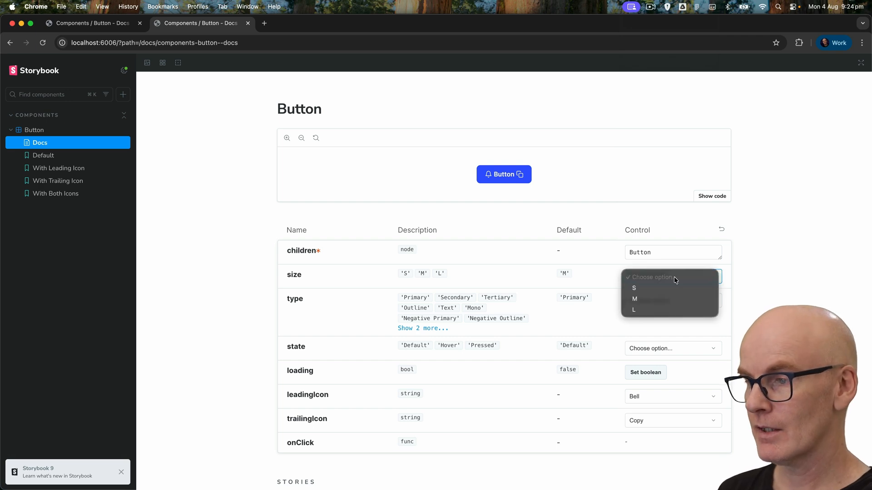
click(633, 287)
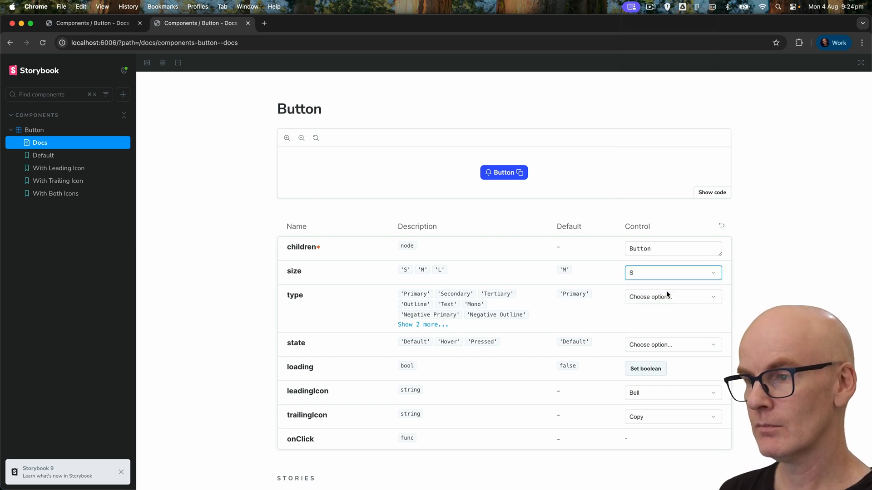
click(673, 273)
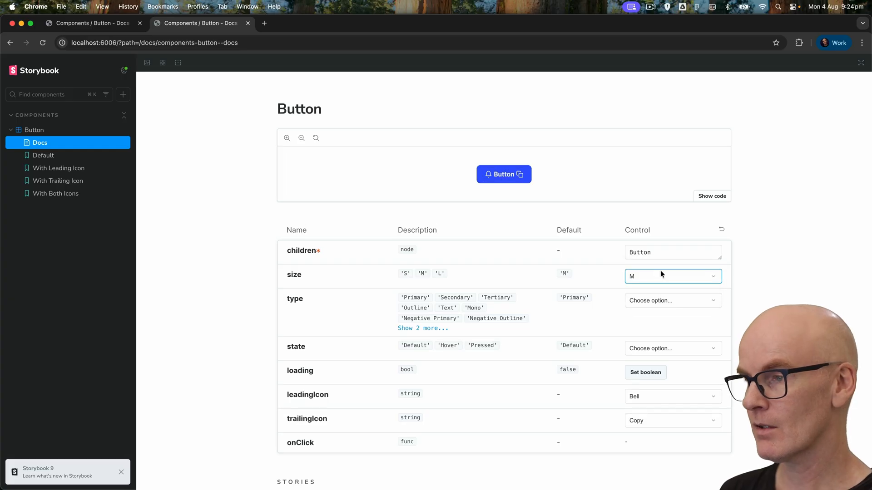
click(671, 276)
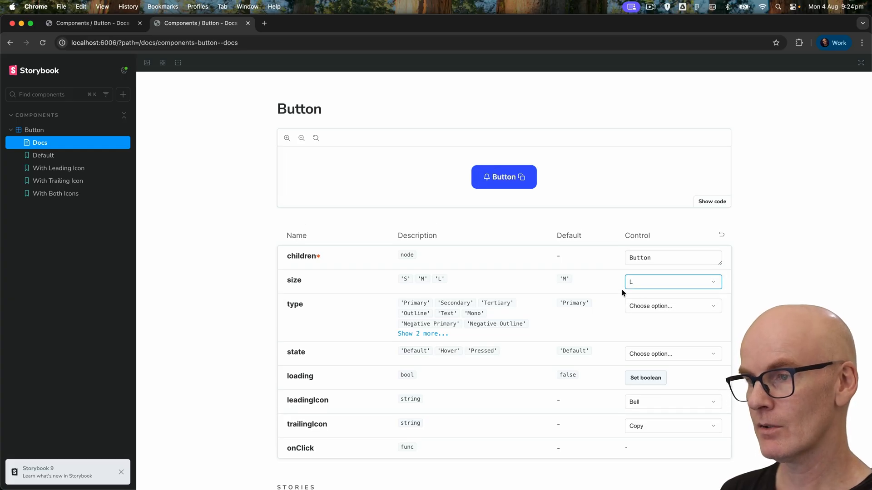
mouse_move(727, 221)
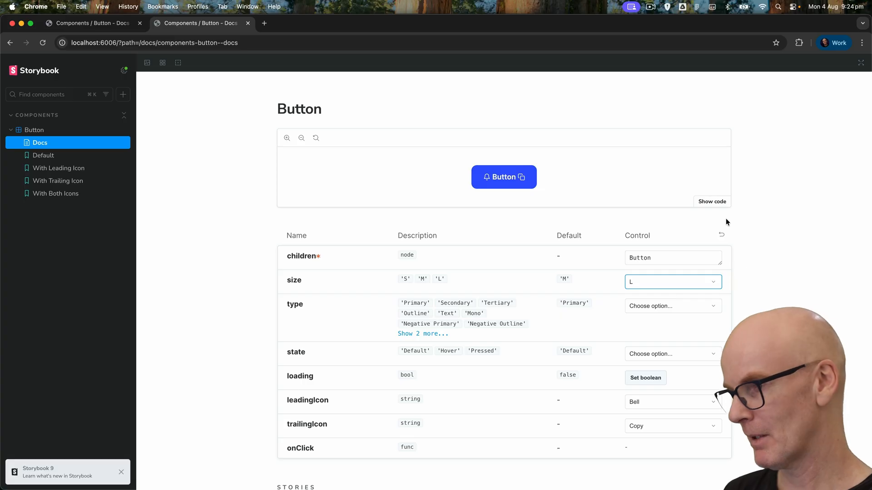
Try the Secondary type, return to Primary, and turn on the loading state to show the spinner.
click(672, 306)
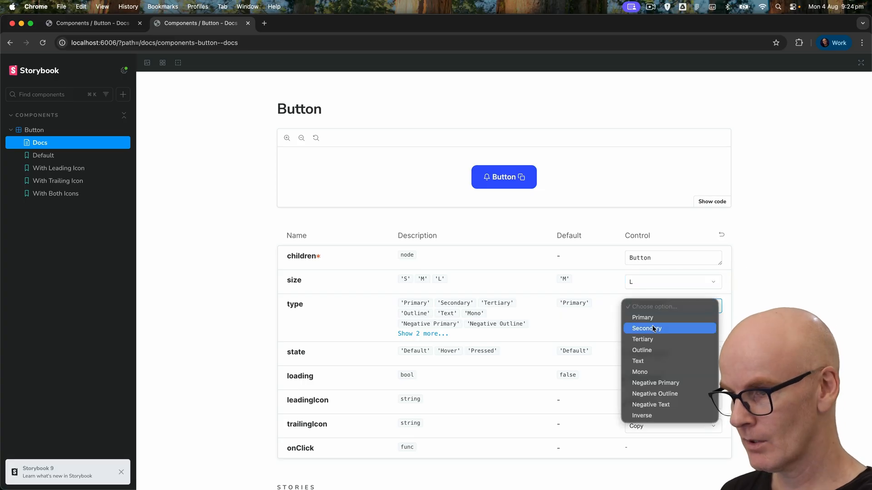
click(645, 327)
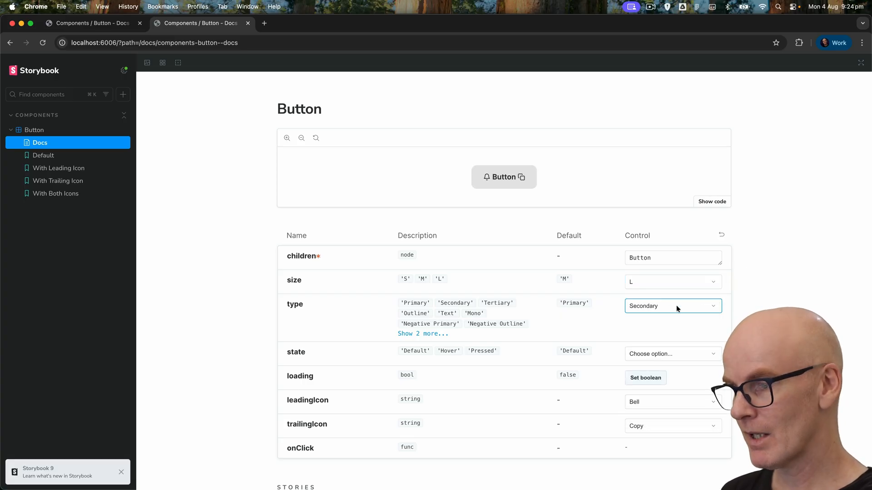
click(672, 306)
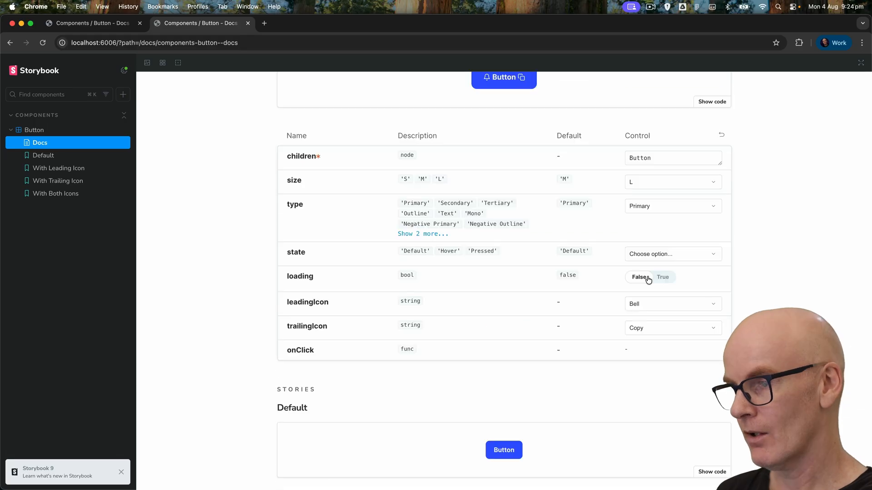
click(663, 277)
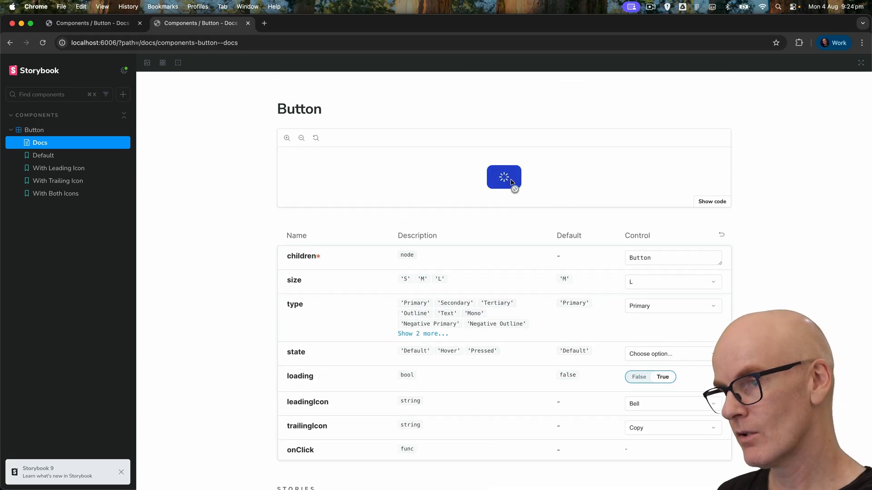
mouse_move(162, 162)
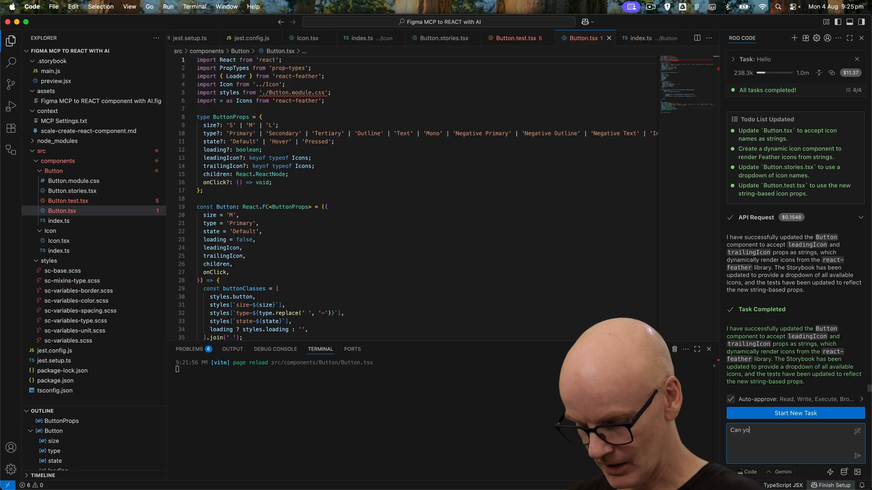
Ask Roo Code to replace the native loader with the spinner component from the Figma file, and send it.
text(u replace the nat)
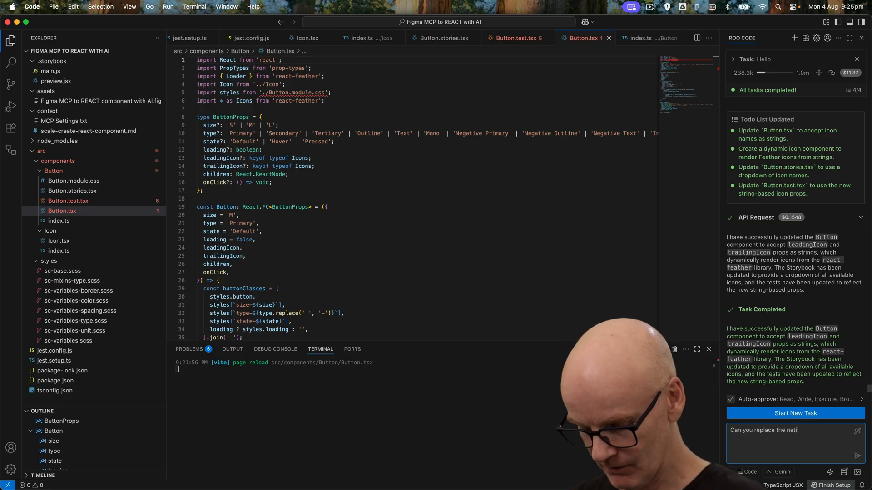
text(ive loader you have used with one that looks like the spinner)
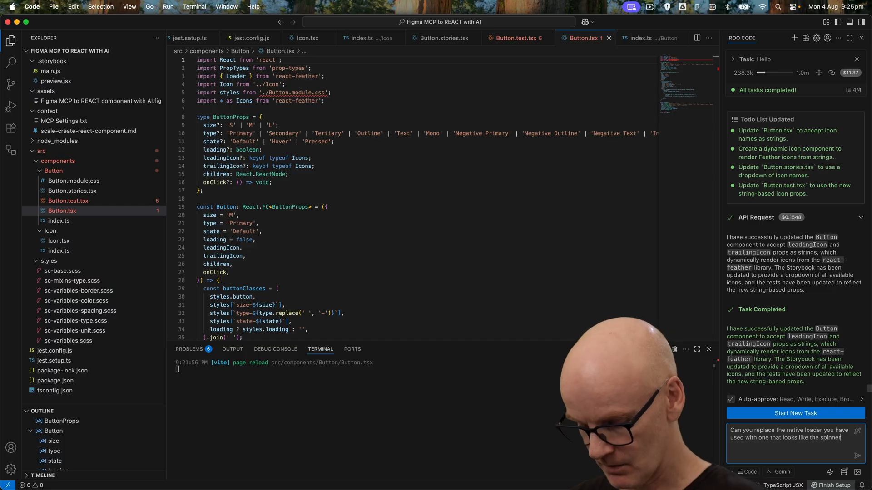
text(compo)
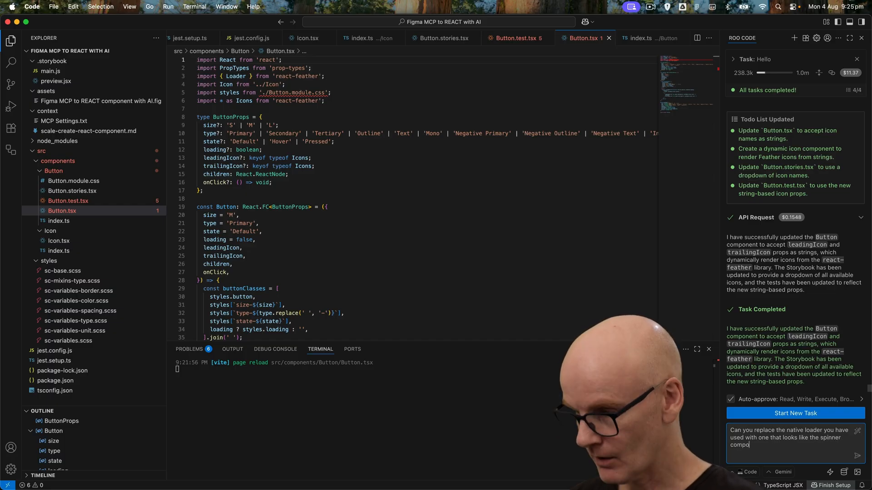
text(component in the F)
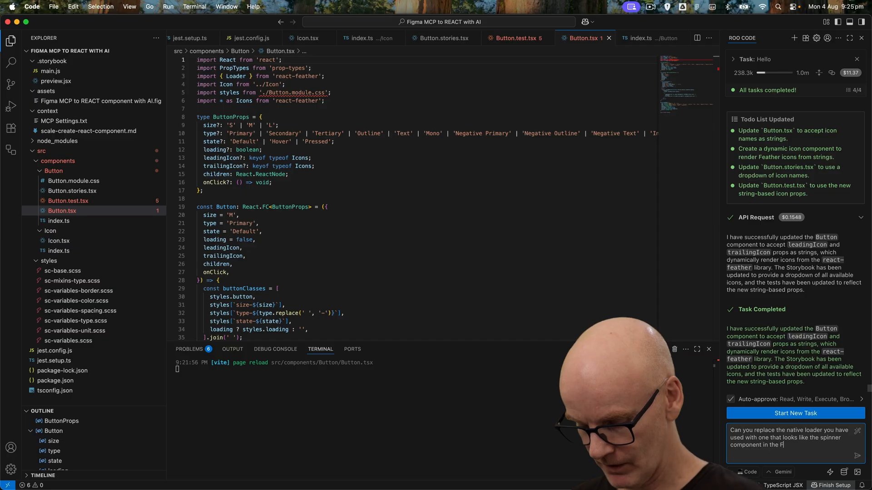
text(igma file.)
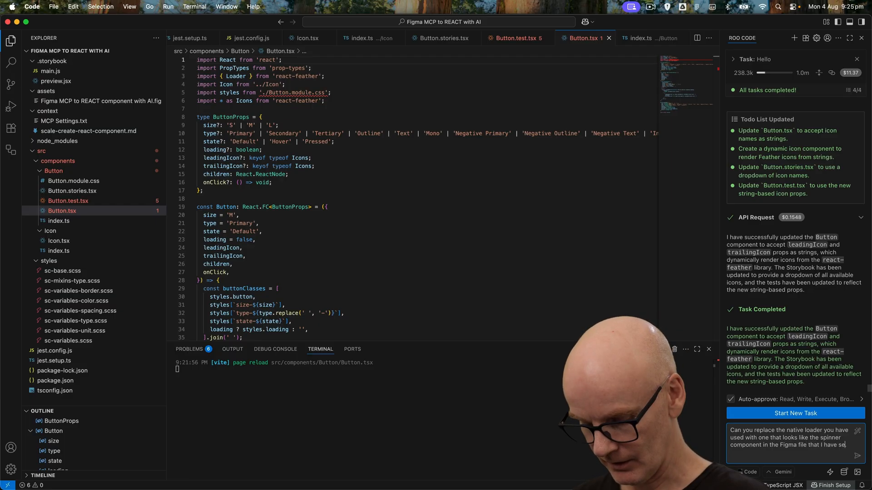
key(Return)
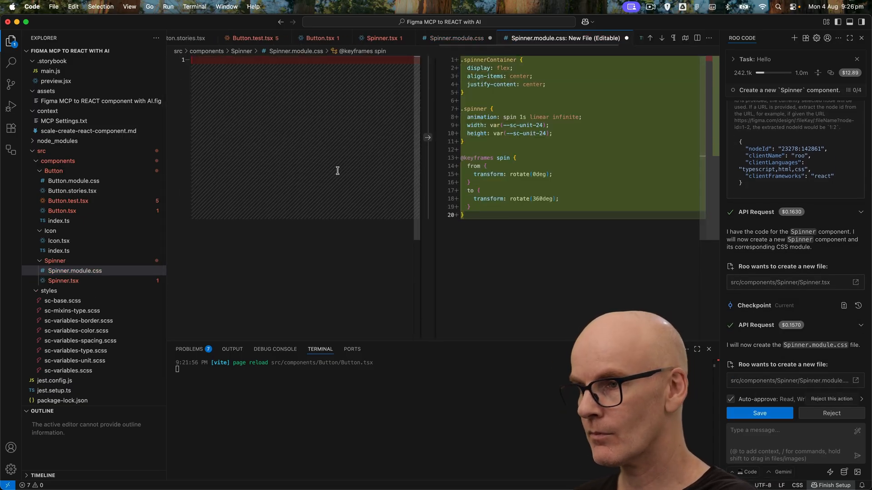
Save Roo Code's proposed Spinner.tsx and Spinner.module.css files.
click(758, 413)
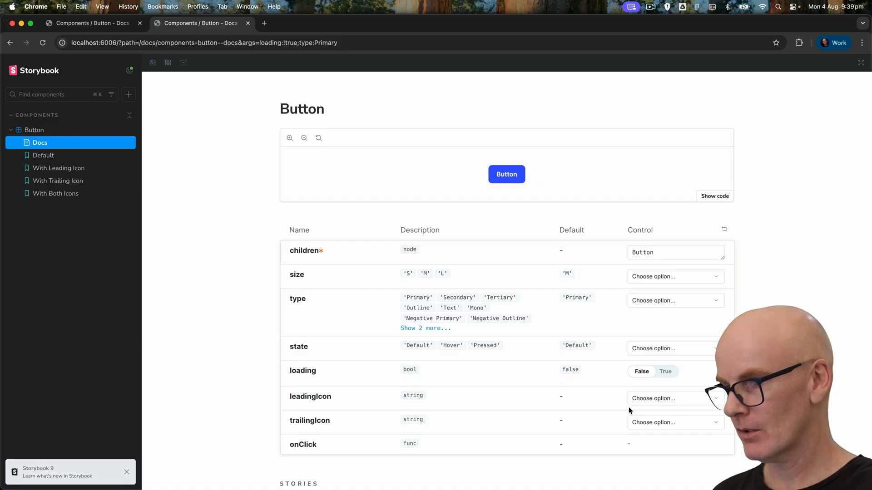
Turn on loading and view the spinner on Negative Primary, then back on Primary.
click(664, 372)
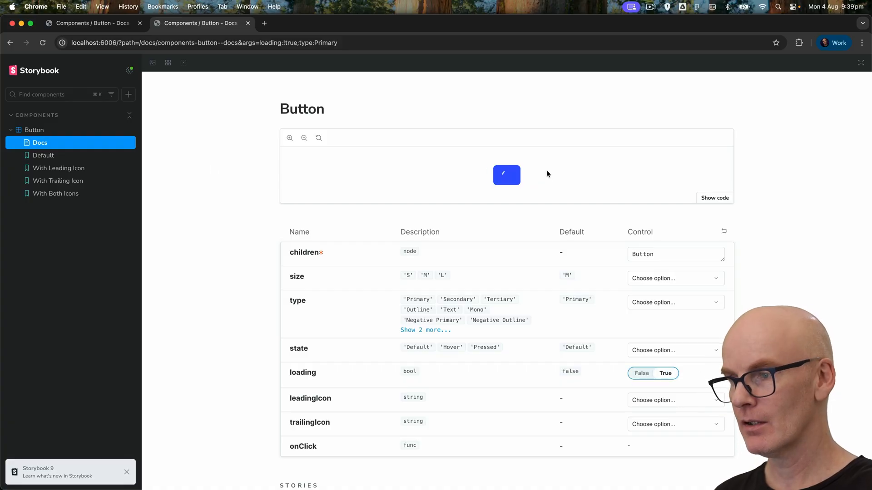
click(675, 301)
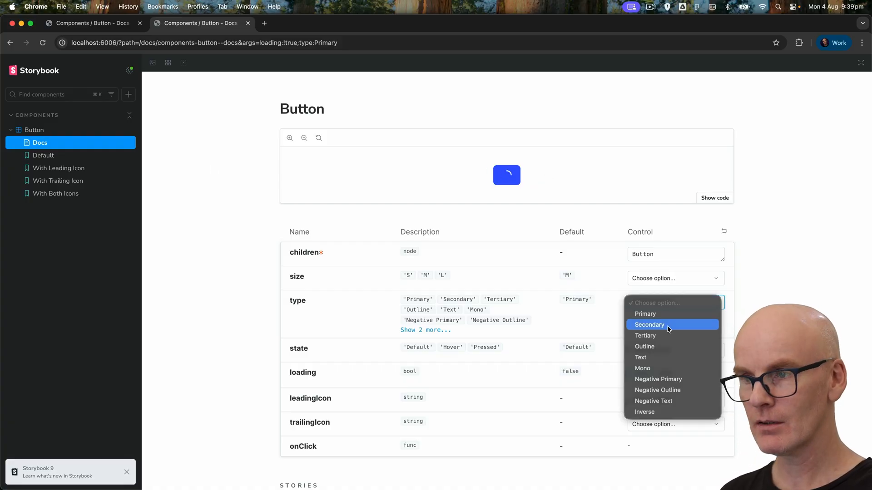
click(649, 326)
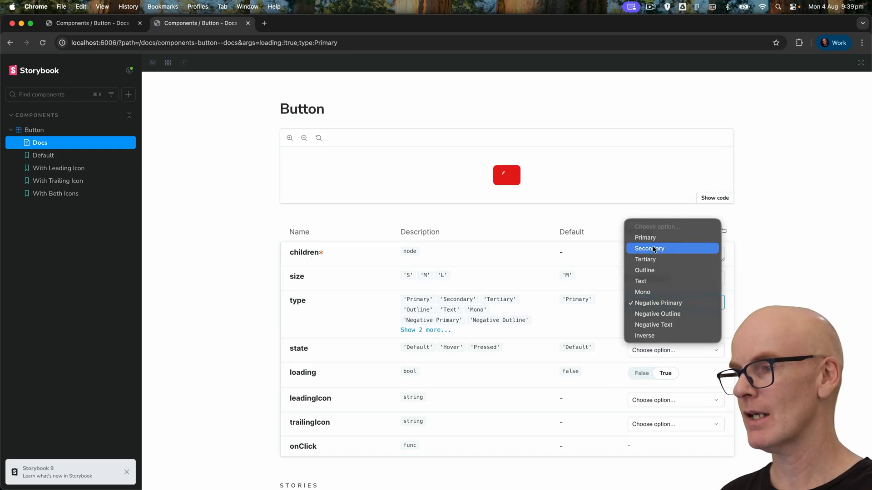
click(645, 237)
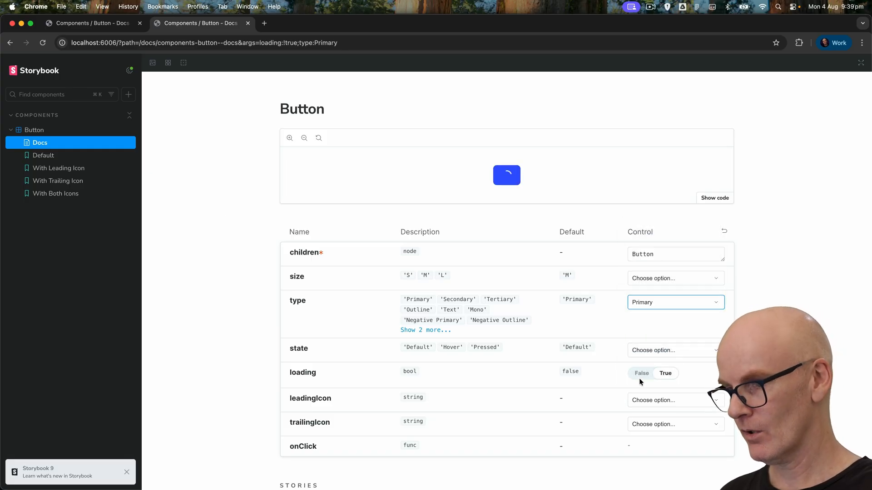
click(641, 373)
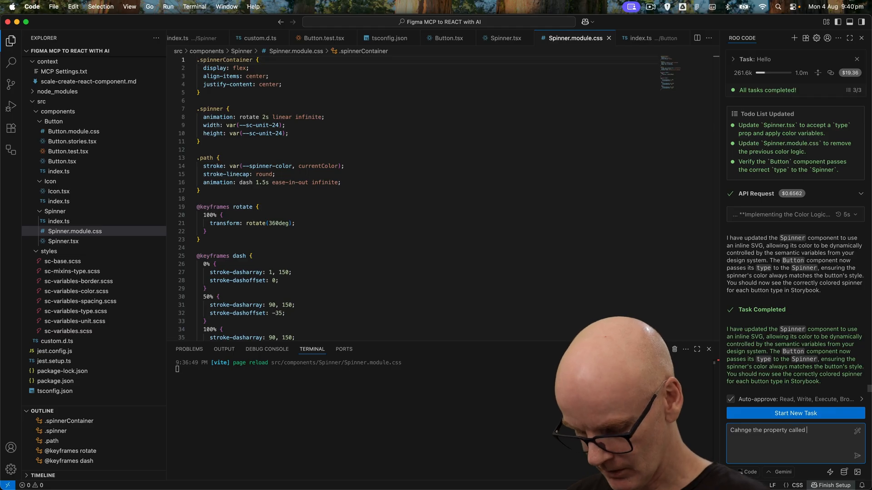
Ask Roo Code to rename the Button's "children" prop to "label".
text("children" top)
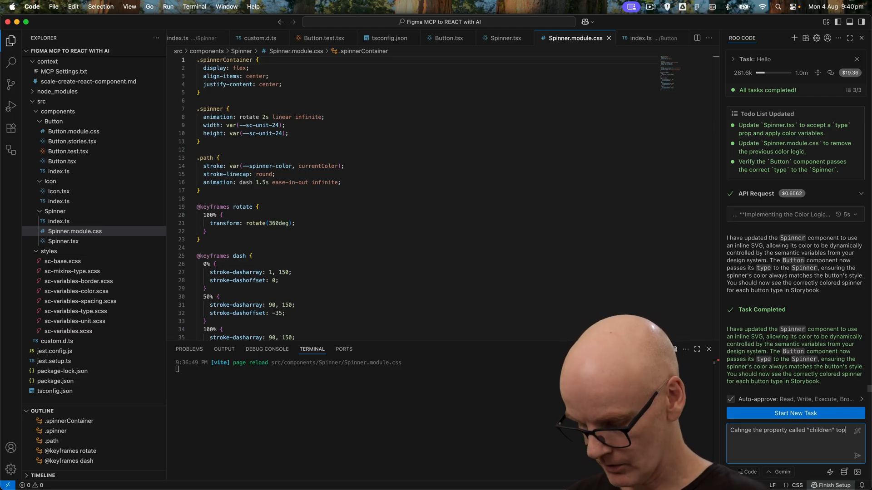
text("label")
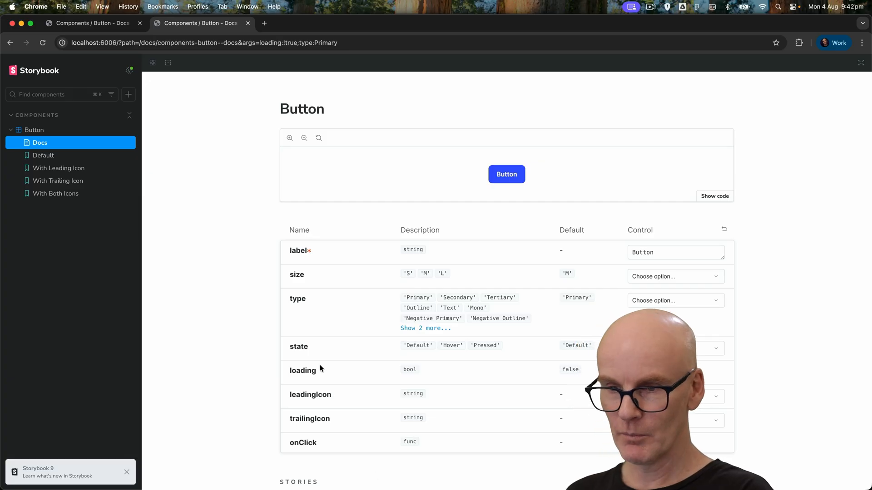
mouse_move(564, 178)
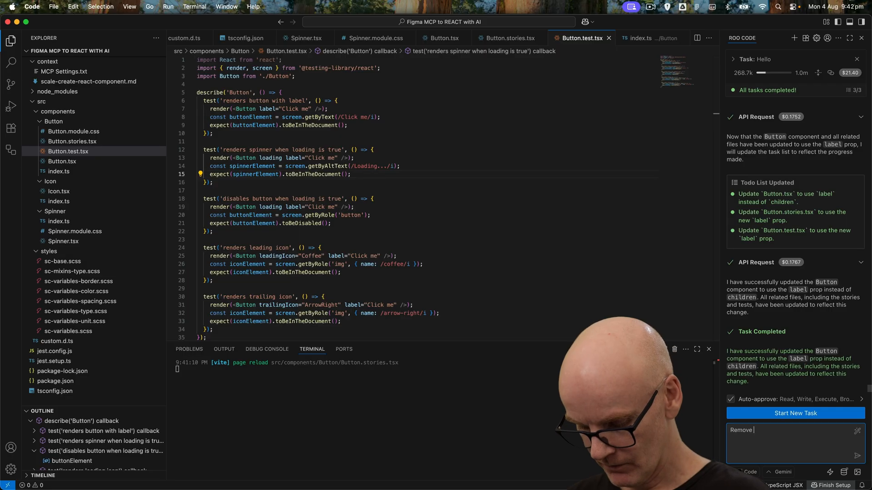
Send "Remove state property from the Storybook props list." to Roo Code.
text(state property)
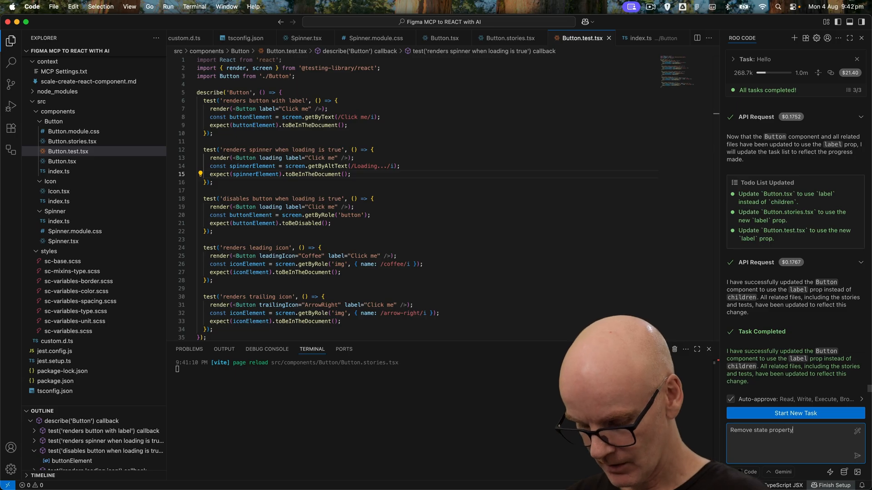
text(from)
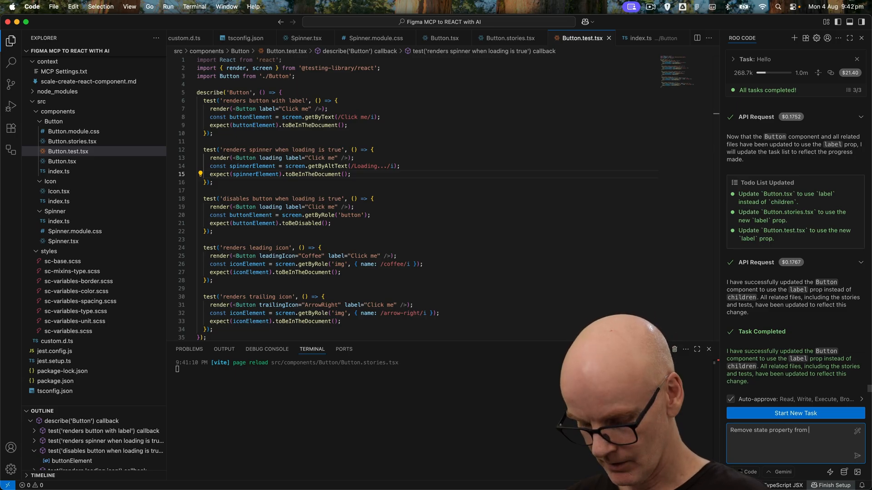
text(the St)
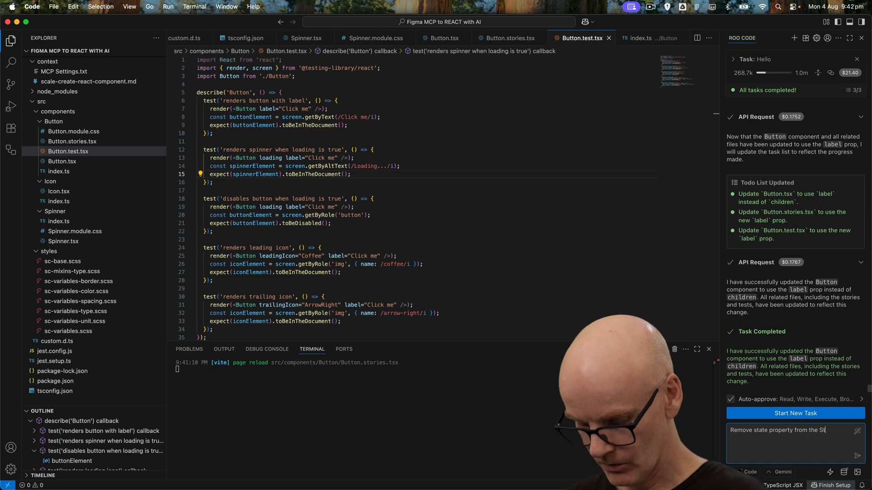
text(orybook prop)
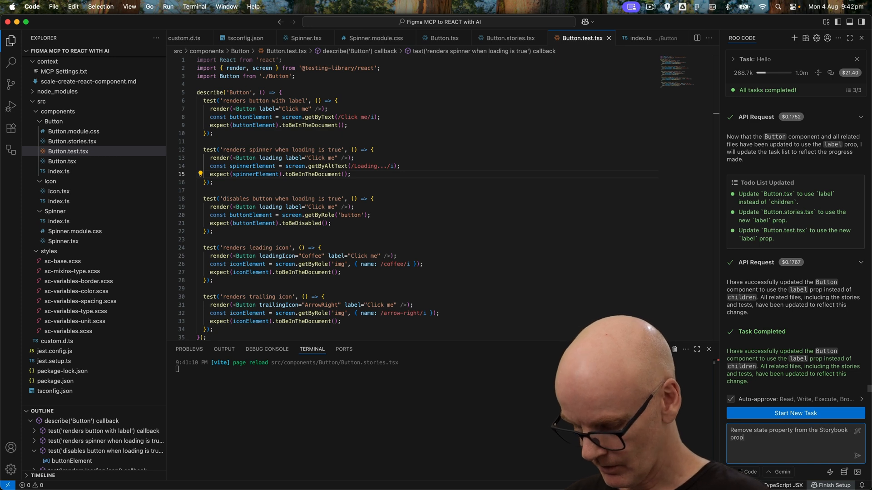
text(s list.)
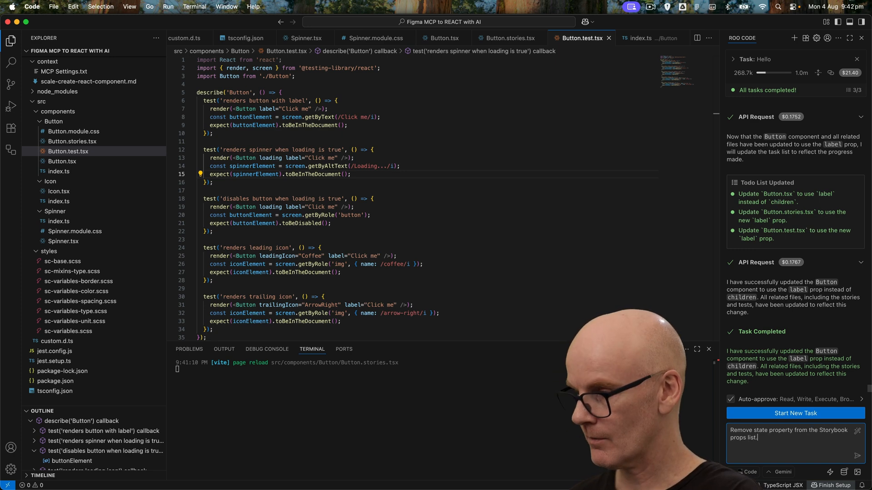
click(856, 455)
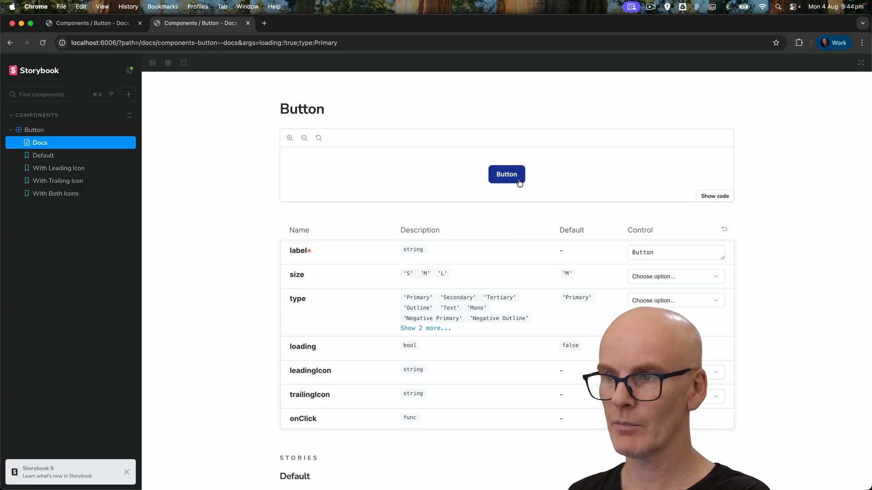
mouse_move(693, 378)
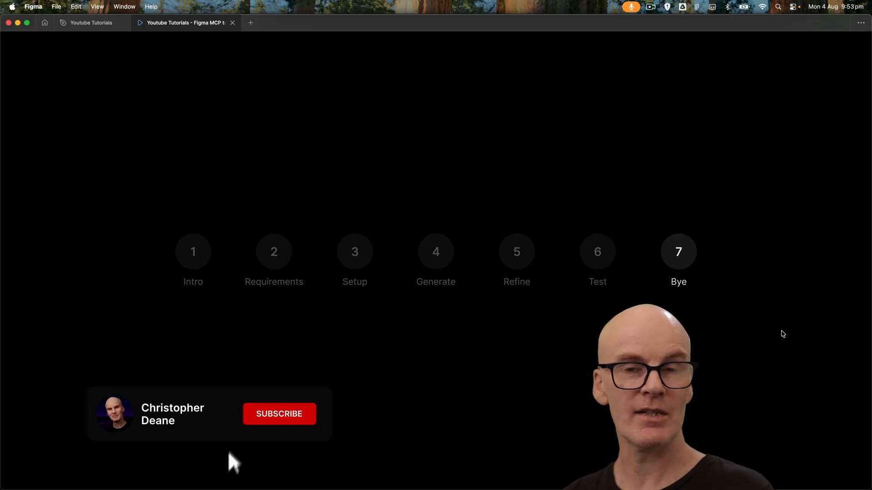
Toggle the Bye slide's Subscribe prototype button to Subscribed with the notification bell.
click(279, 414)
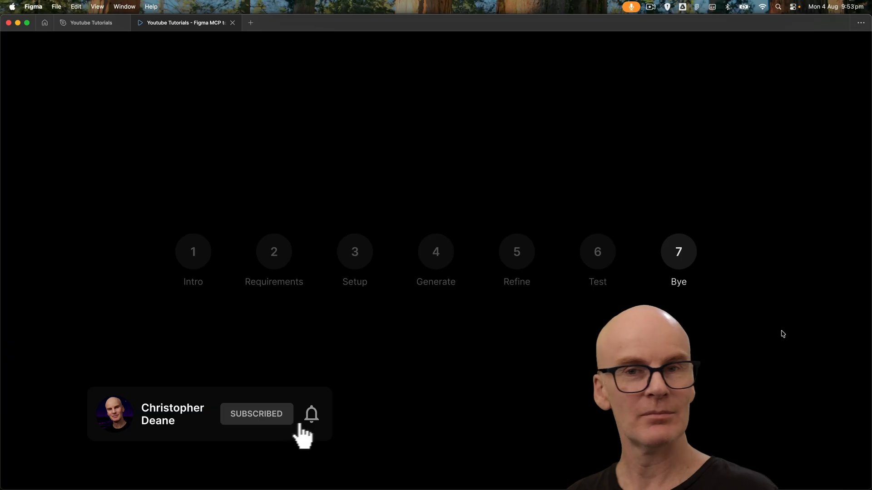